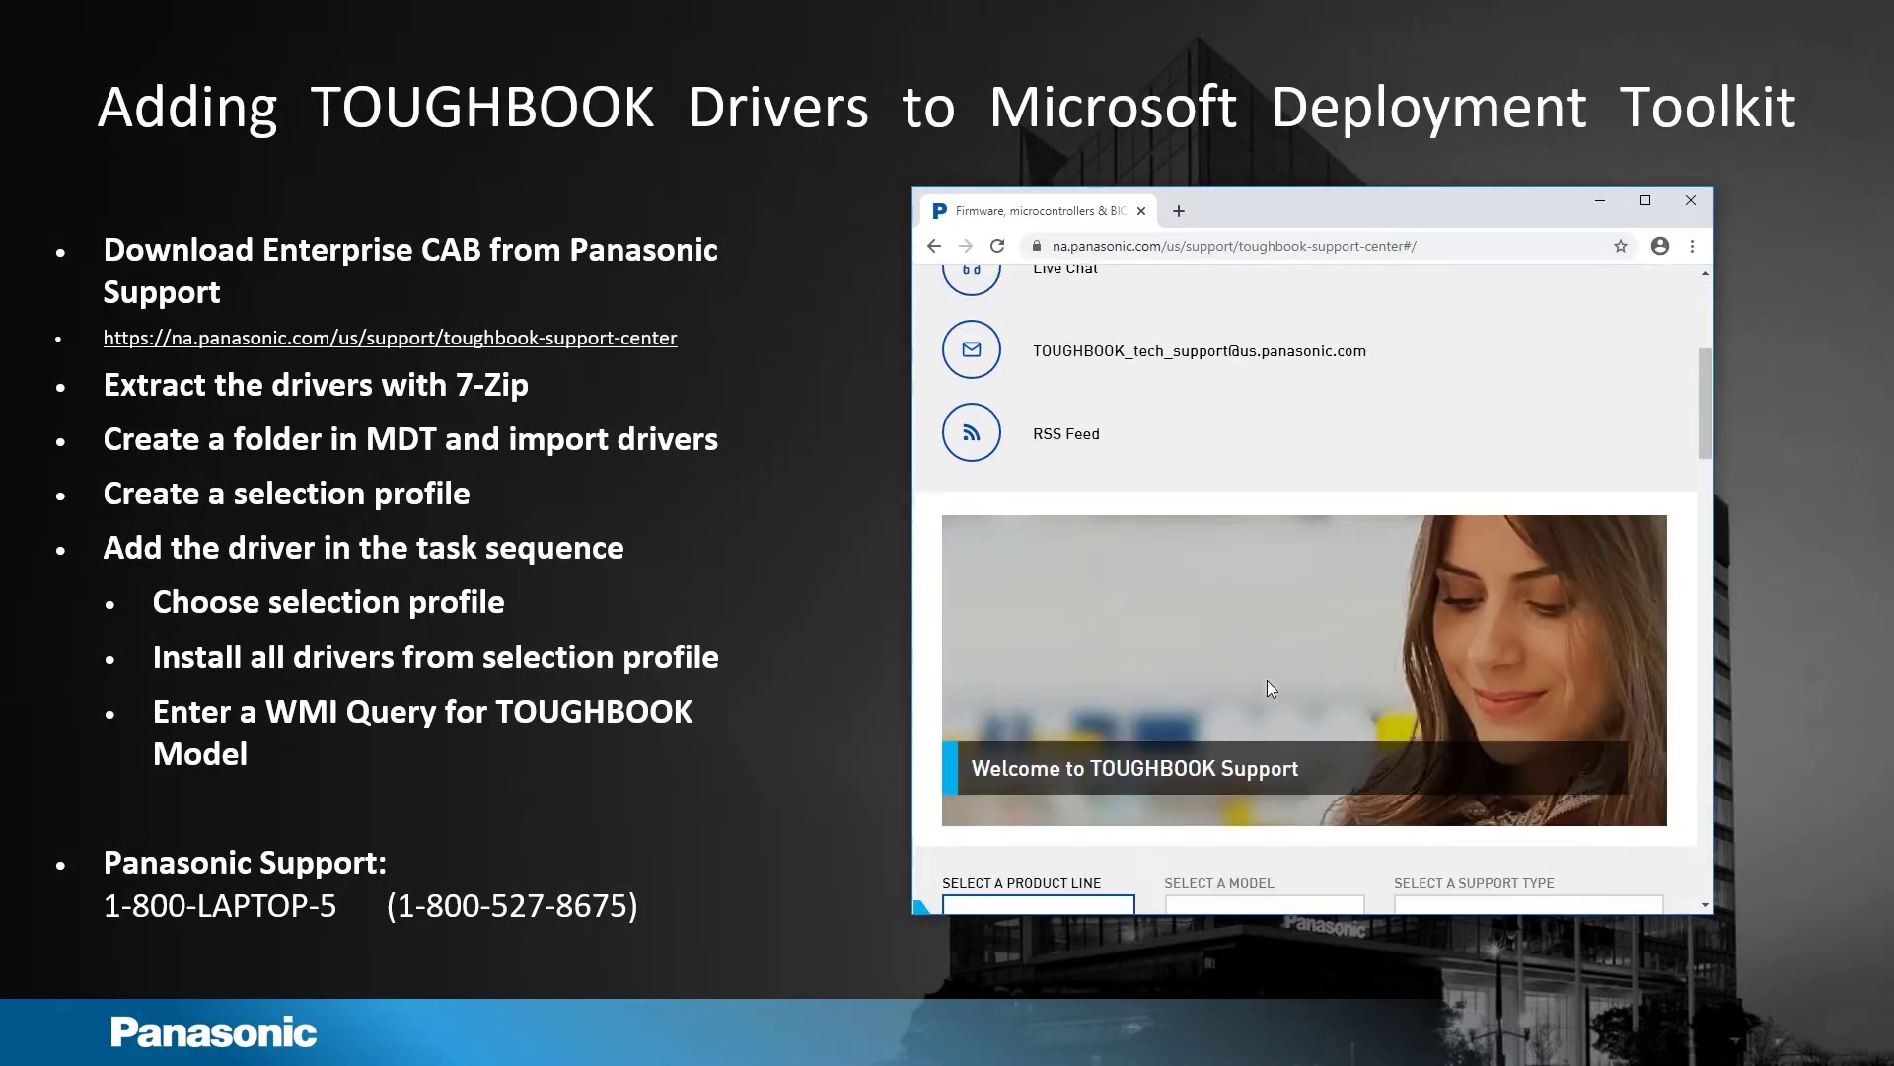
# Step: Select product line Computers, model TOUGHBOOK 55 and support type Enterprise CAB Files
pyautogui.click(1037, 624)
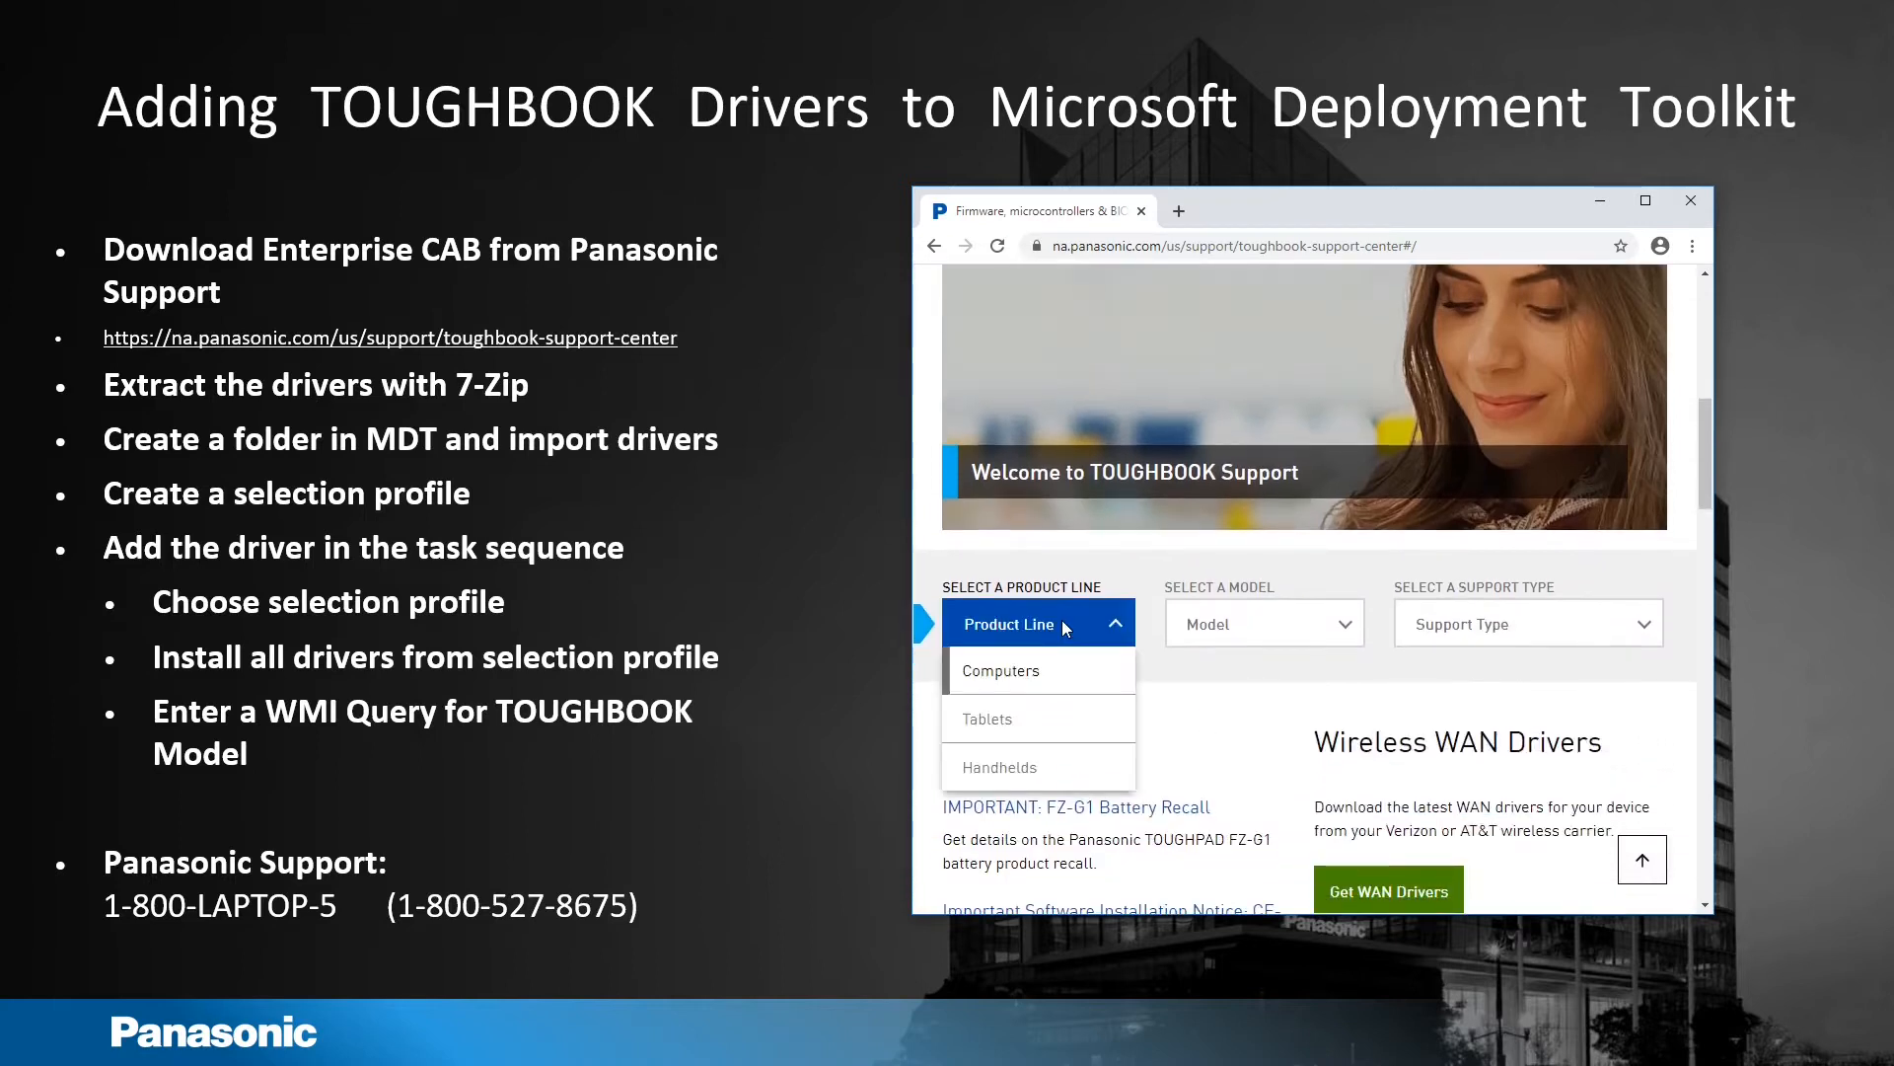
pyautogui.click(1001, 671)
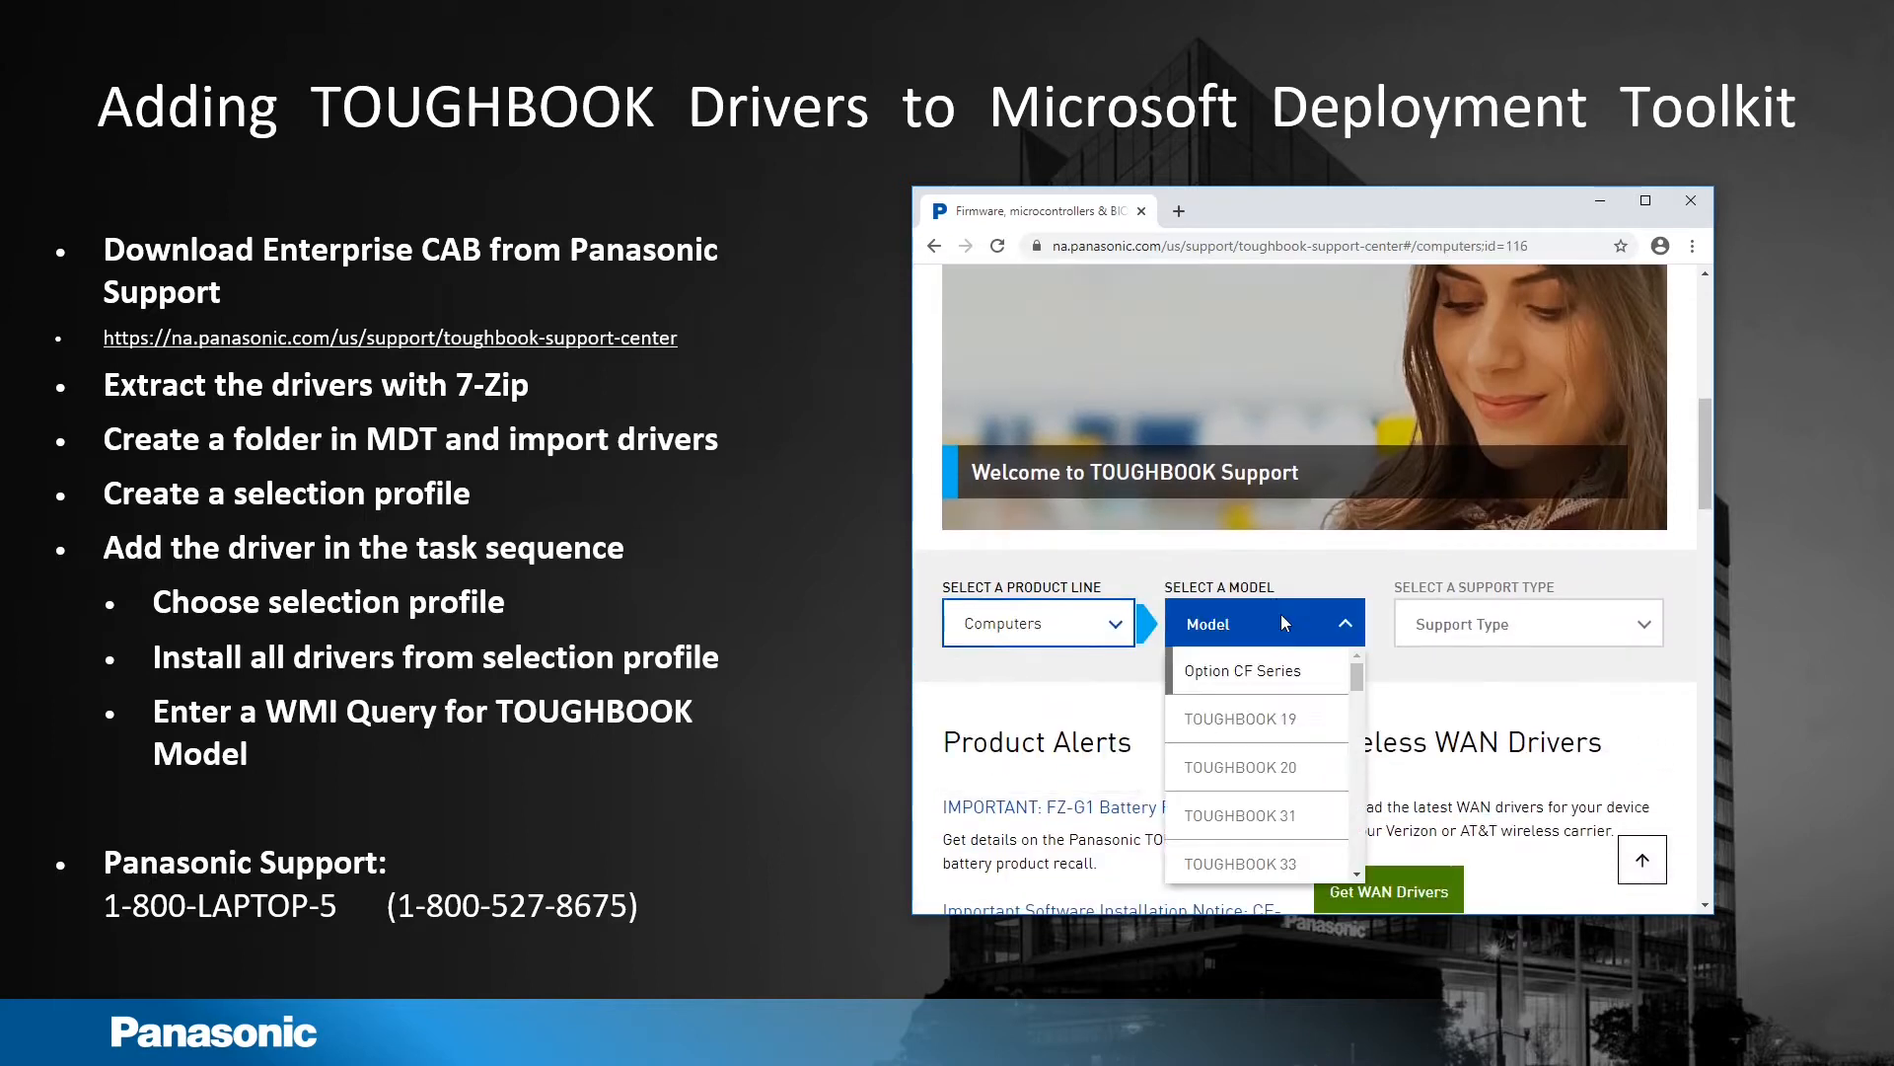
pyautogui.scroll(-3)
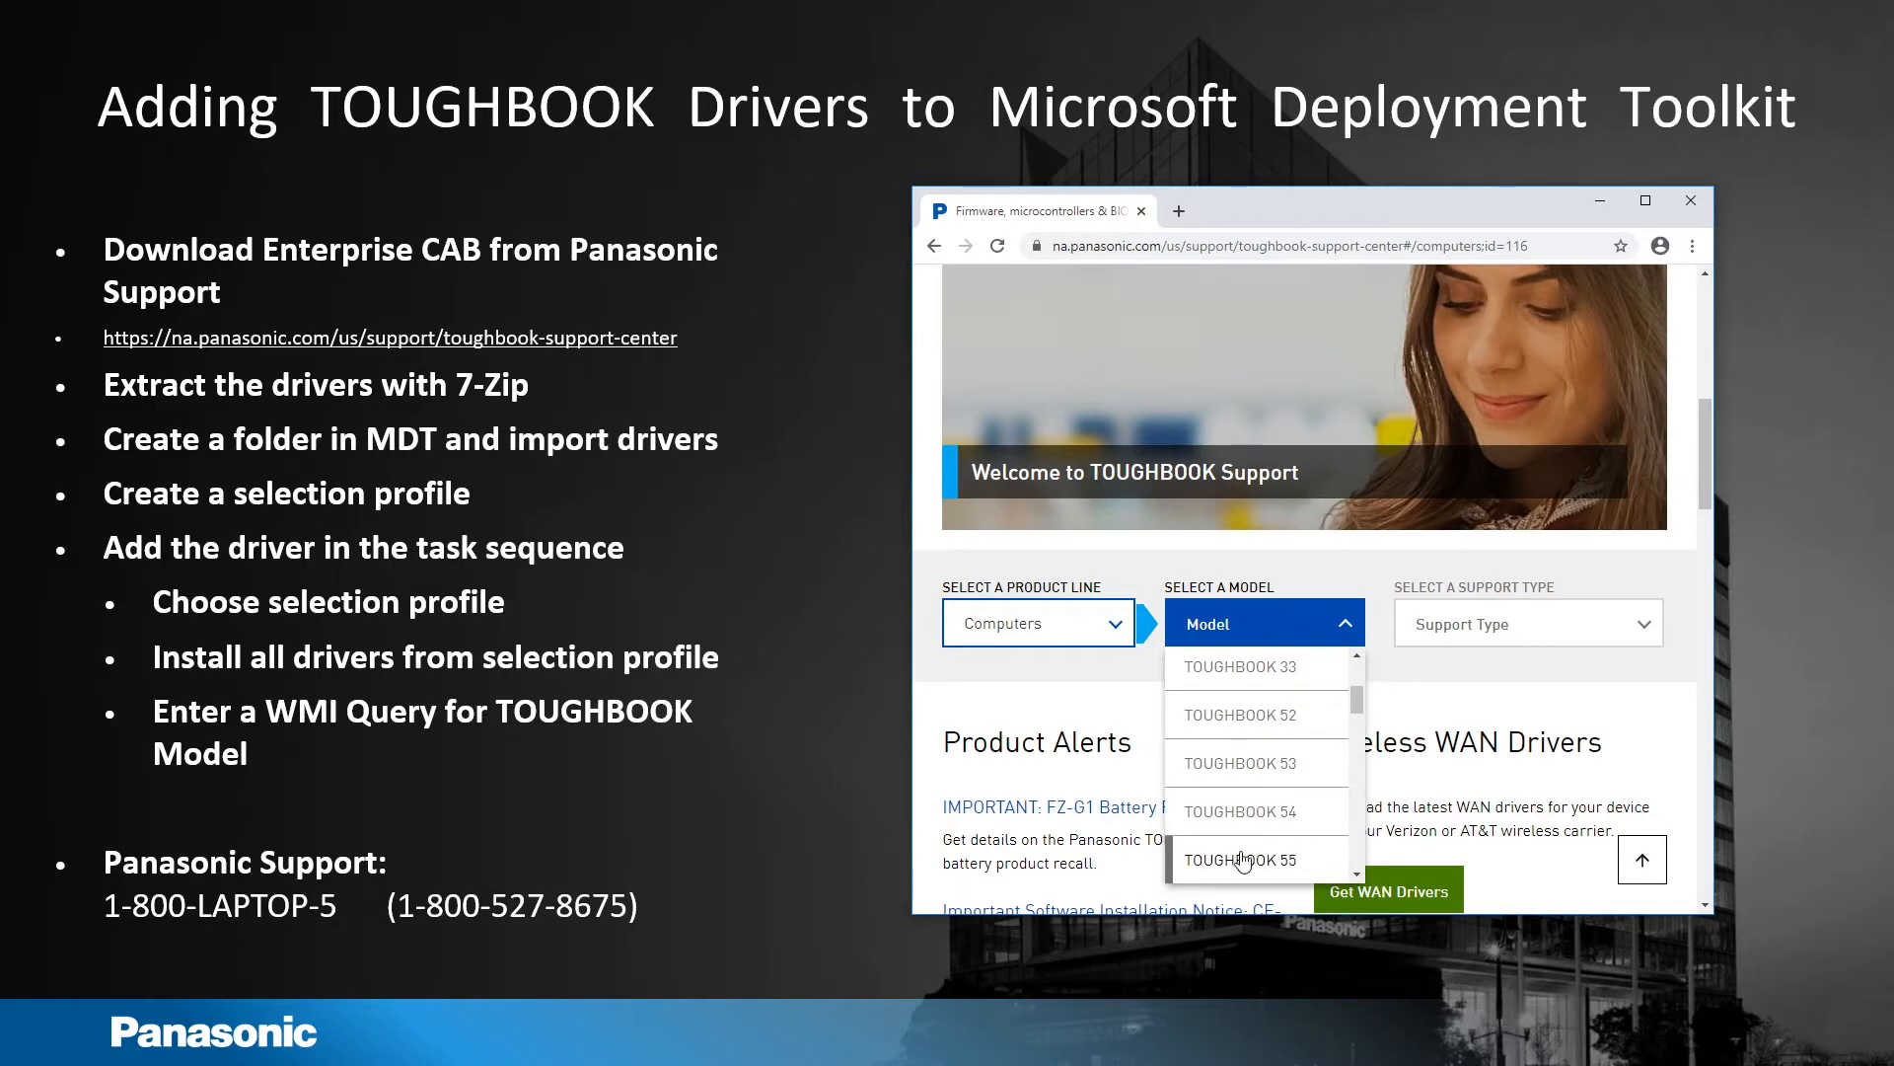
pyautogui.click(1256, 860)
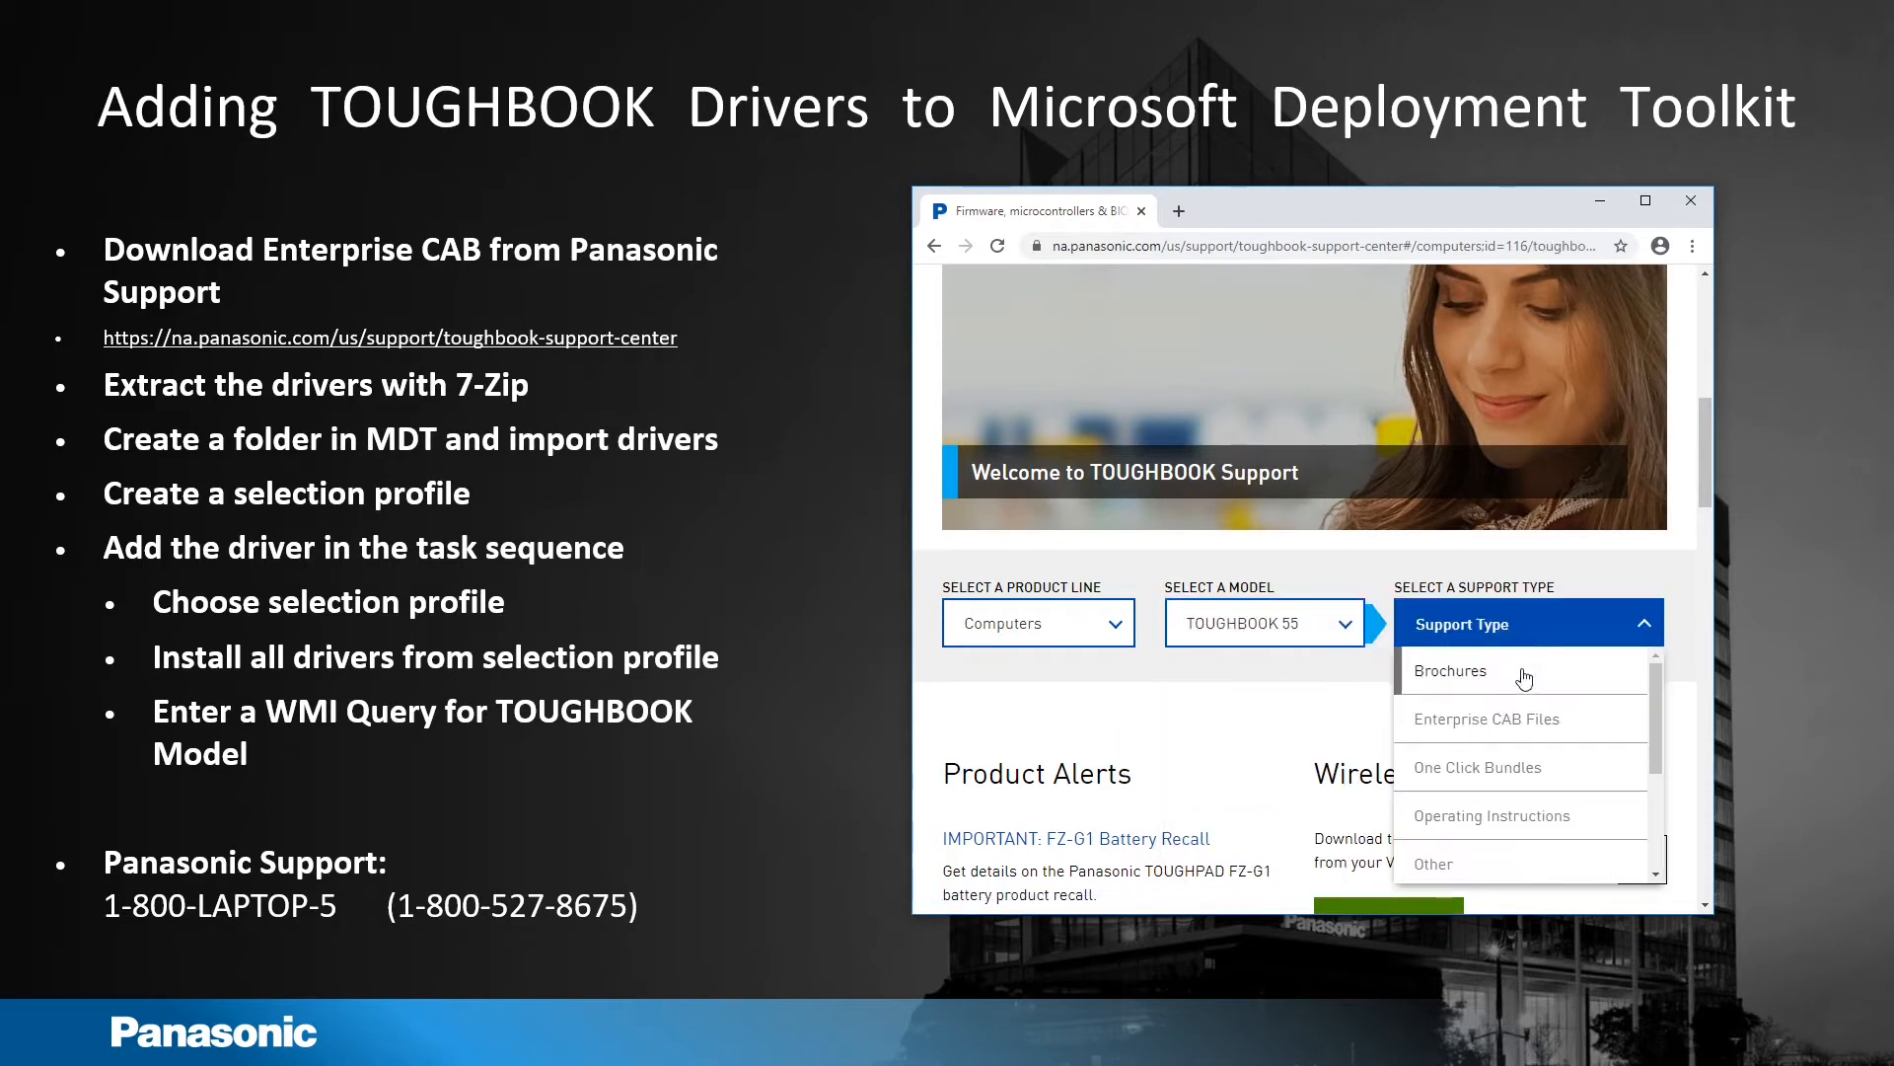
pyautogui.click(1484, 719)
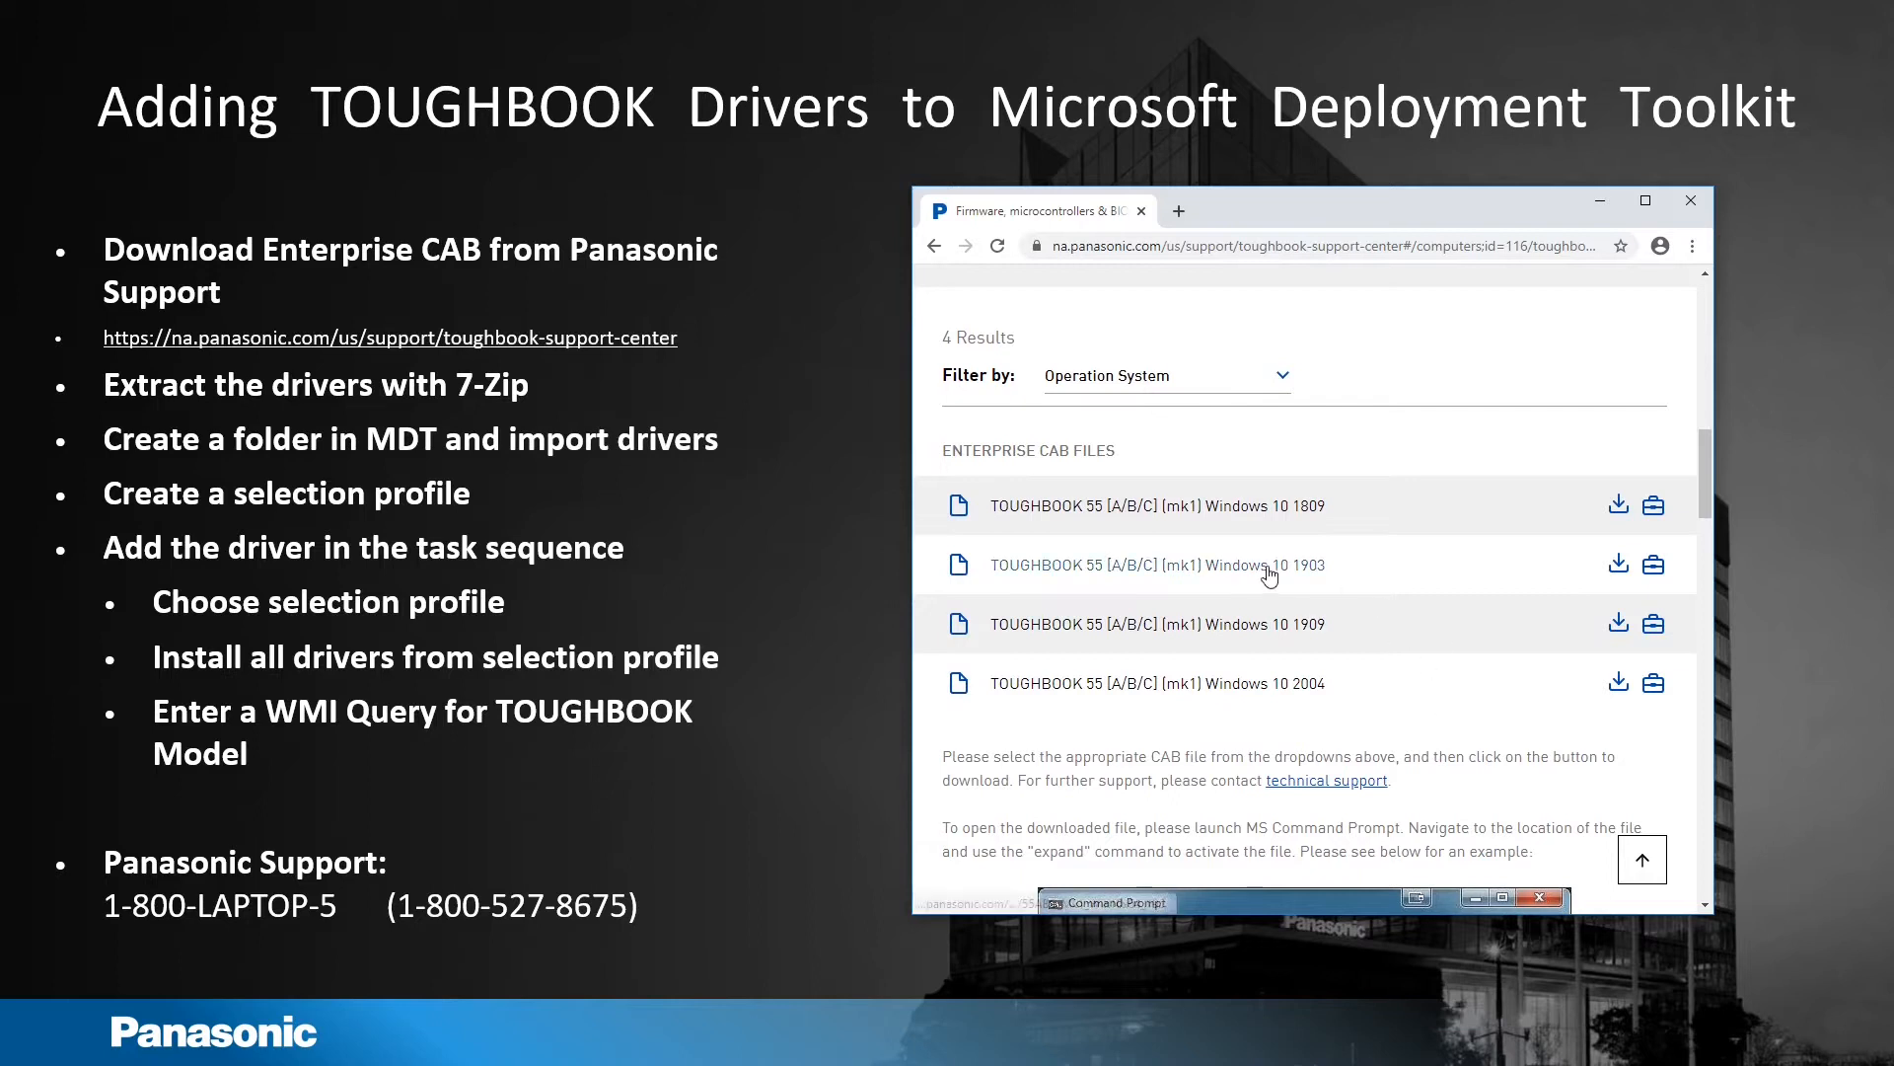
# Step: Download the TOUGHBOOK 55 Windows 10 1903 Enterprise CAB file
pyautogui.click(1618, 565)
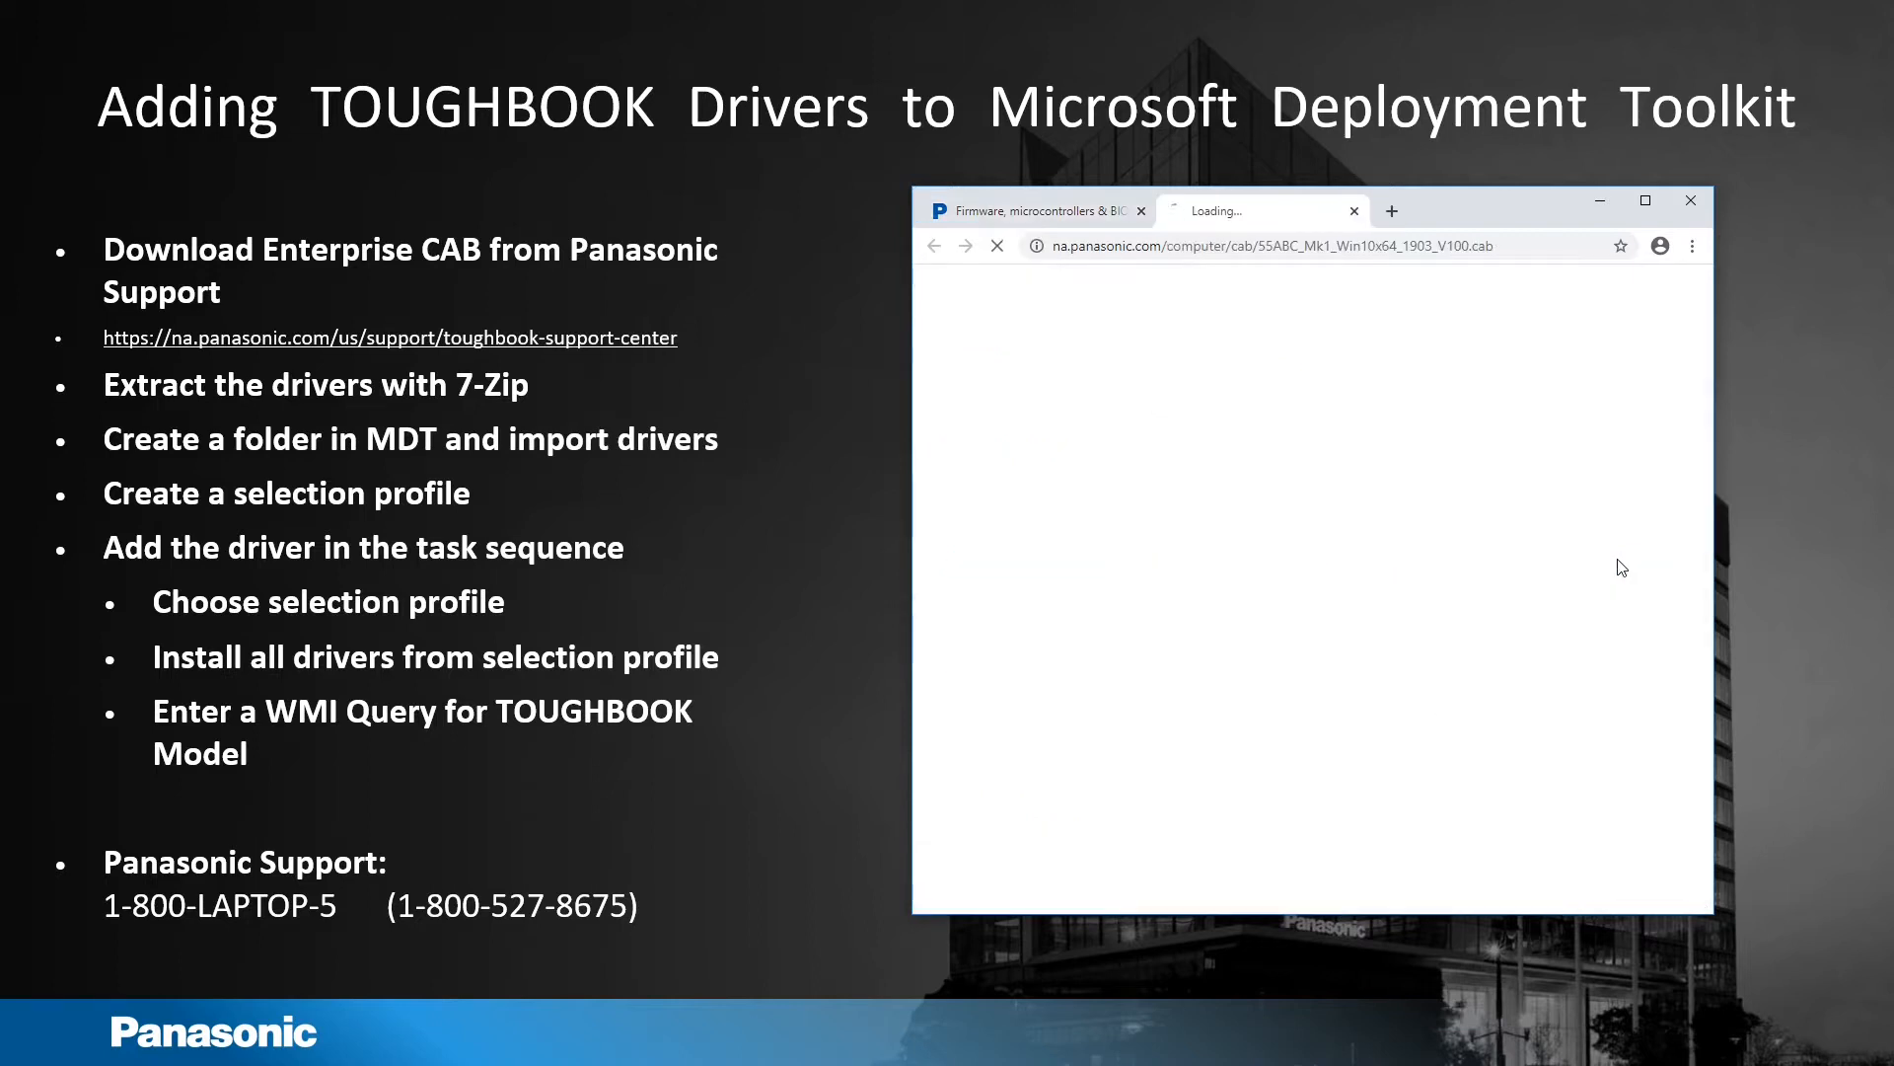
pyautogui.click(1619, 564)
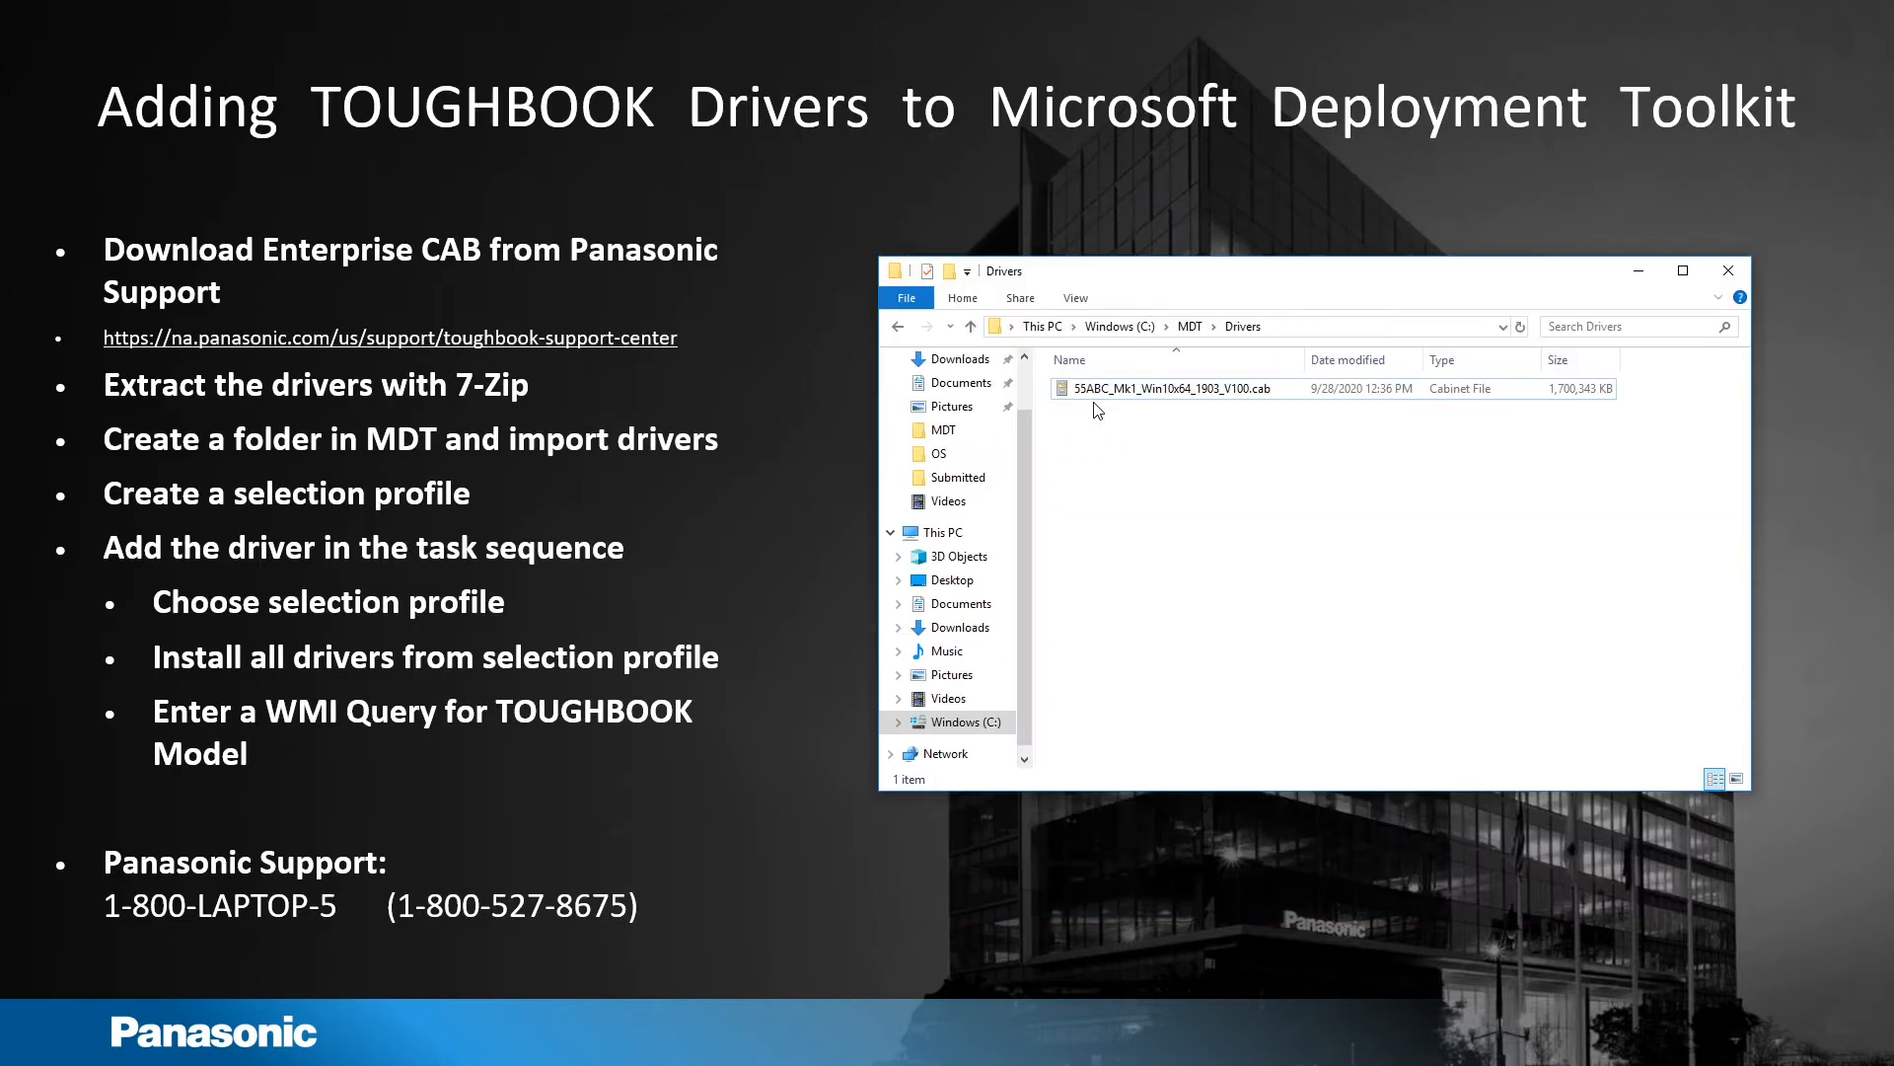
# Step: Extract the FZ-55 CAB with 7-Zip into the "55ABC_Mk1_Win10x64_1903_V100" folder under C:\MDT\Drivers
pyautogui.rightClick(1166, 388)
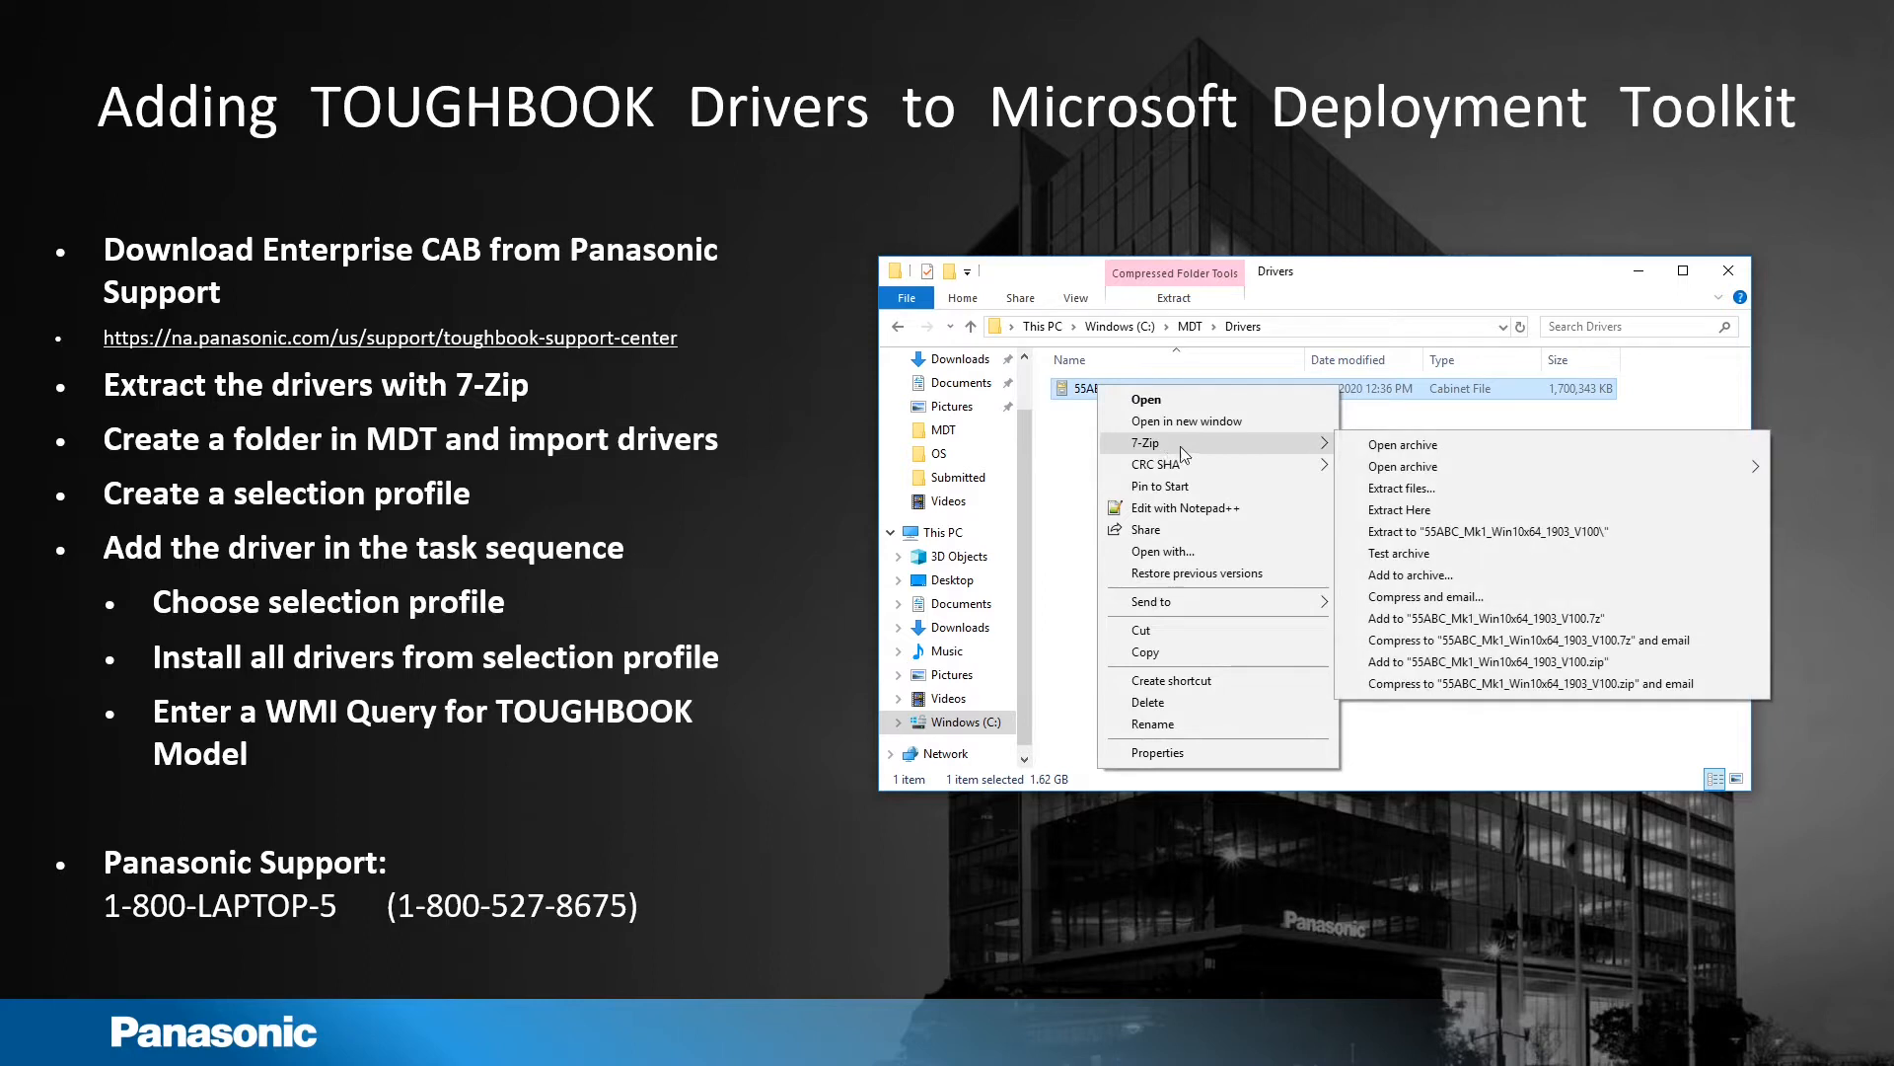
pyautogui.click(1443, 533)
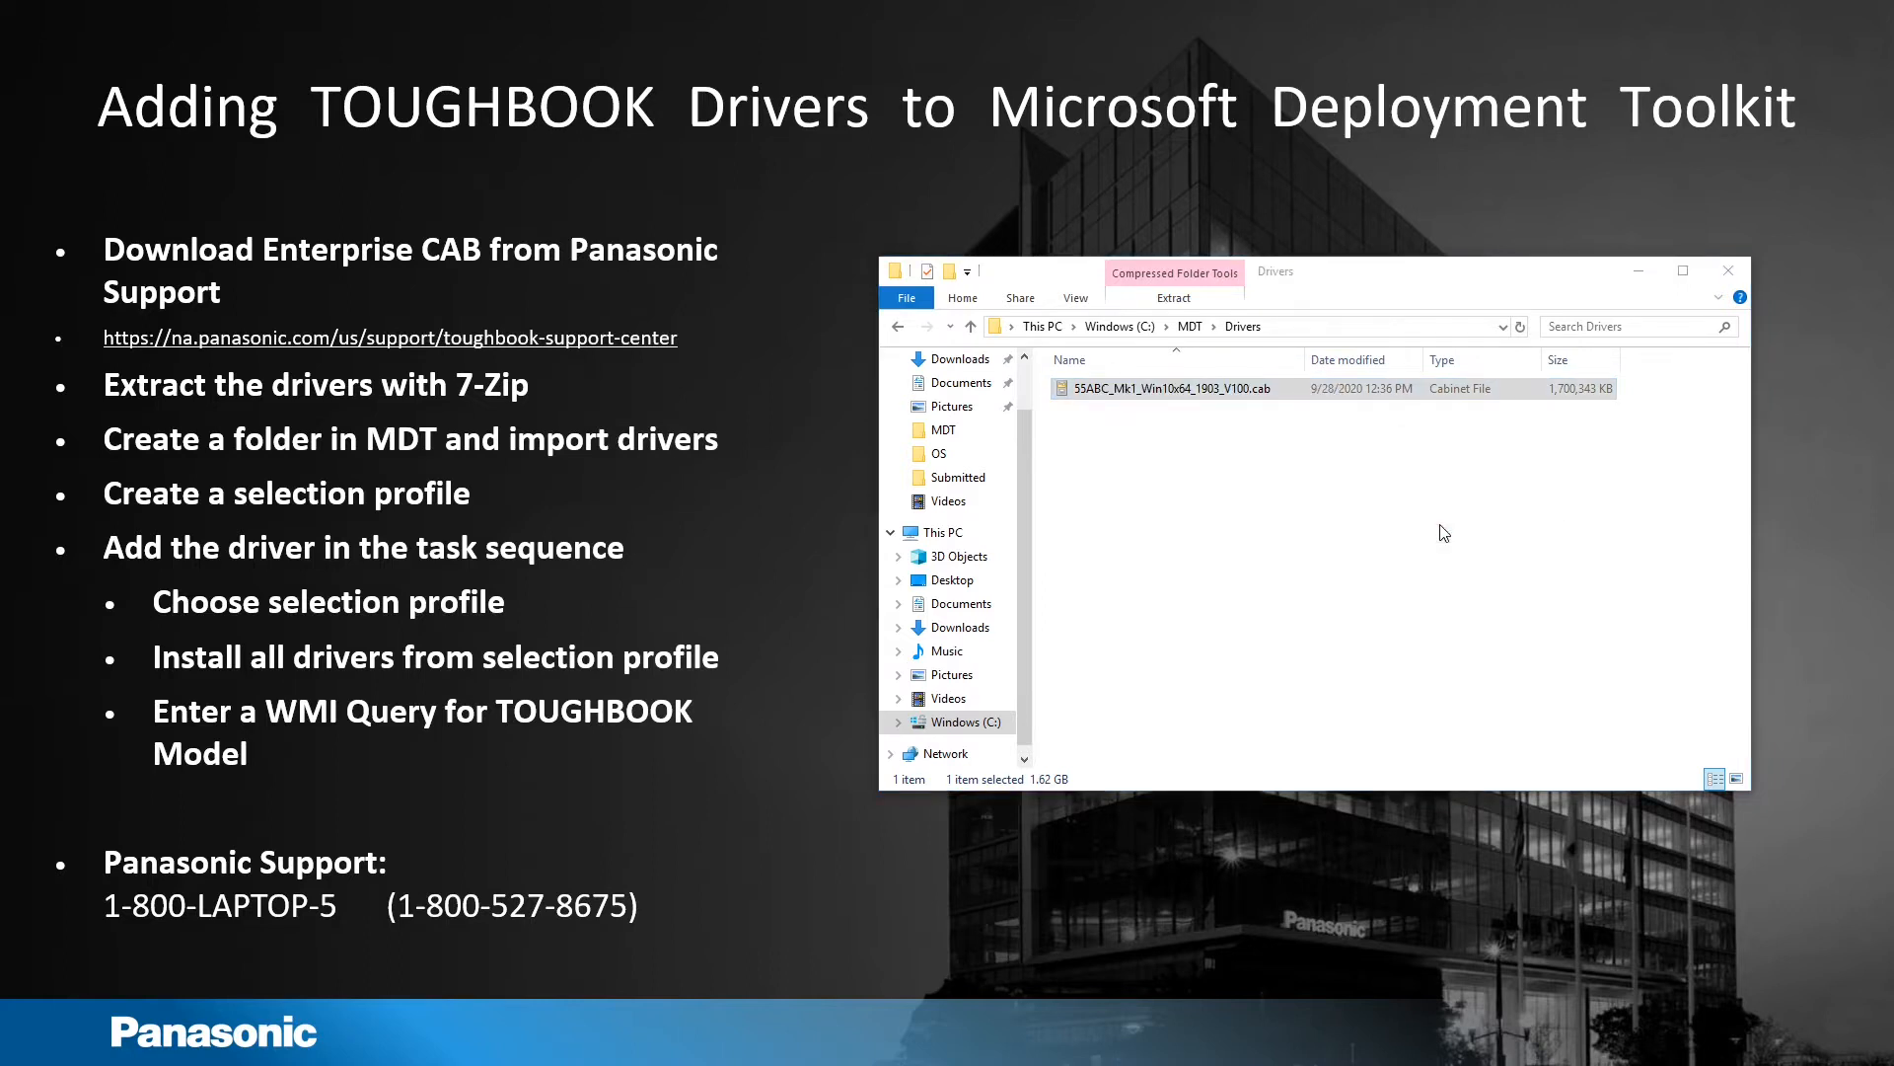
pyautogui.doubleClick(1166, 387)
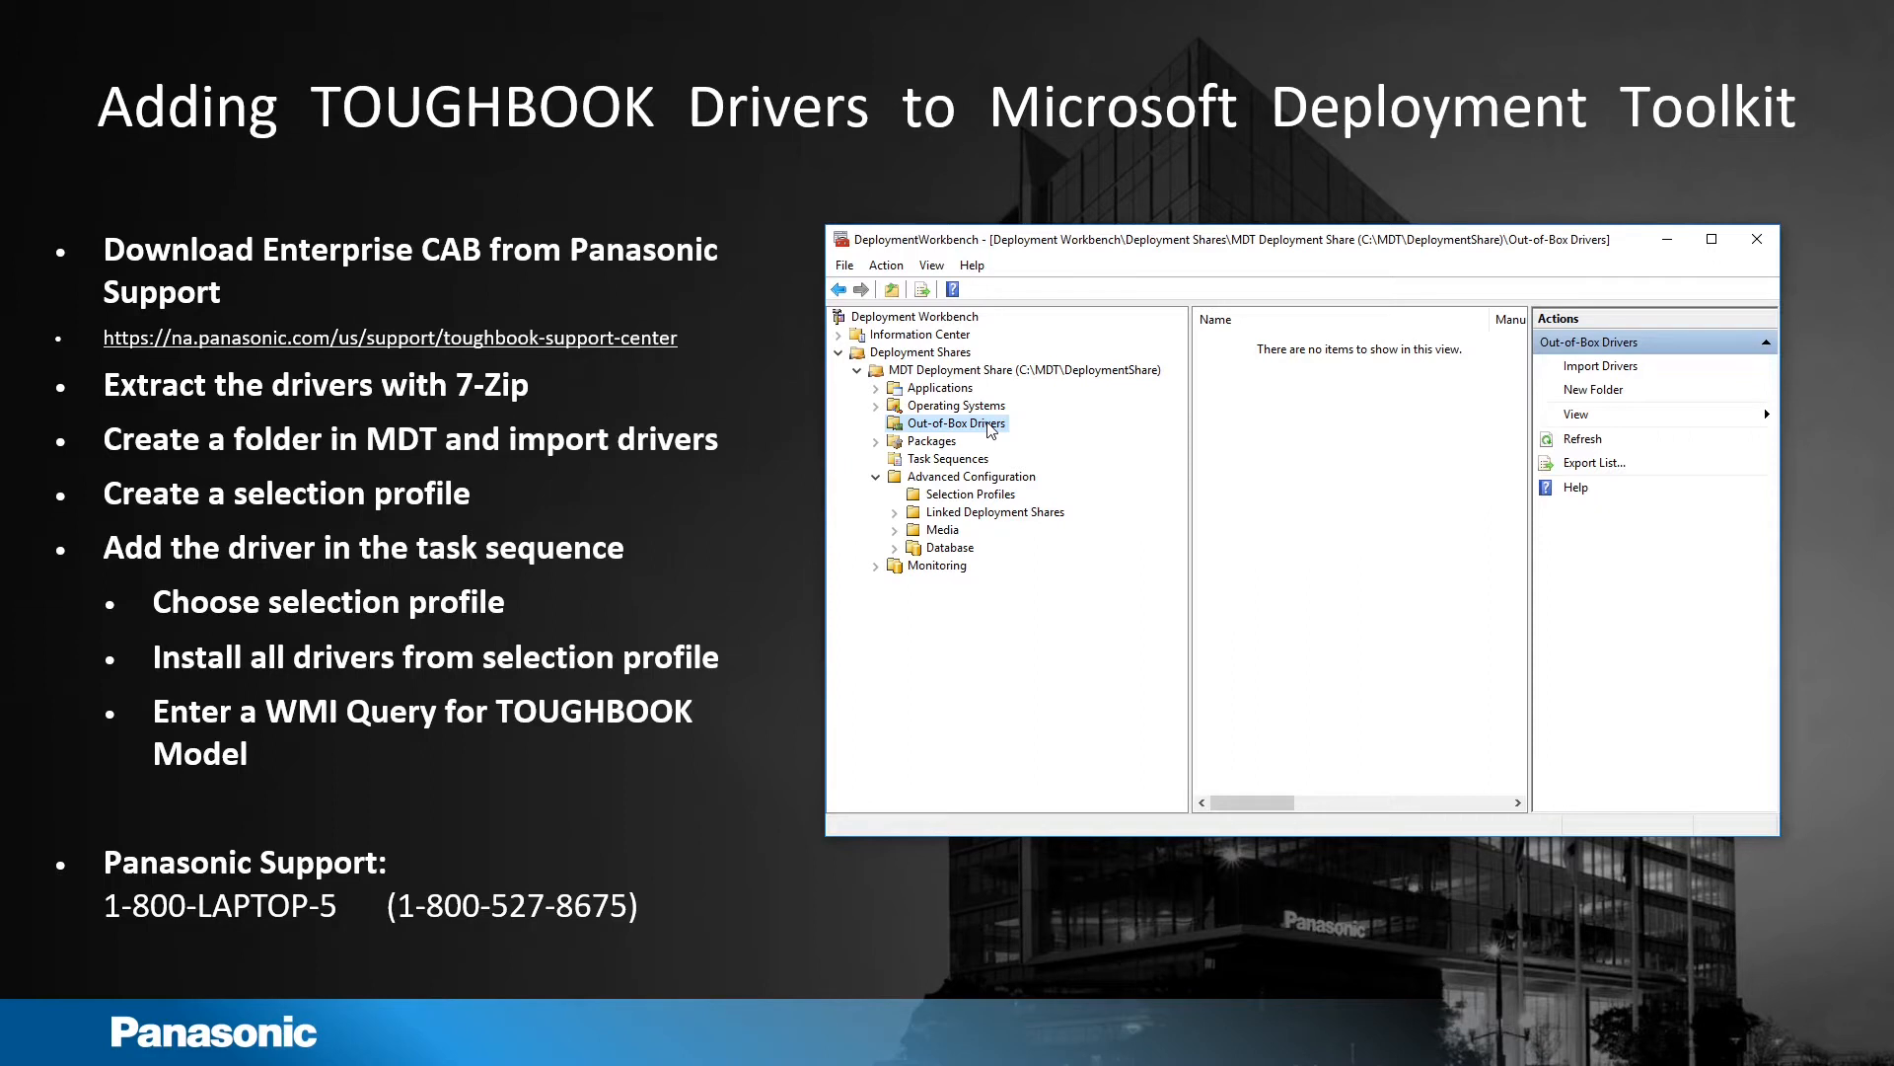
pyautogui.moveTo(1575, 414)
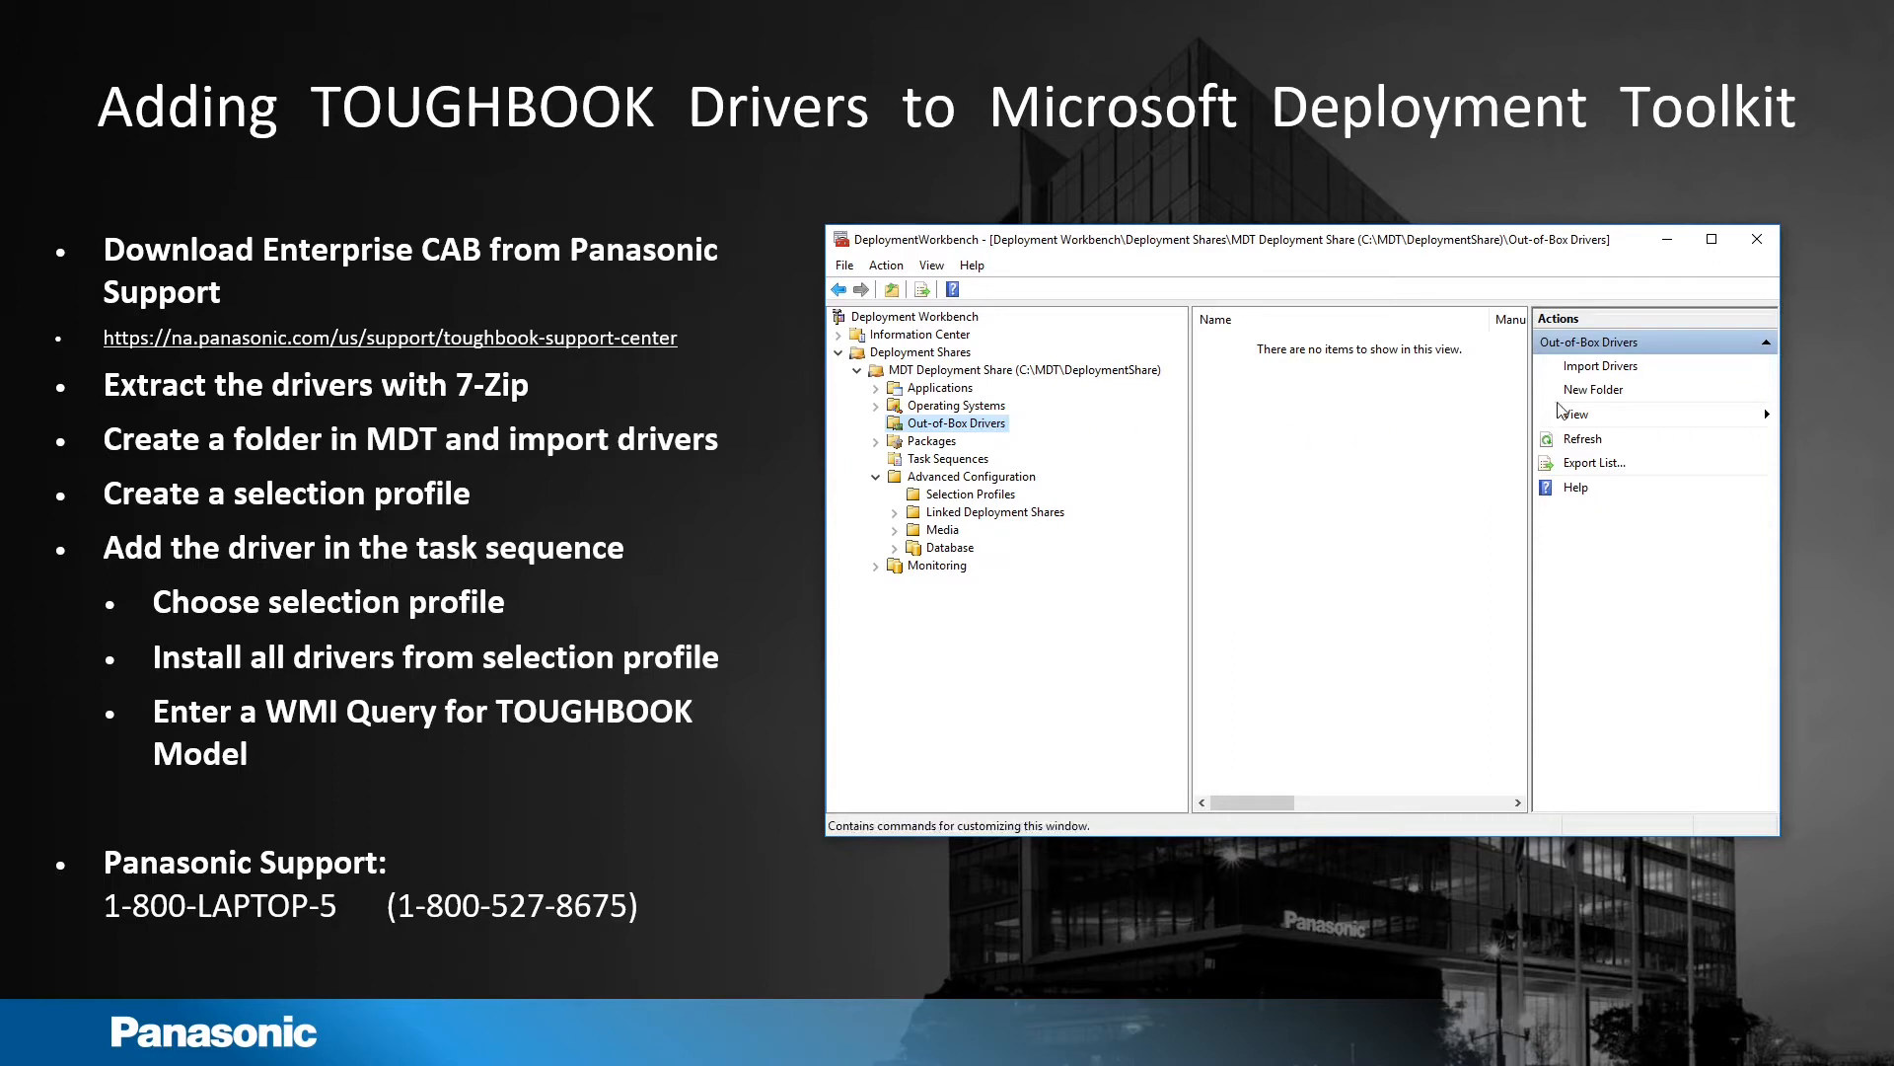
# Step: Add a new Out-of-Box Drivers folder named "FZ-55 Drivers 1903" and select it
pyautogui.click(1593, 387)
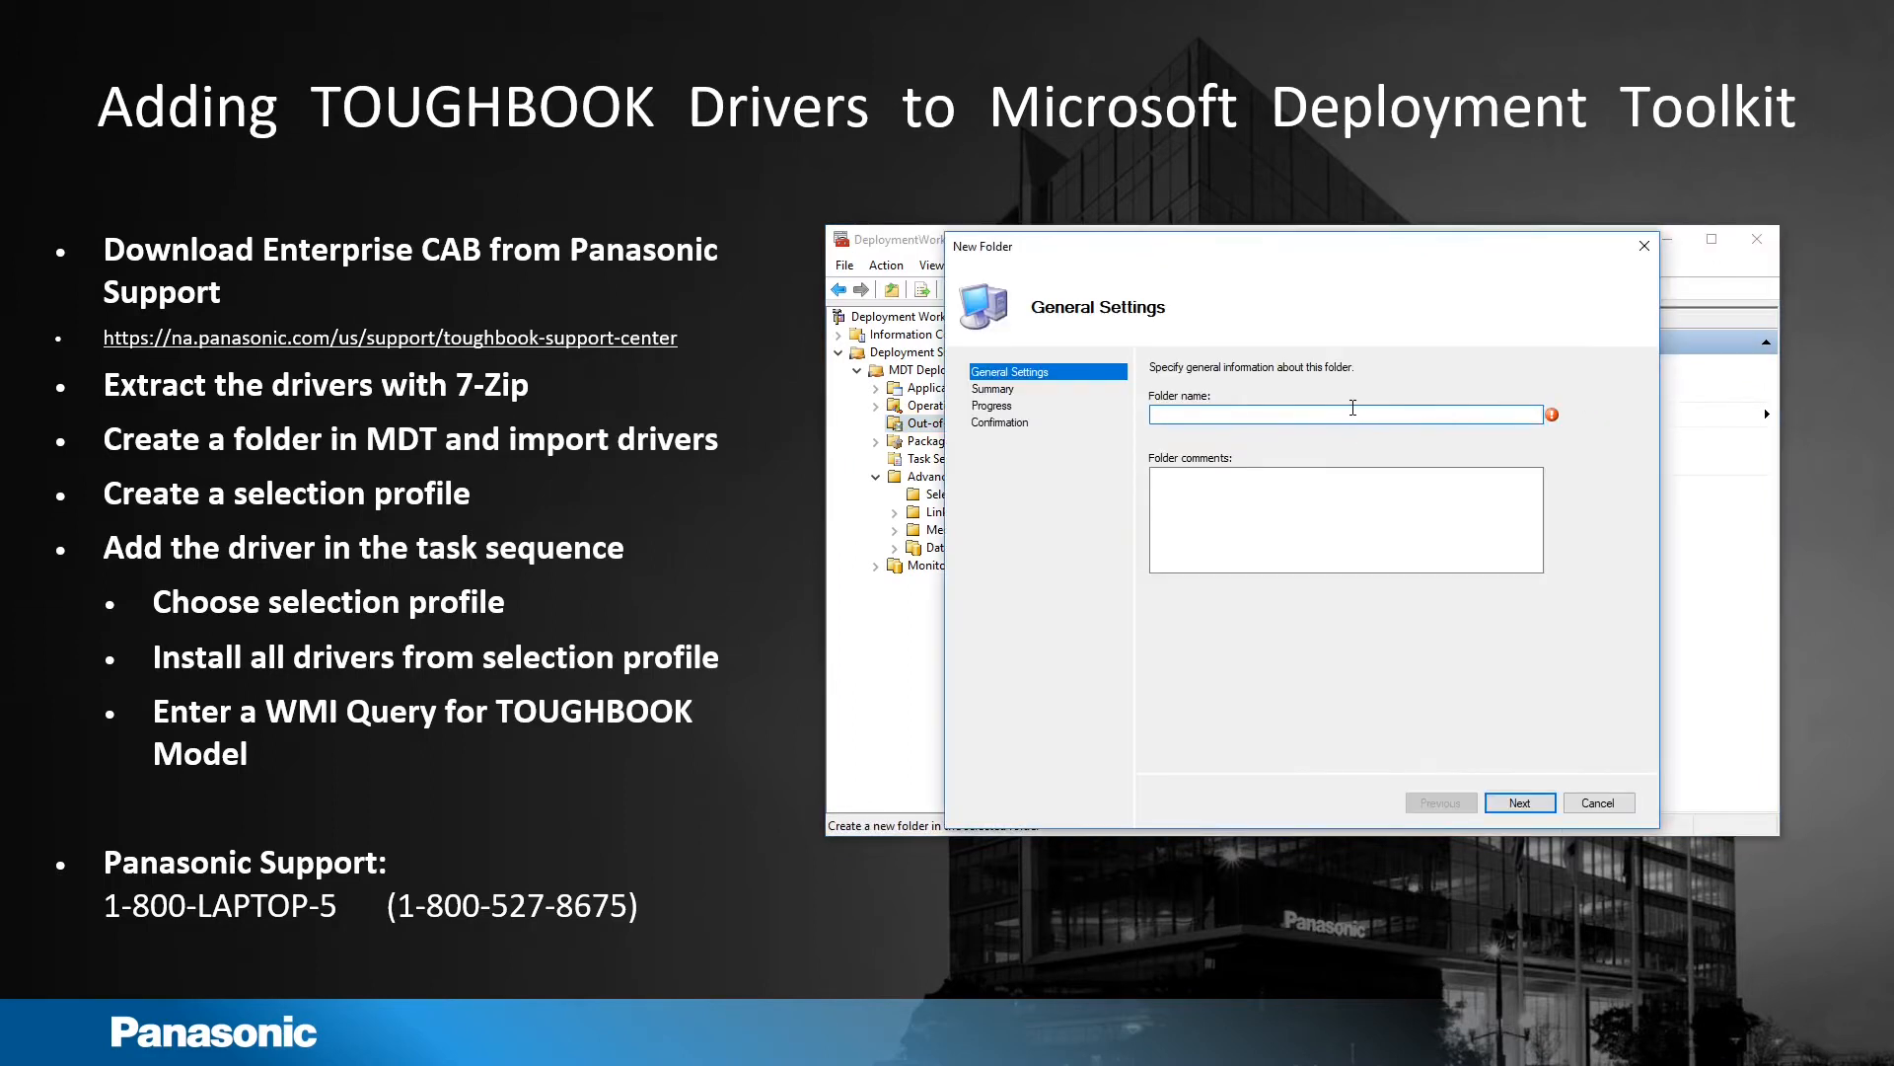
pyautogui.write('FZ-55 Drive')
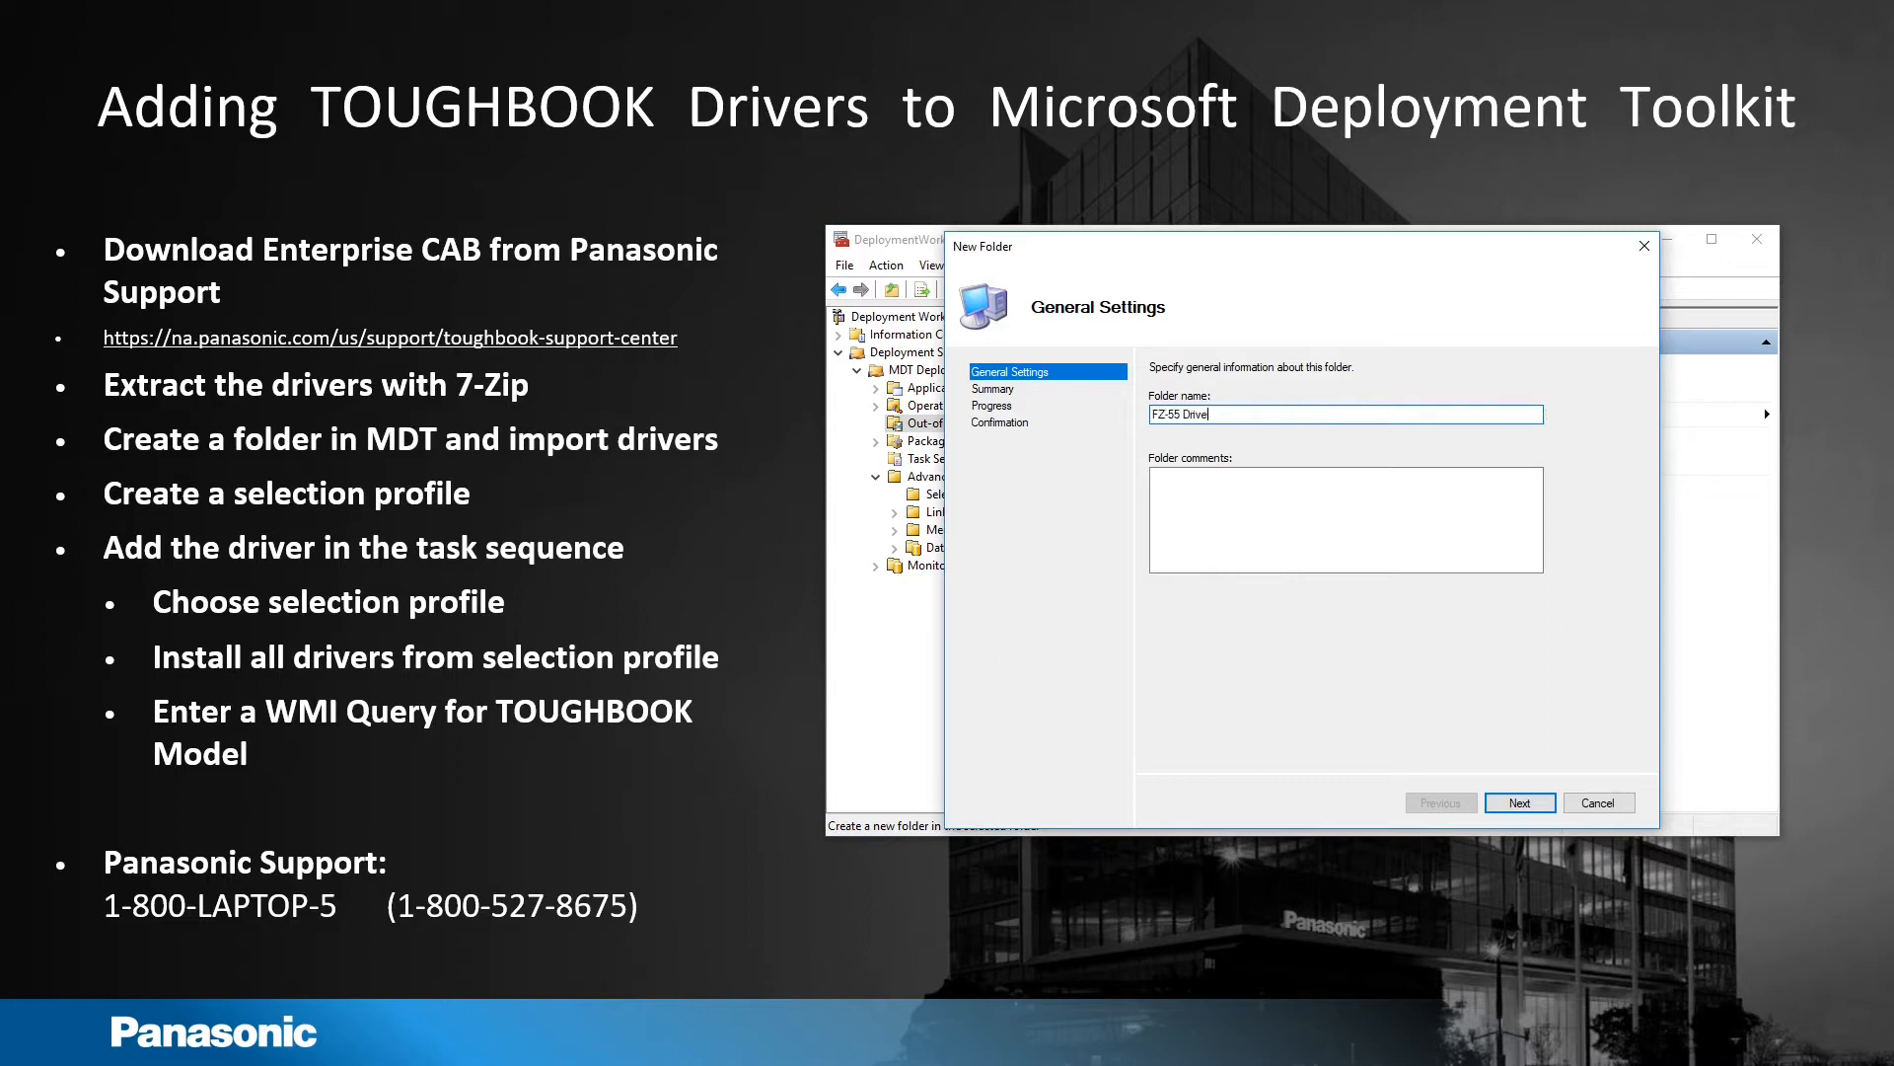
pyautogui.click(1519, 802)
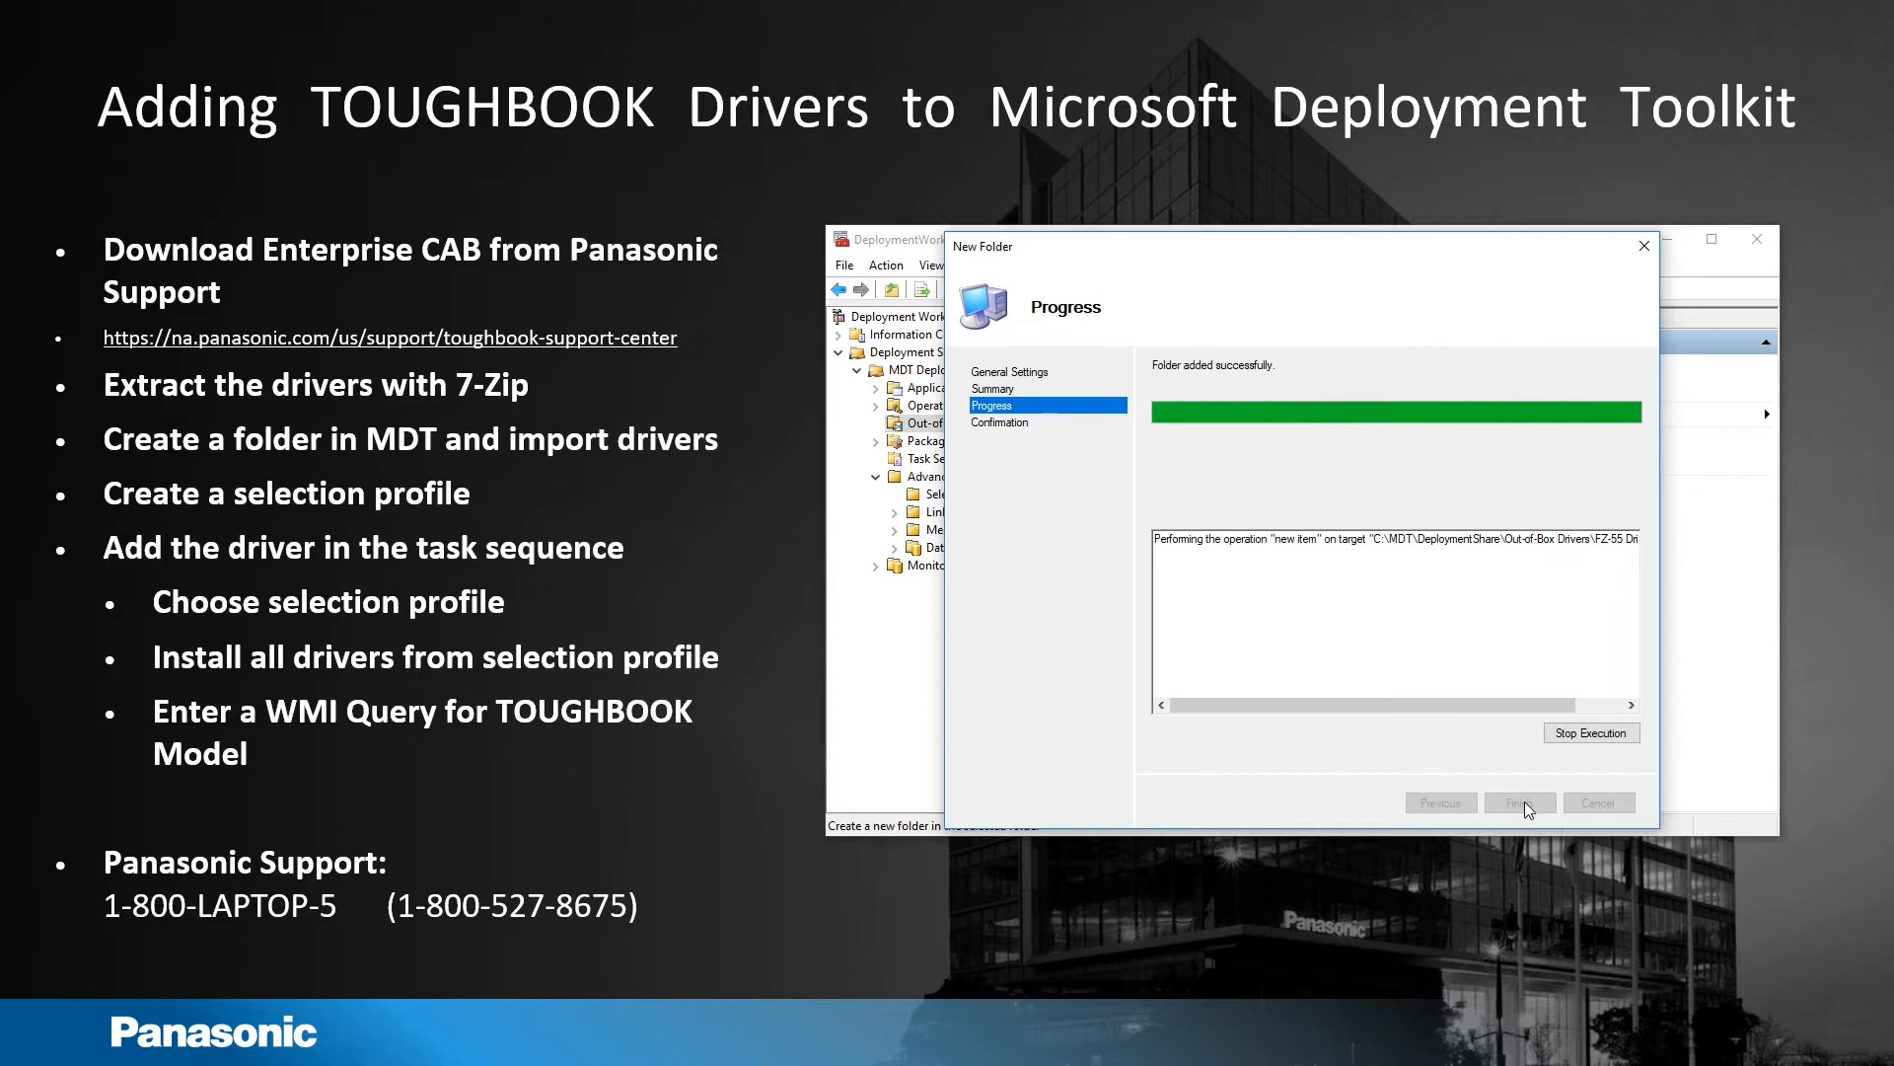
pyautogui.click(1519, 801)
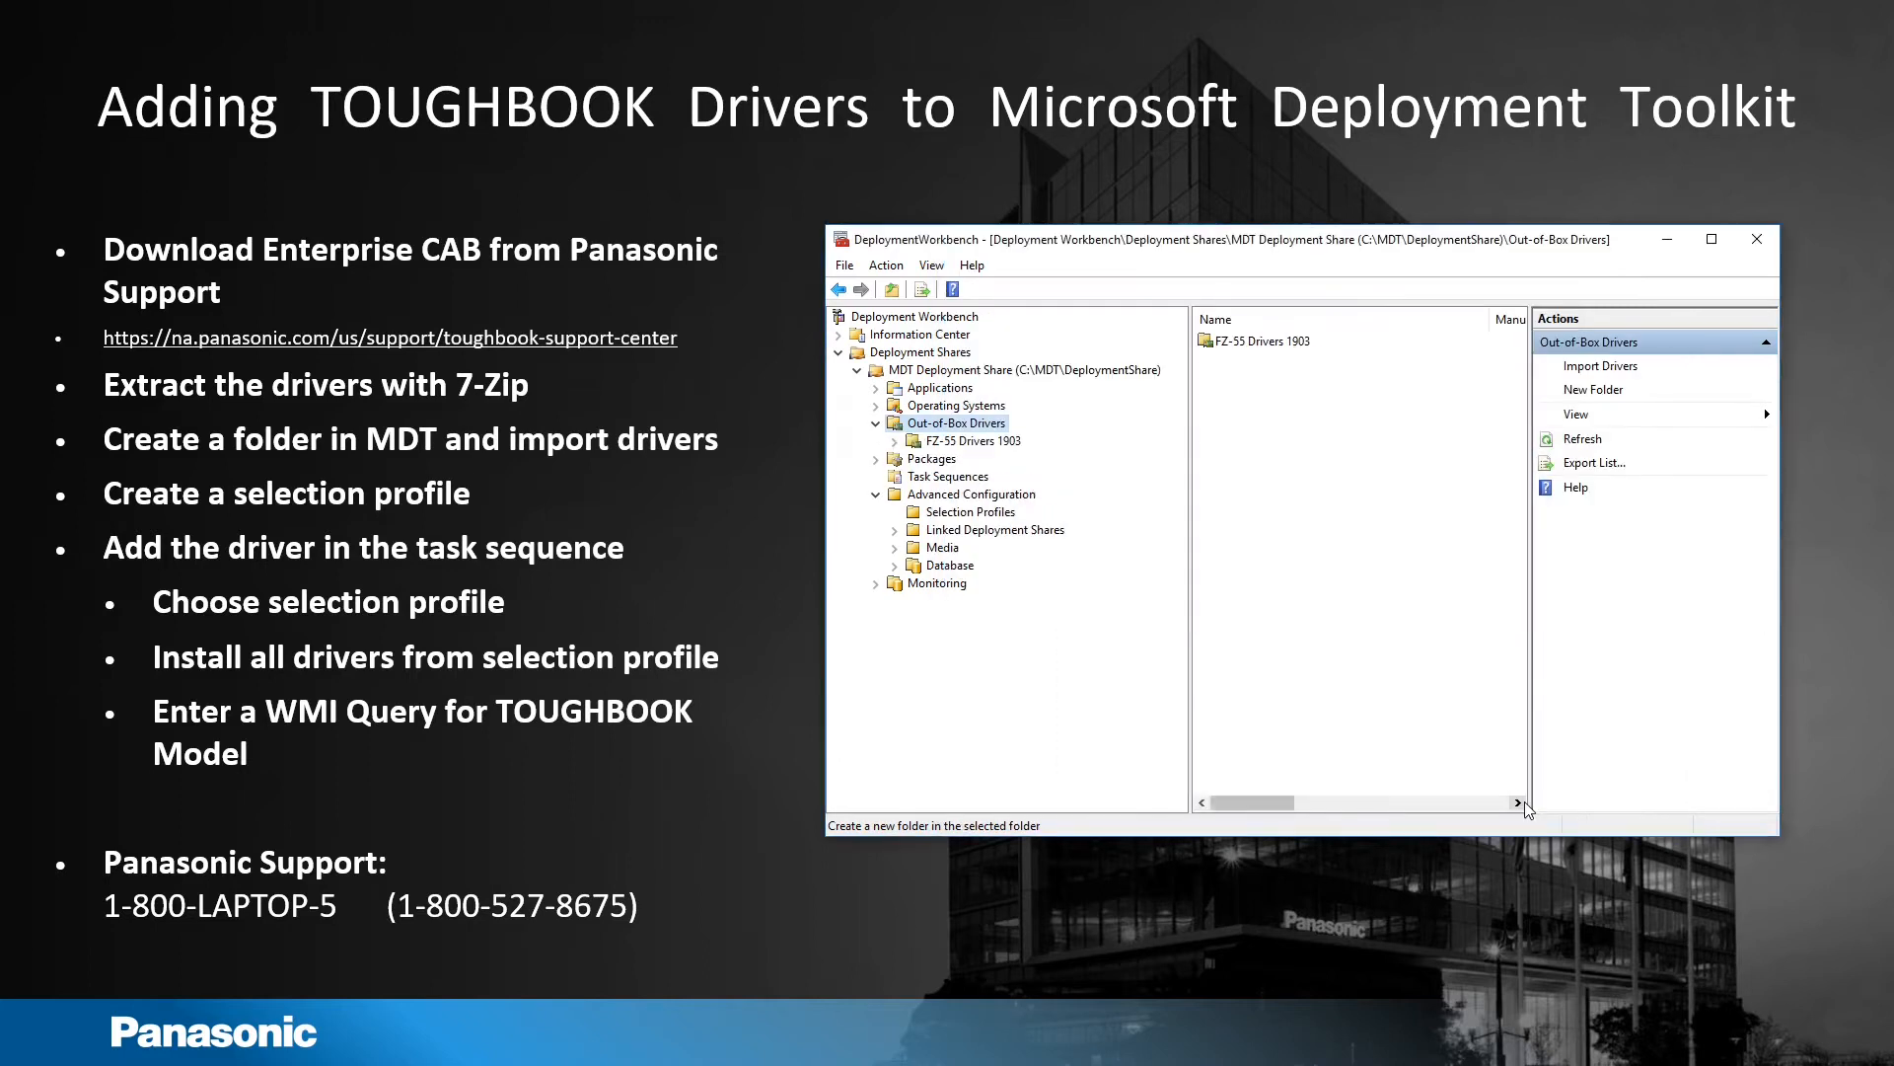
pyautogui.click(970, 440)
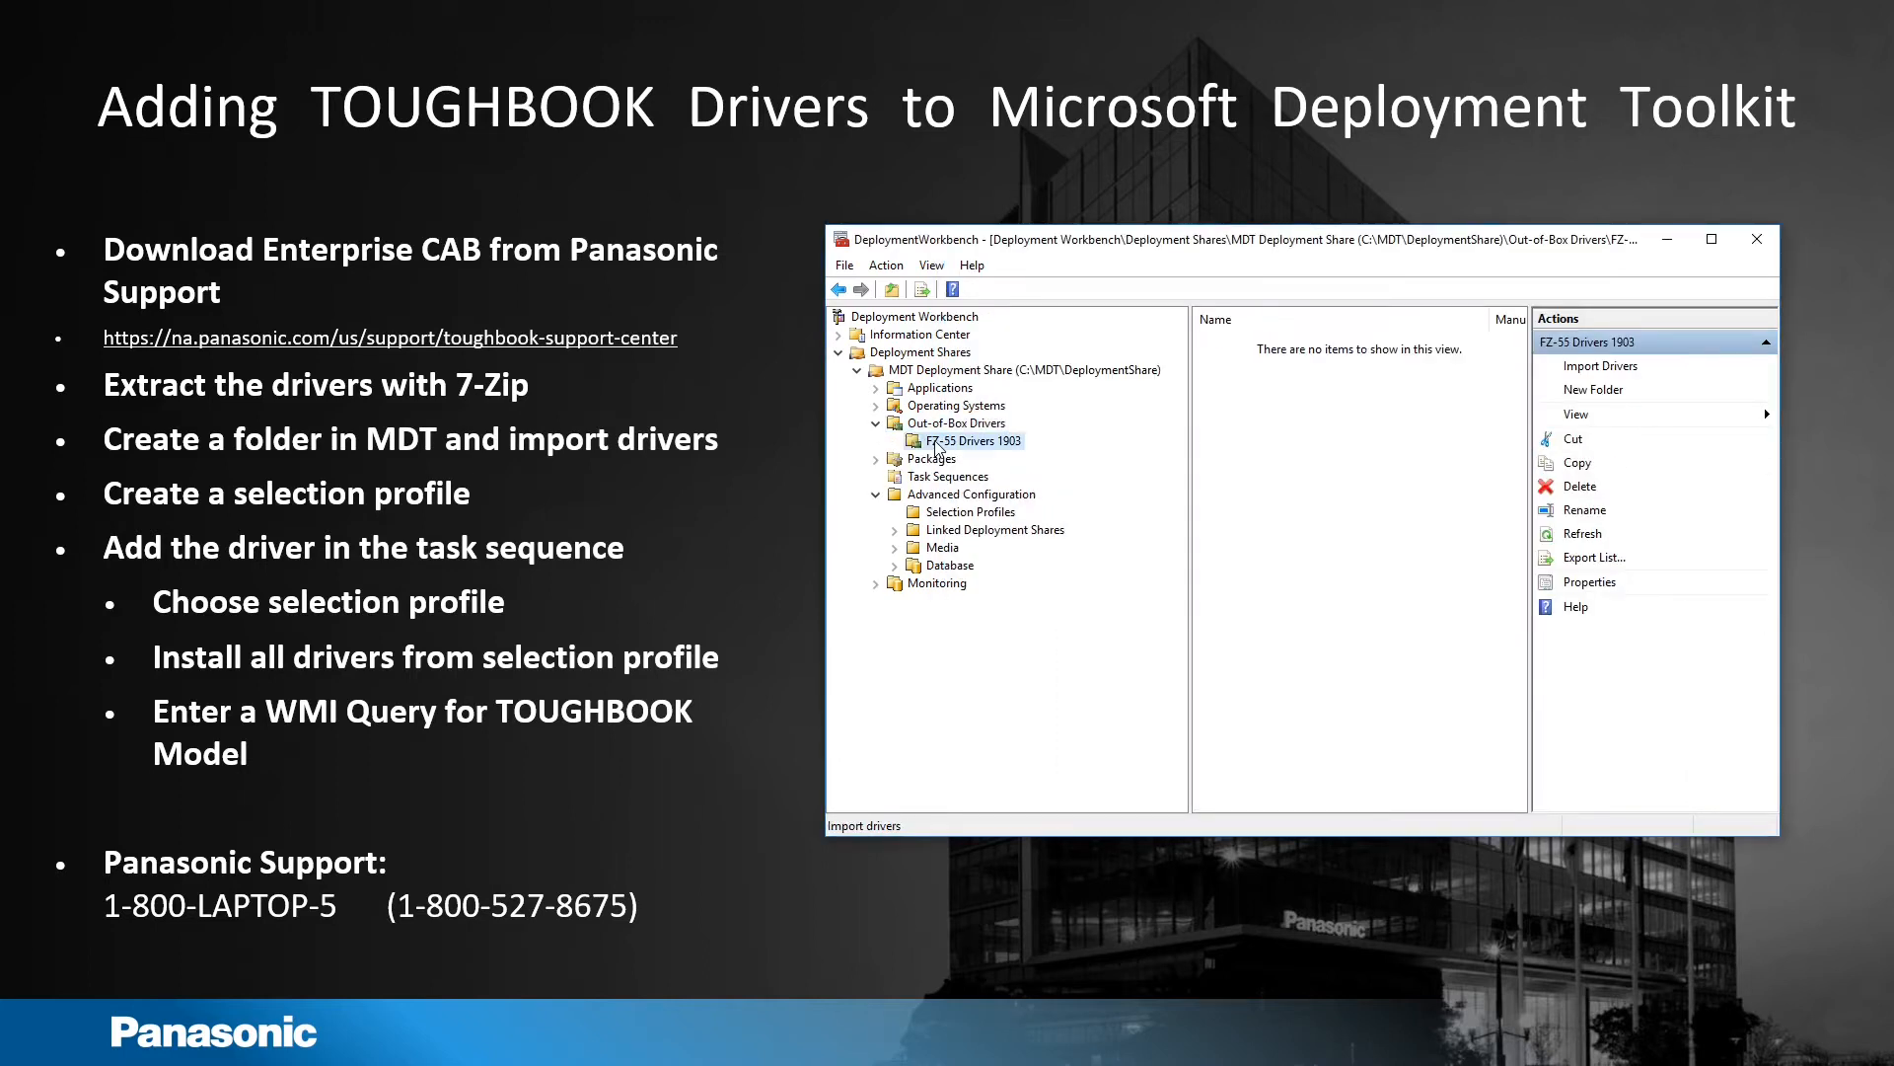
# Step: Import drivers from C:\MDT\Drivers\55ABC_Mk1_Win10x64_1903_V100 into the FZ-55 Drivers 1903 folder
pyautogui.click(1601, 365)
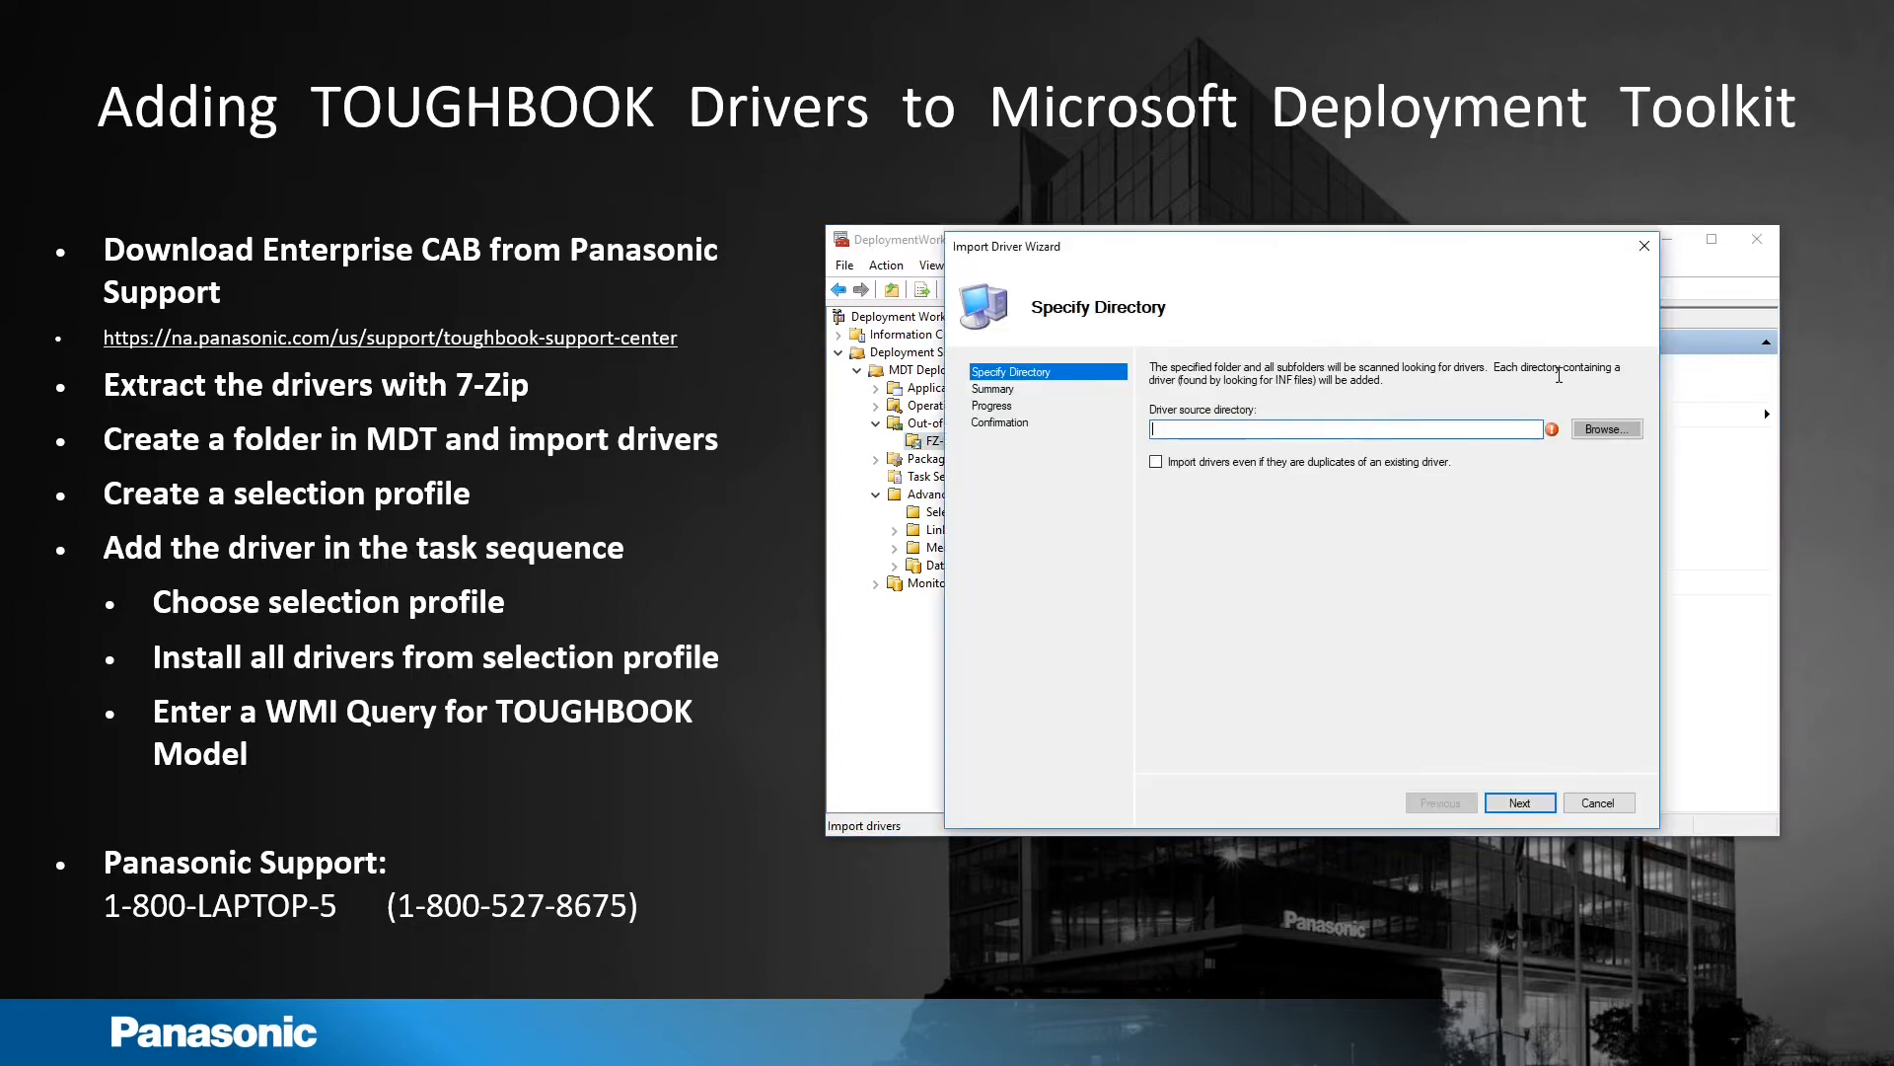
pyautogui.click(1607, 427)
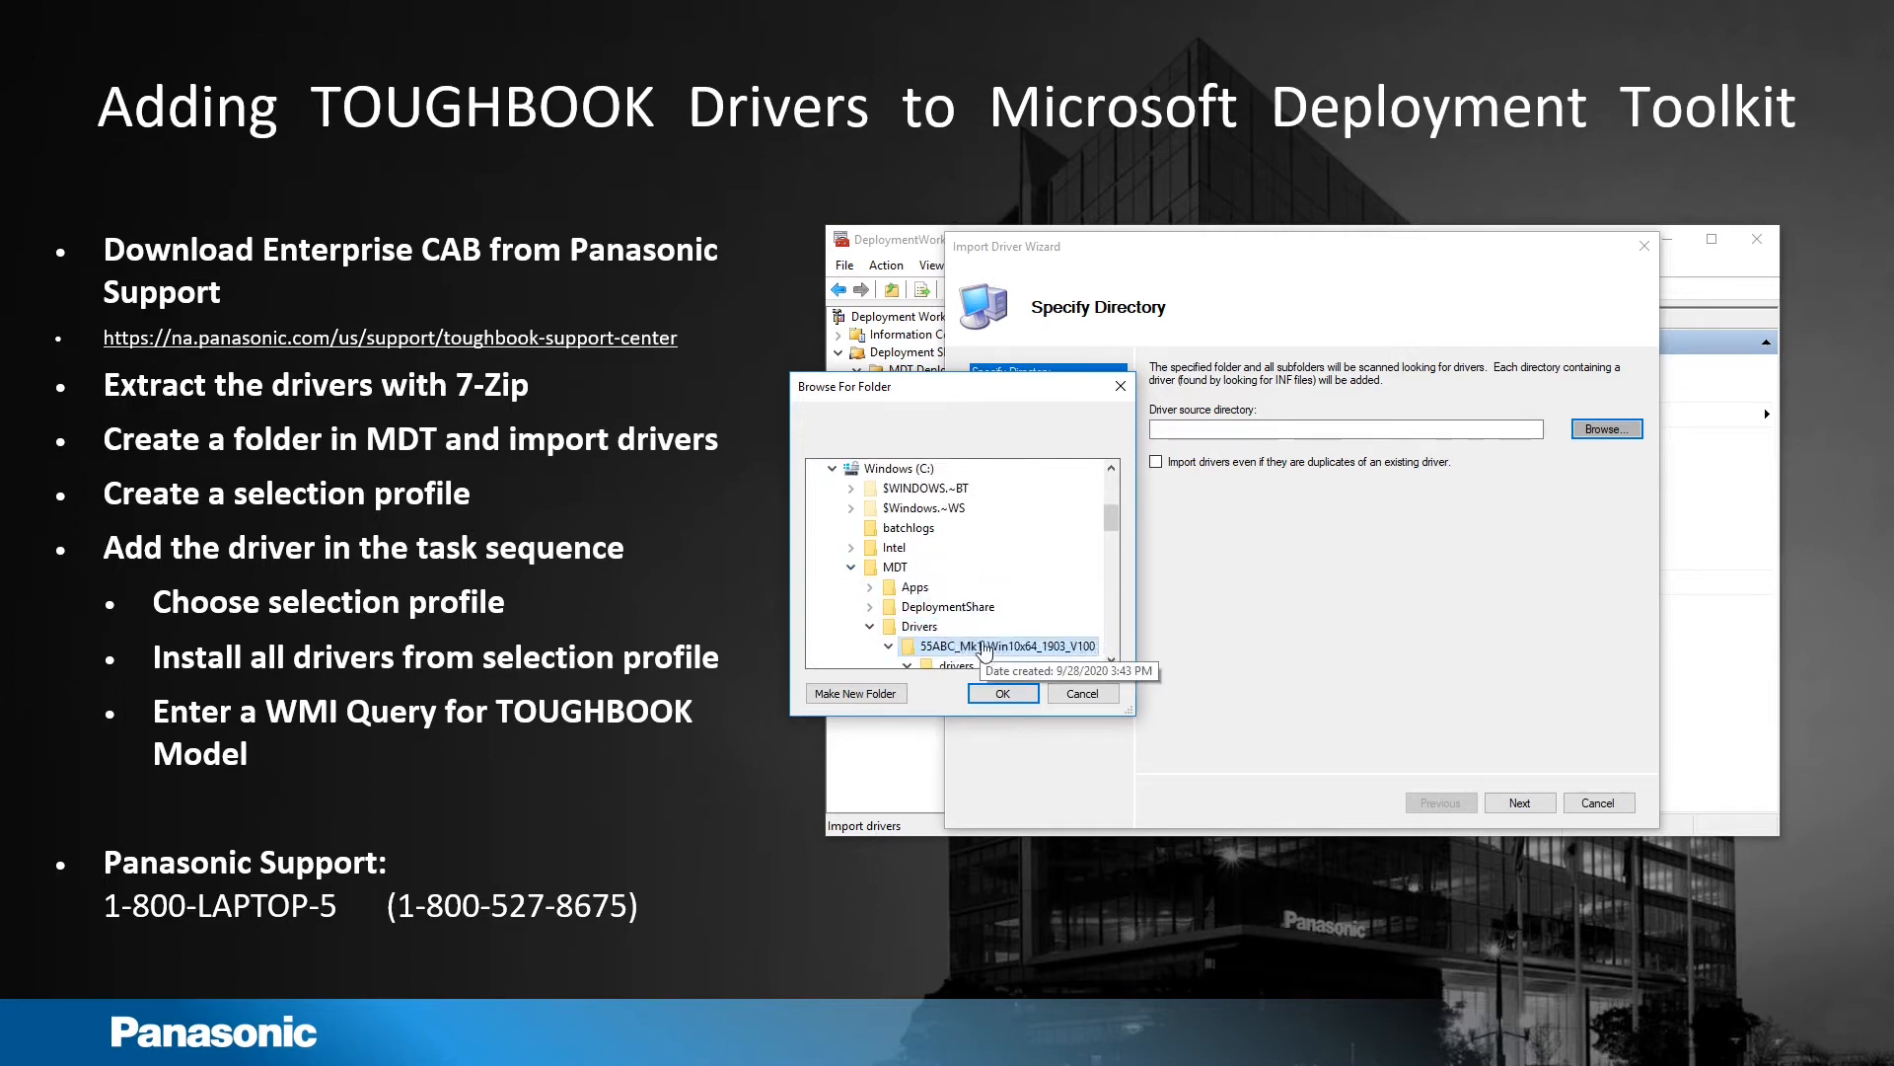
pyautogui.click(1000, 693)
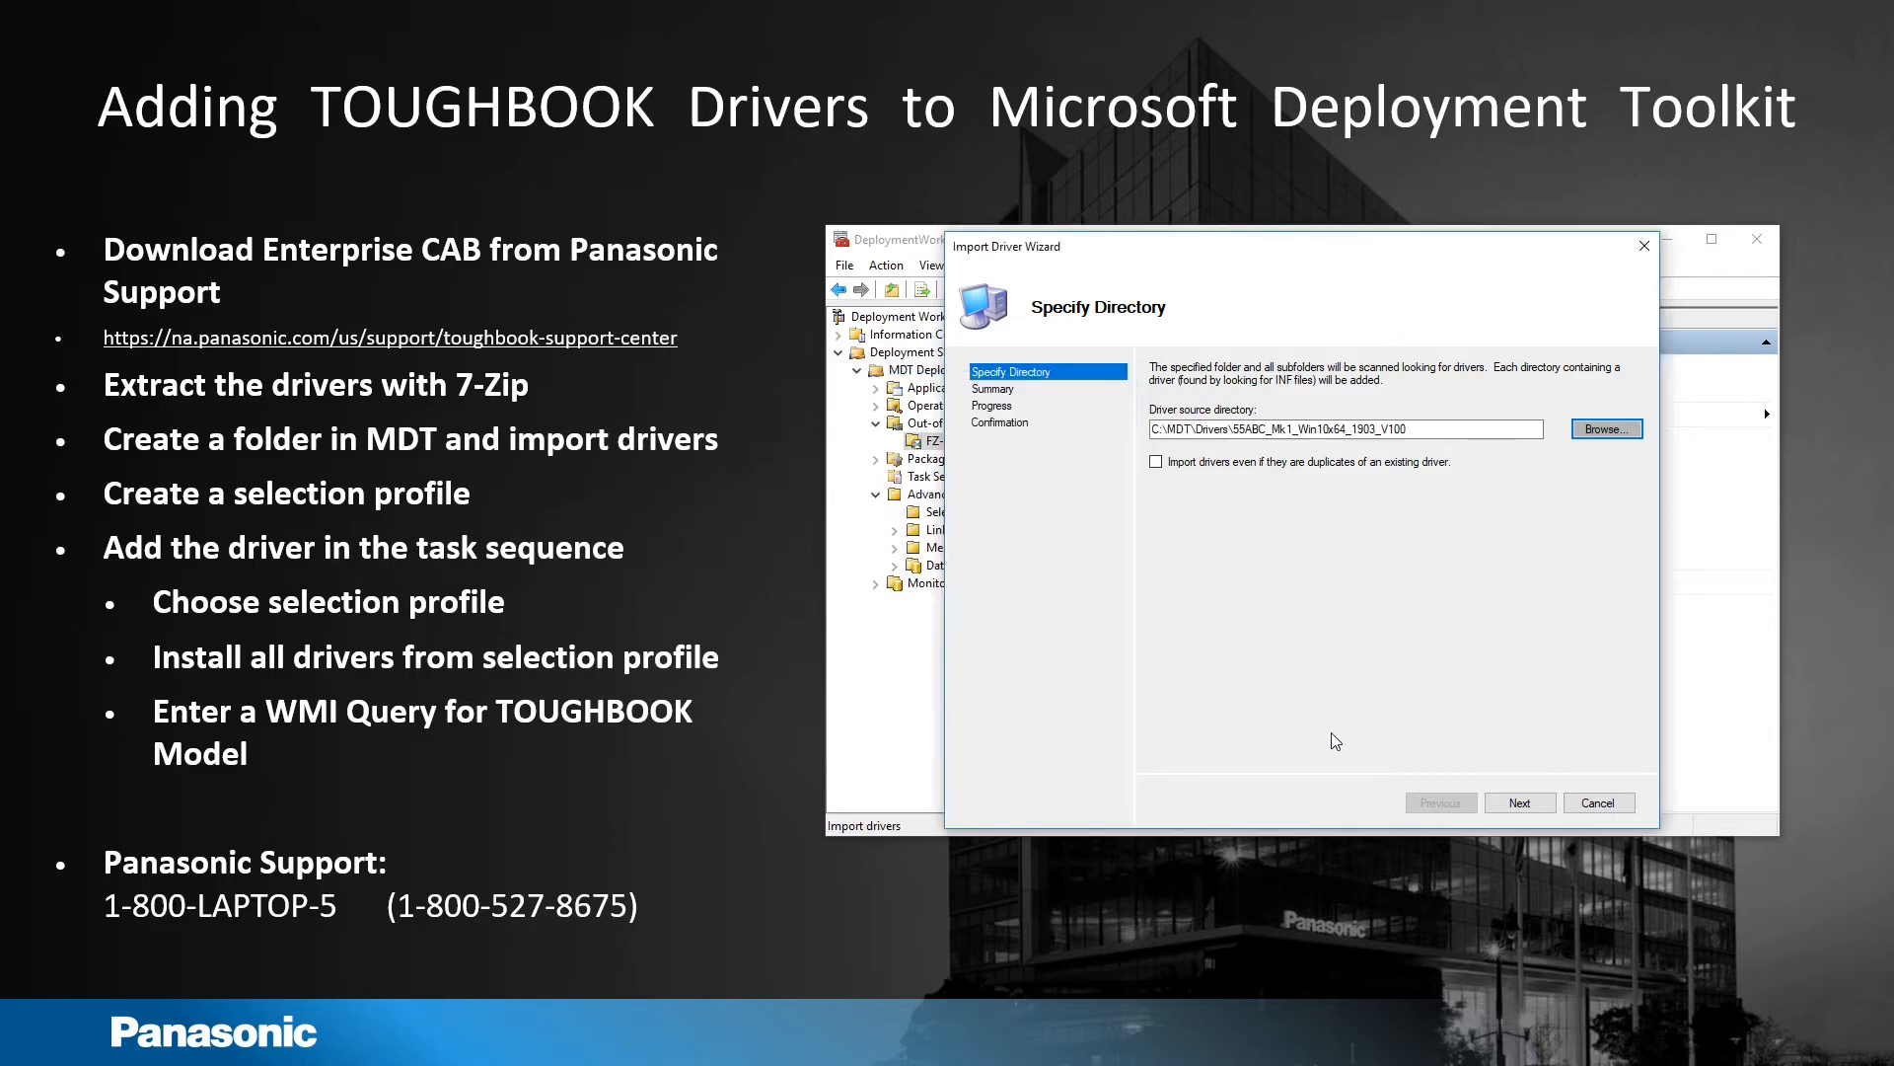
pyautogui.click(1519, 802)
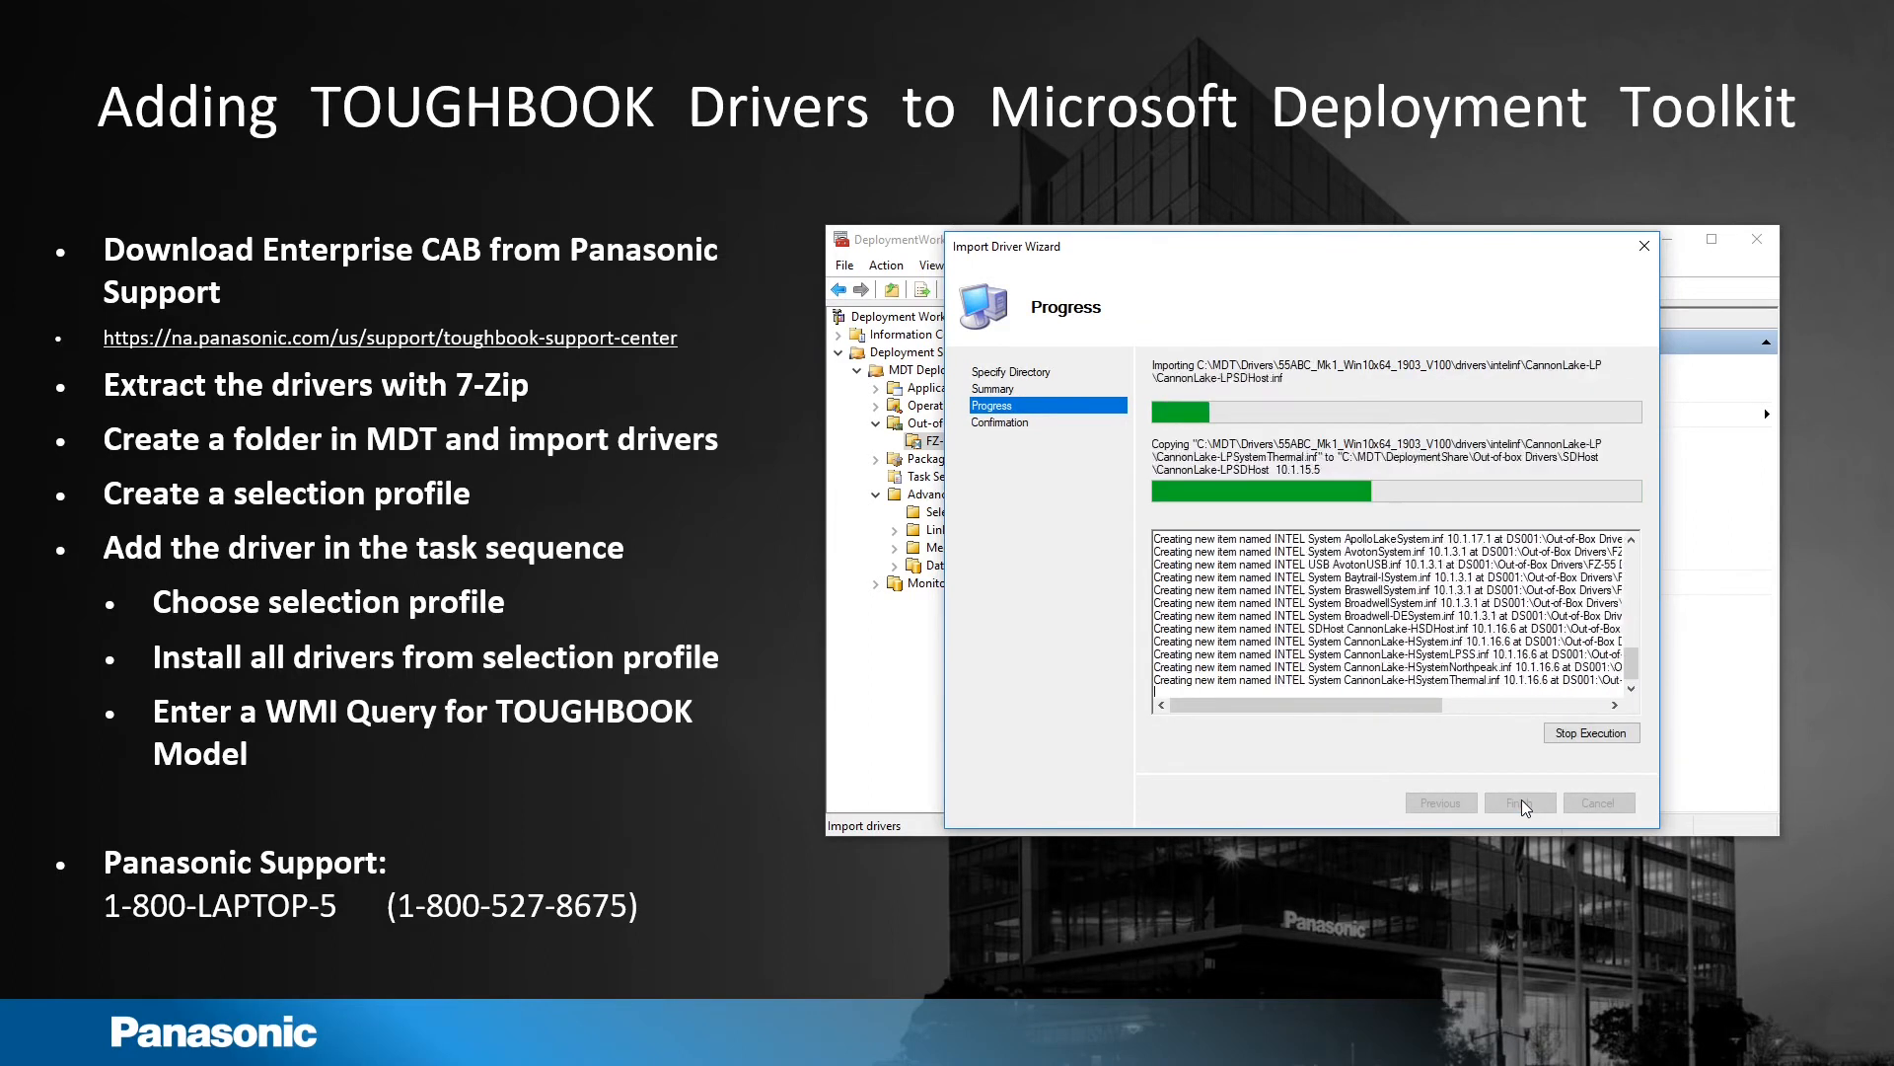
pyautogui.click(1517, 802)
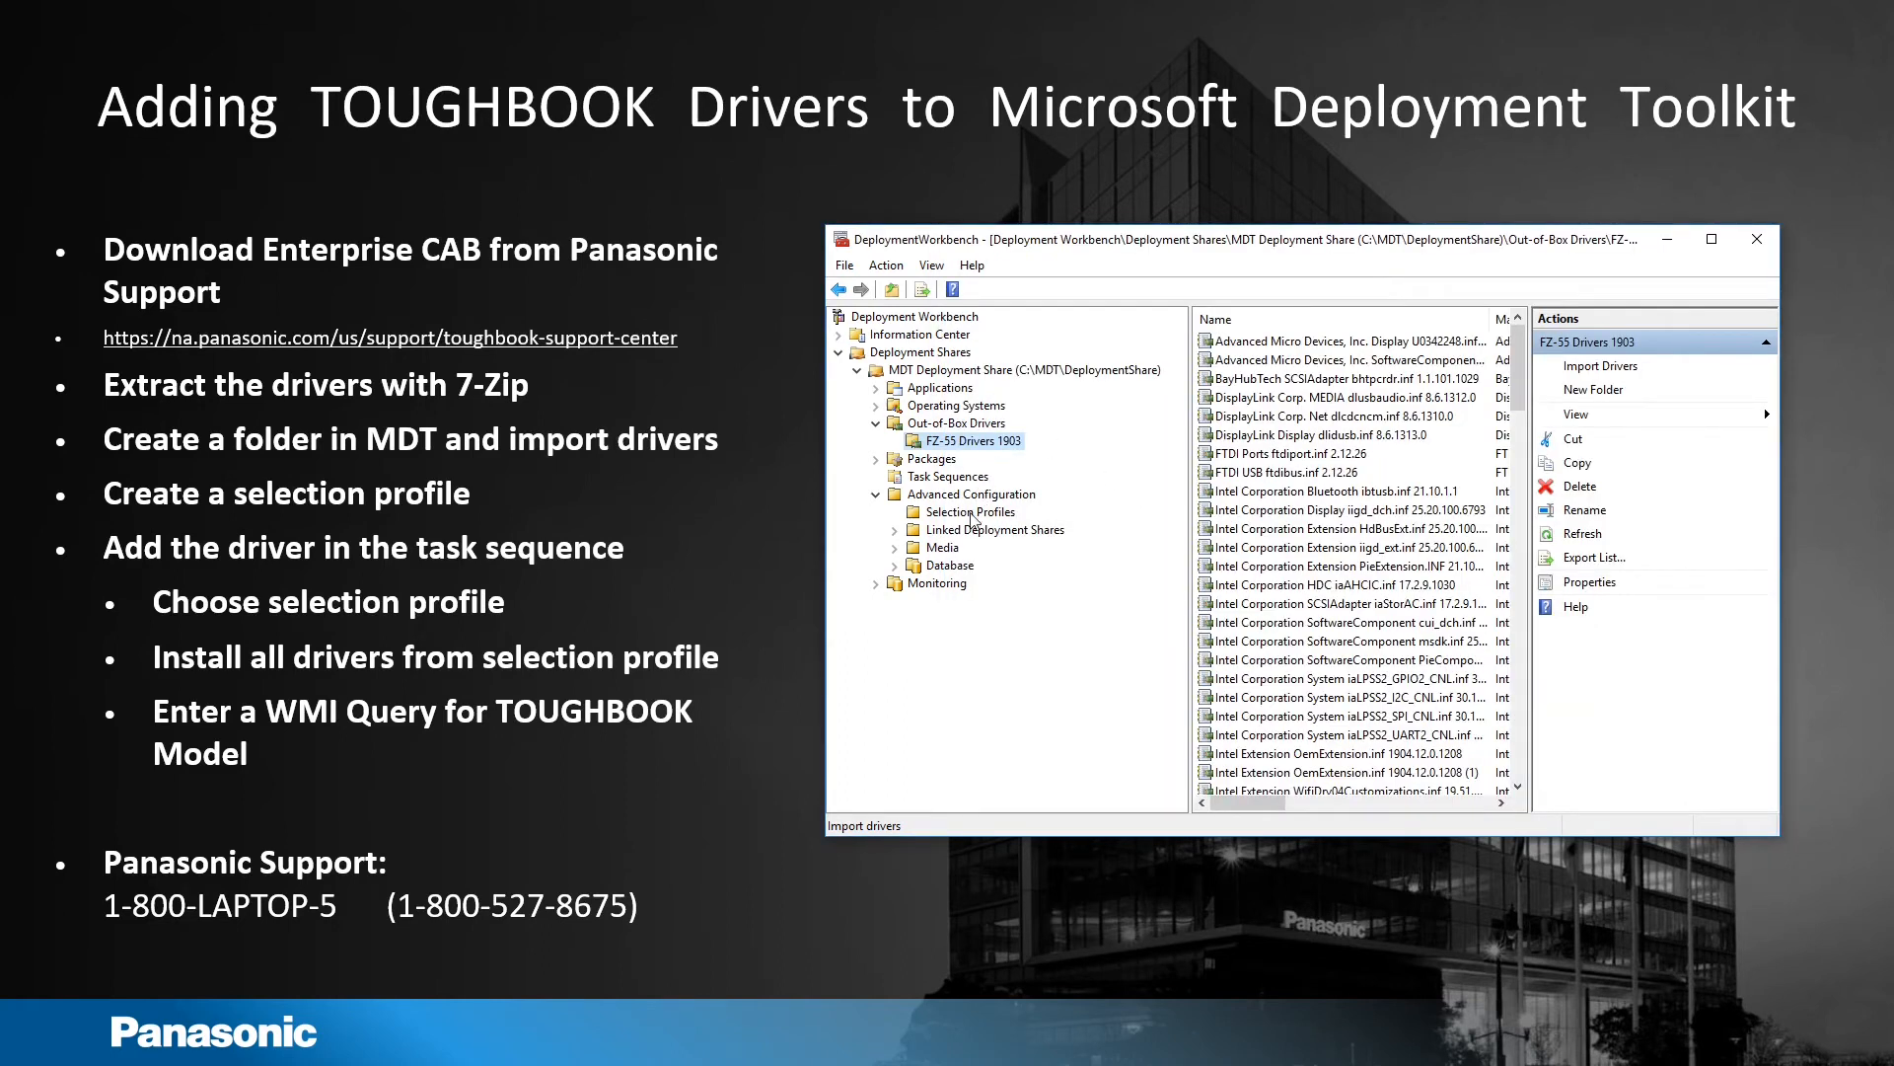
# Step: Start a new selection profile named FZ-55 1903 under Selection Profiles
pyautogui.click(967, 511)
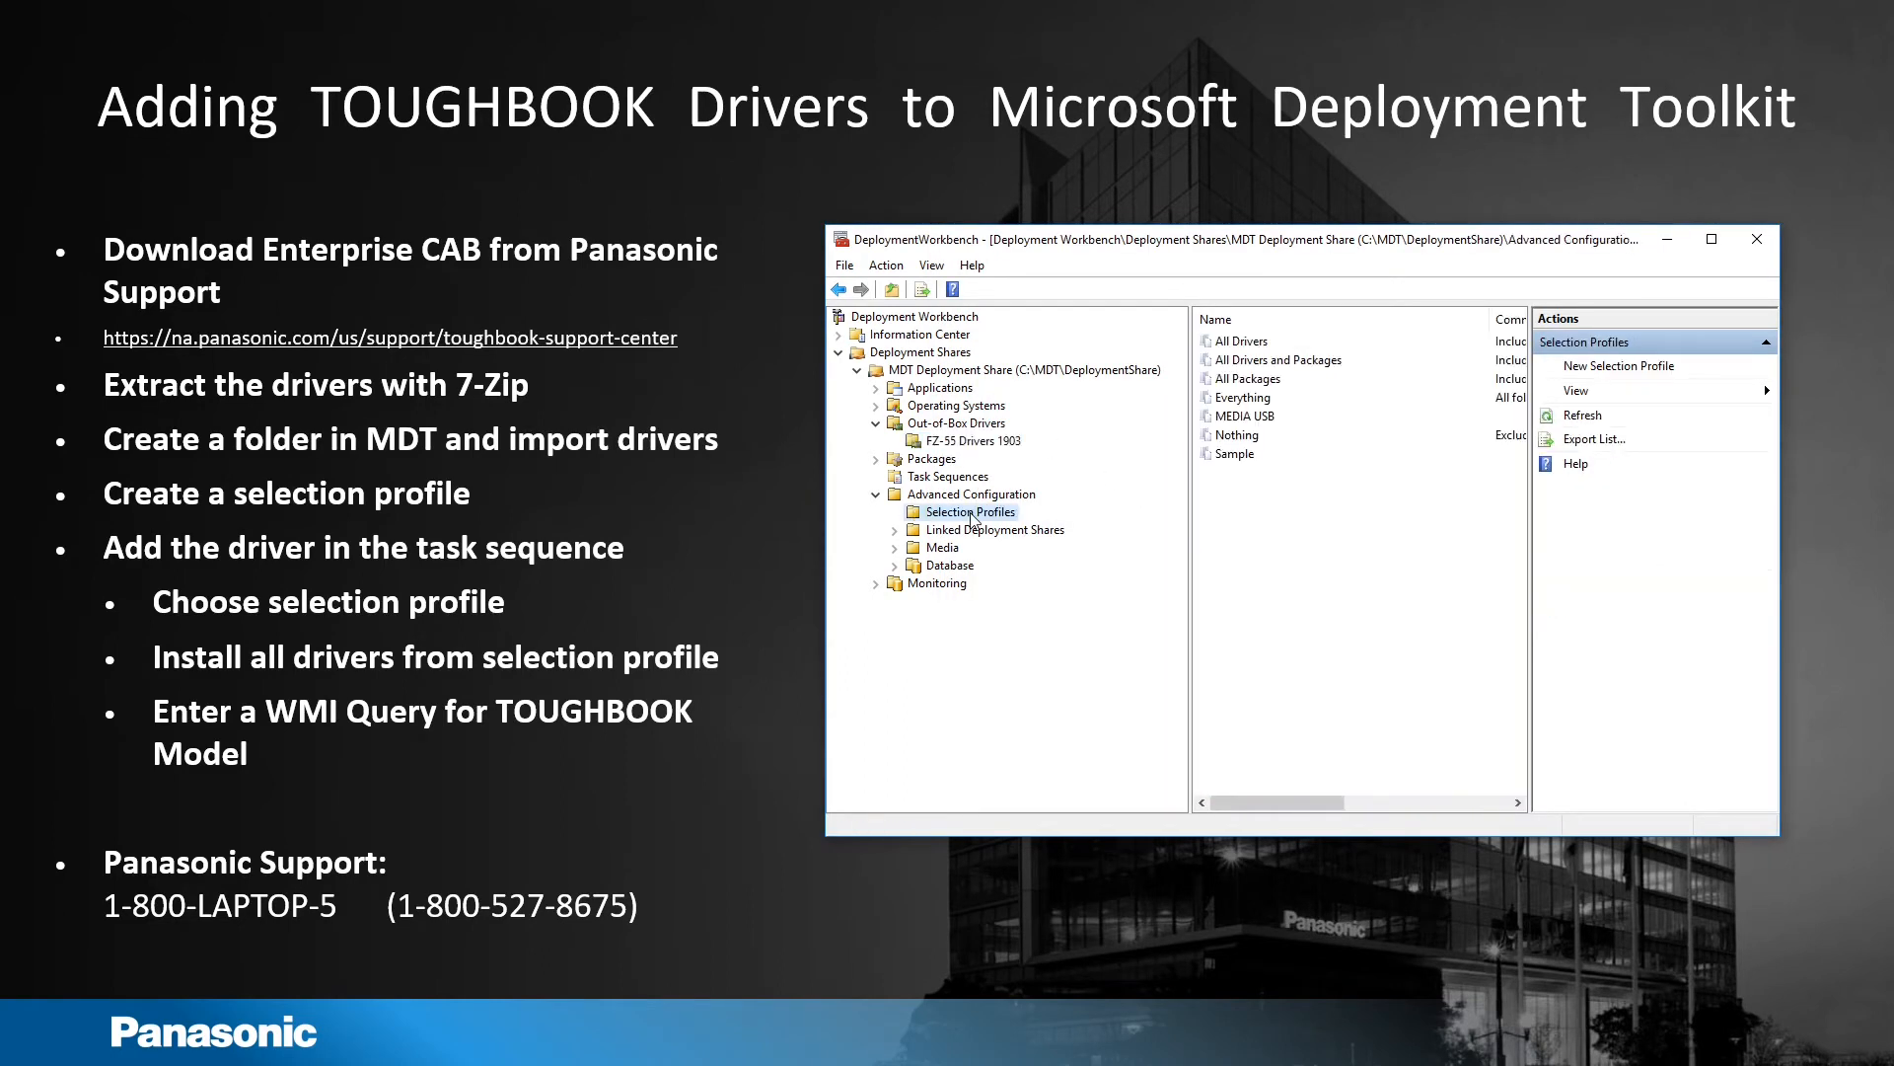
pyautogui.click(1619, 365)
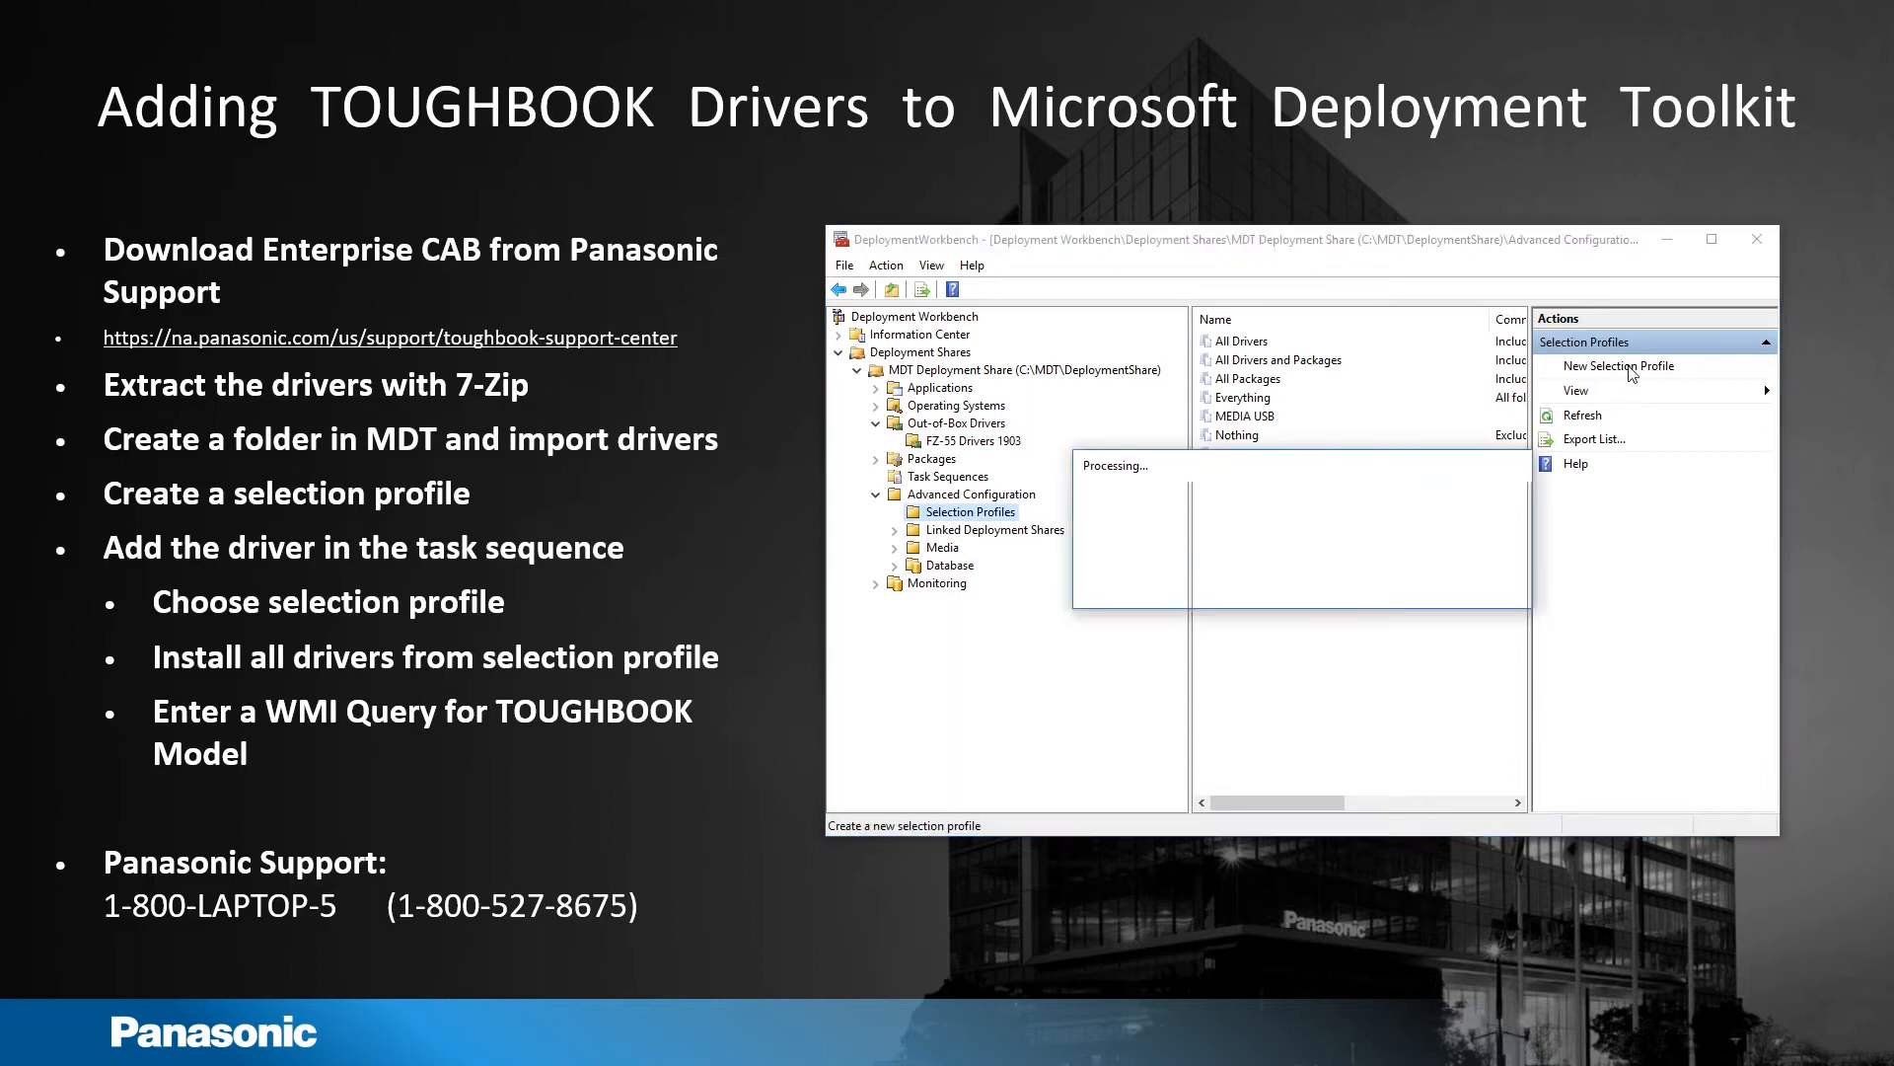
pyautogui.click(1620, 366)
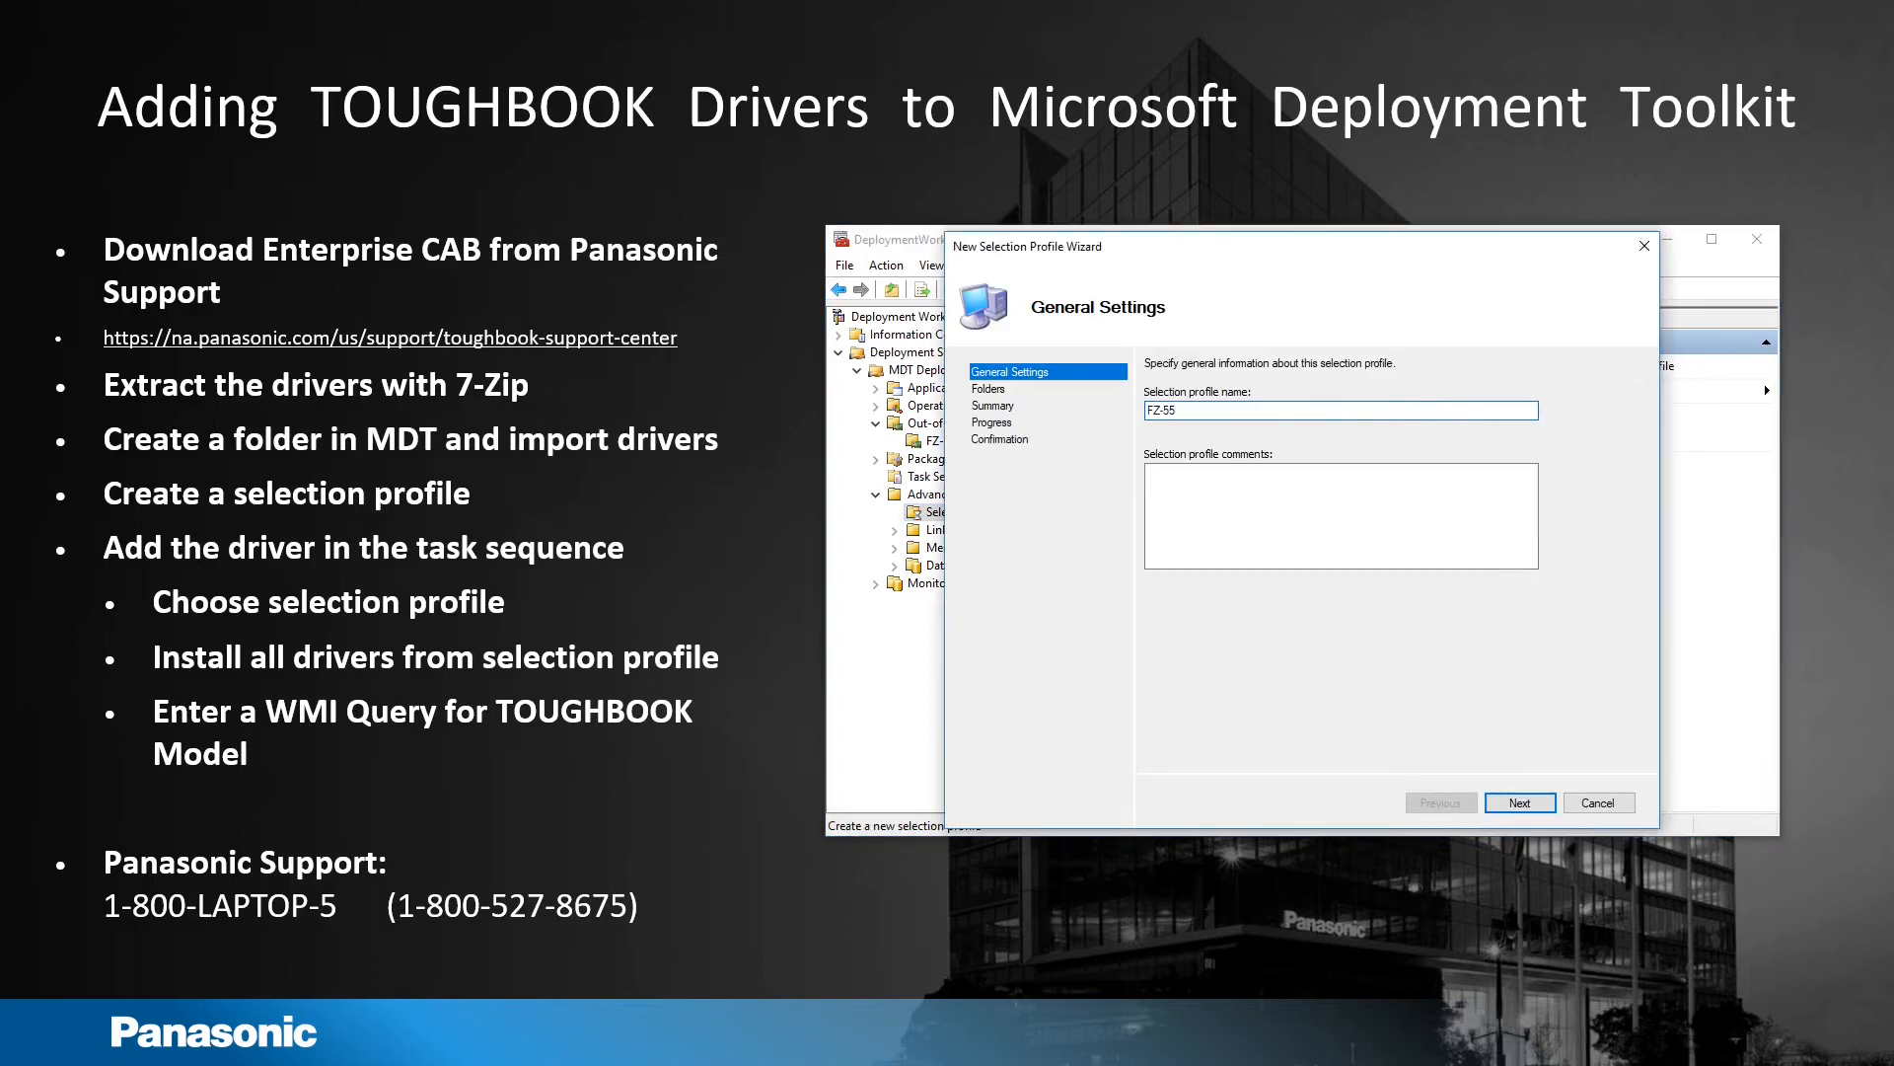
pyautogui.click(1518, 802)
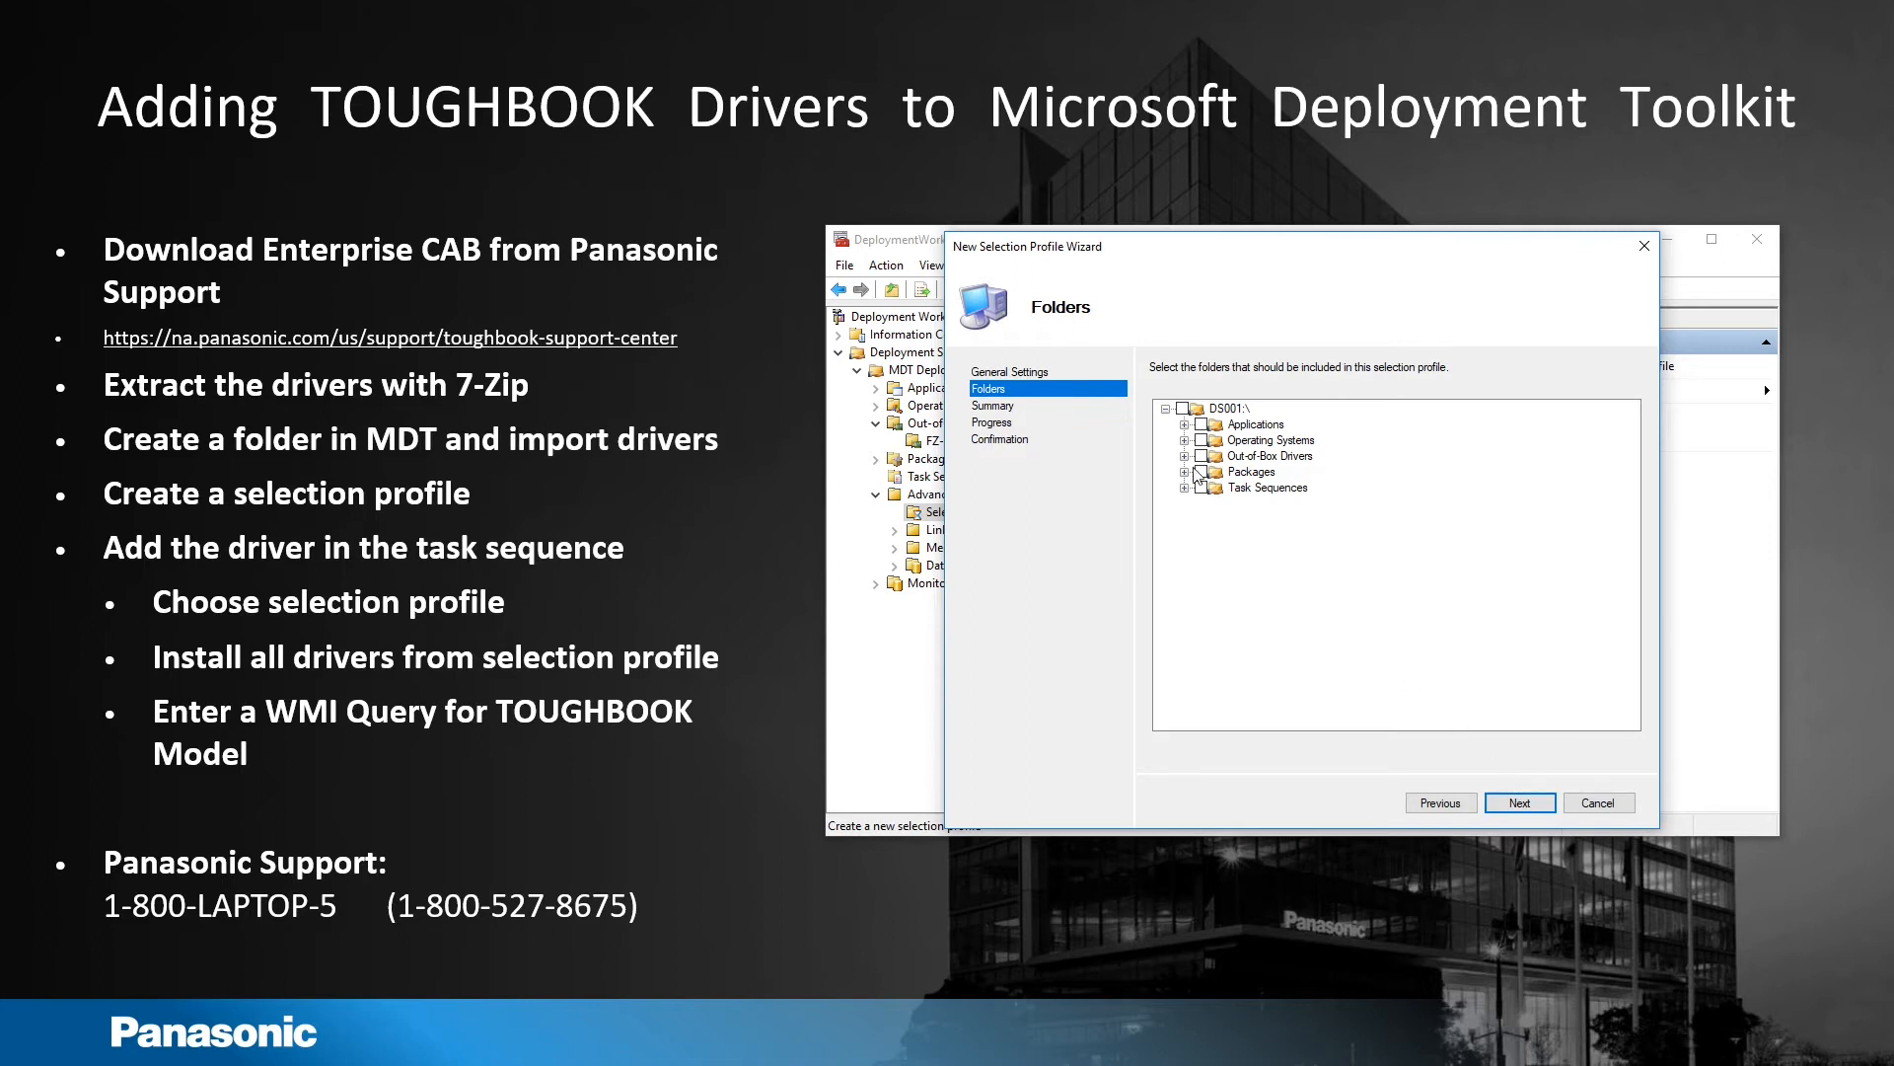
# Step: Include Out-of-Box Drivers\FZ-55 Drivers 1903 in the profile, finish it and select FZ-55 1903
pyautogui.click(1190, 456)
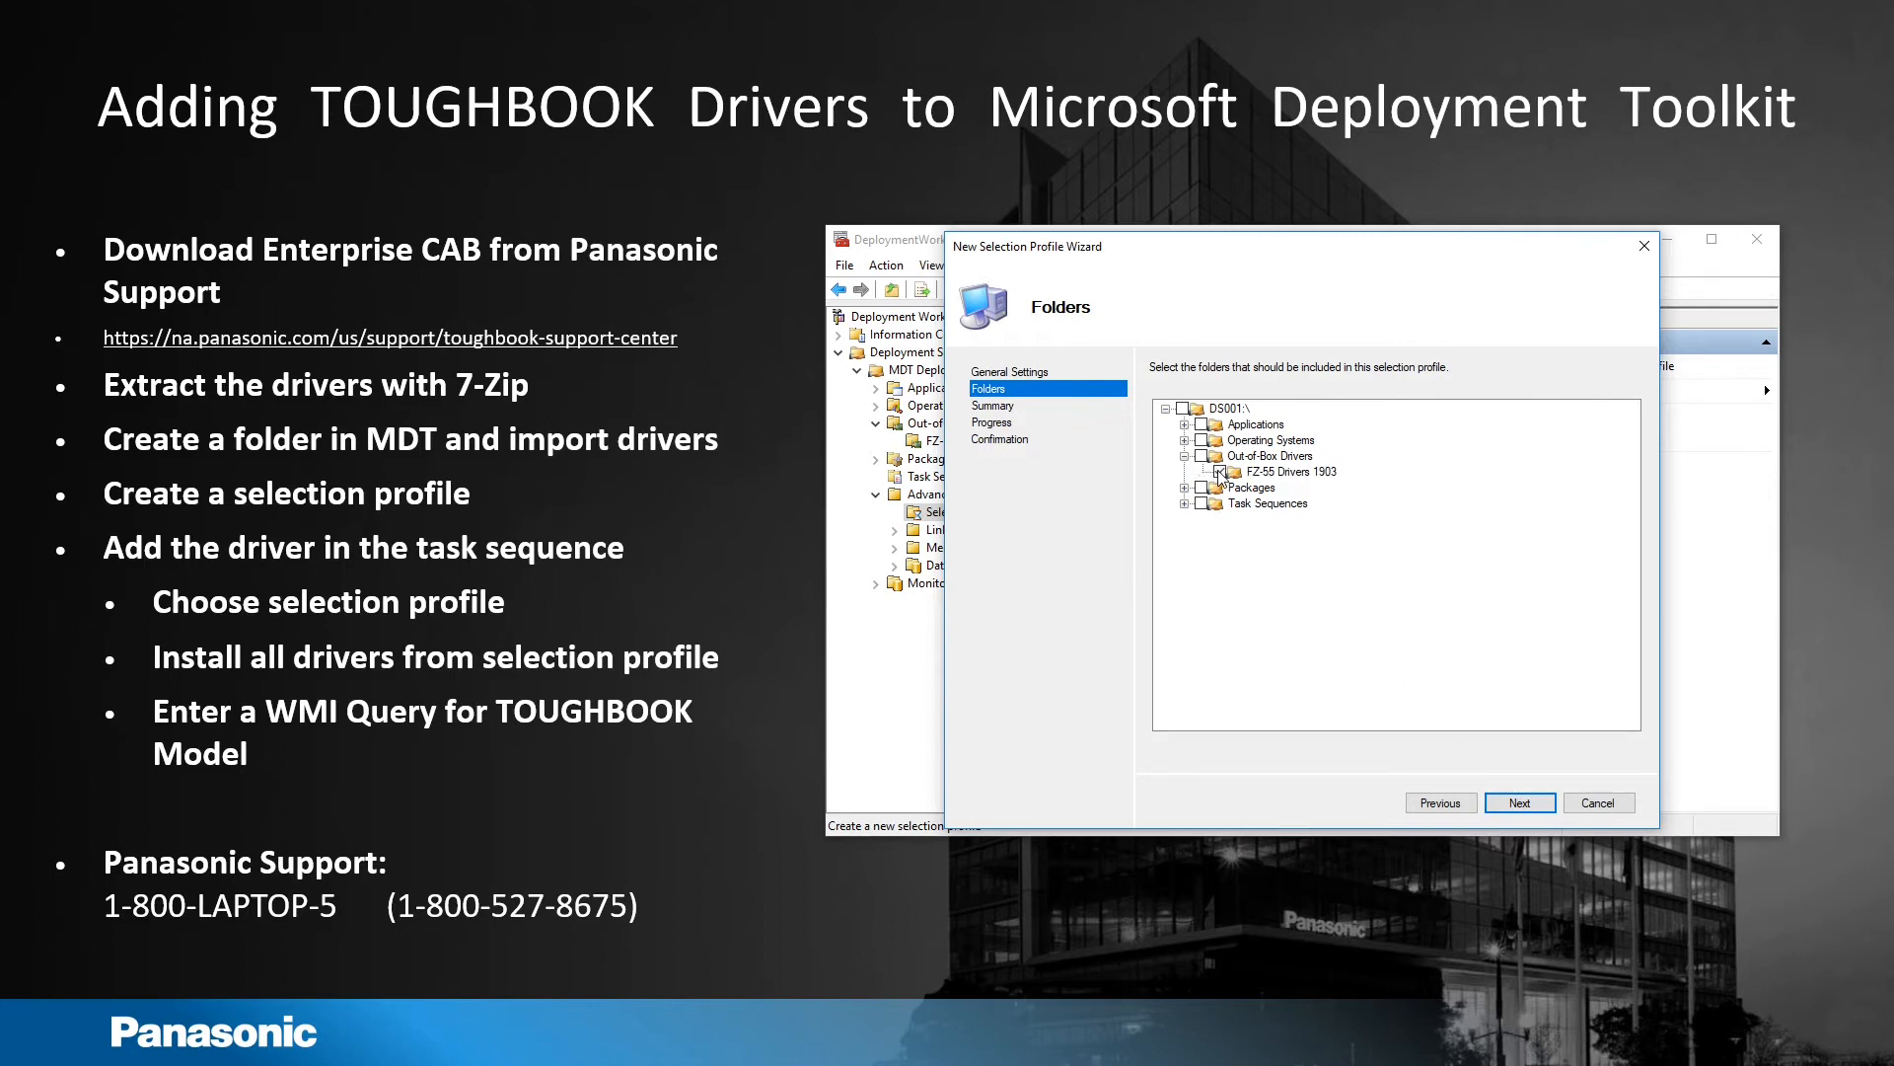
pyautogui.click(1519, 802)
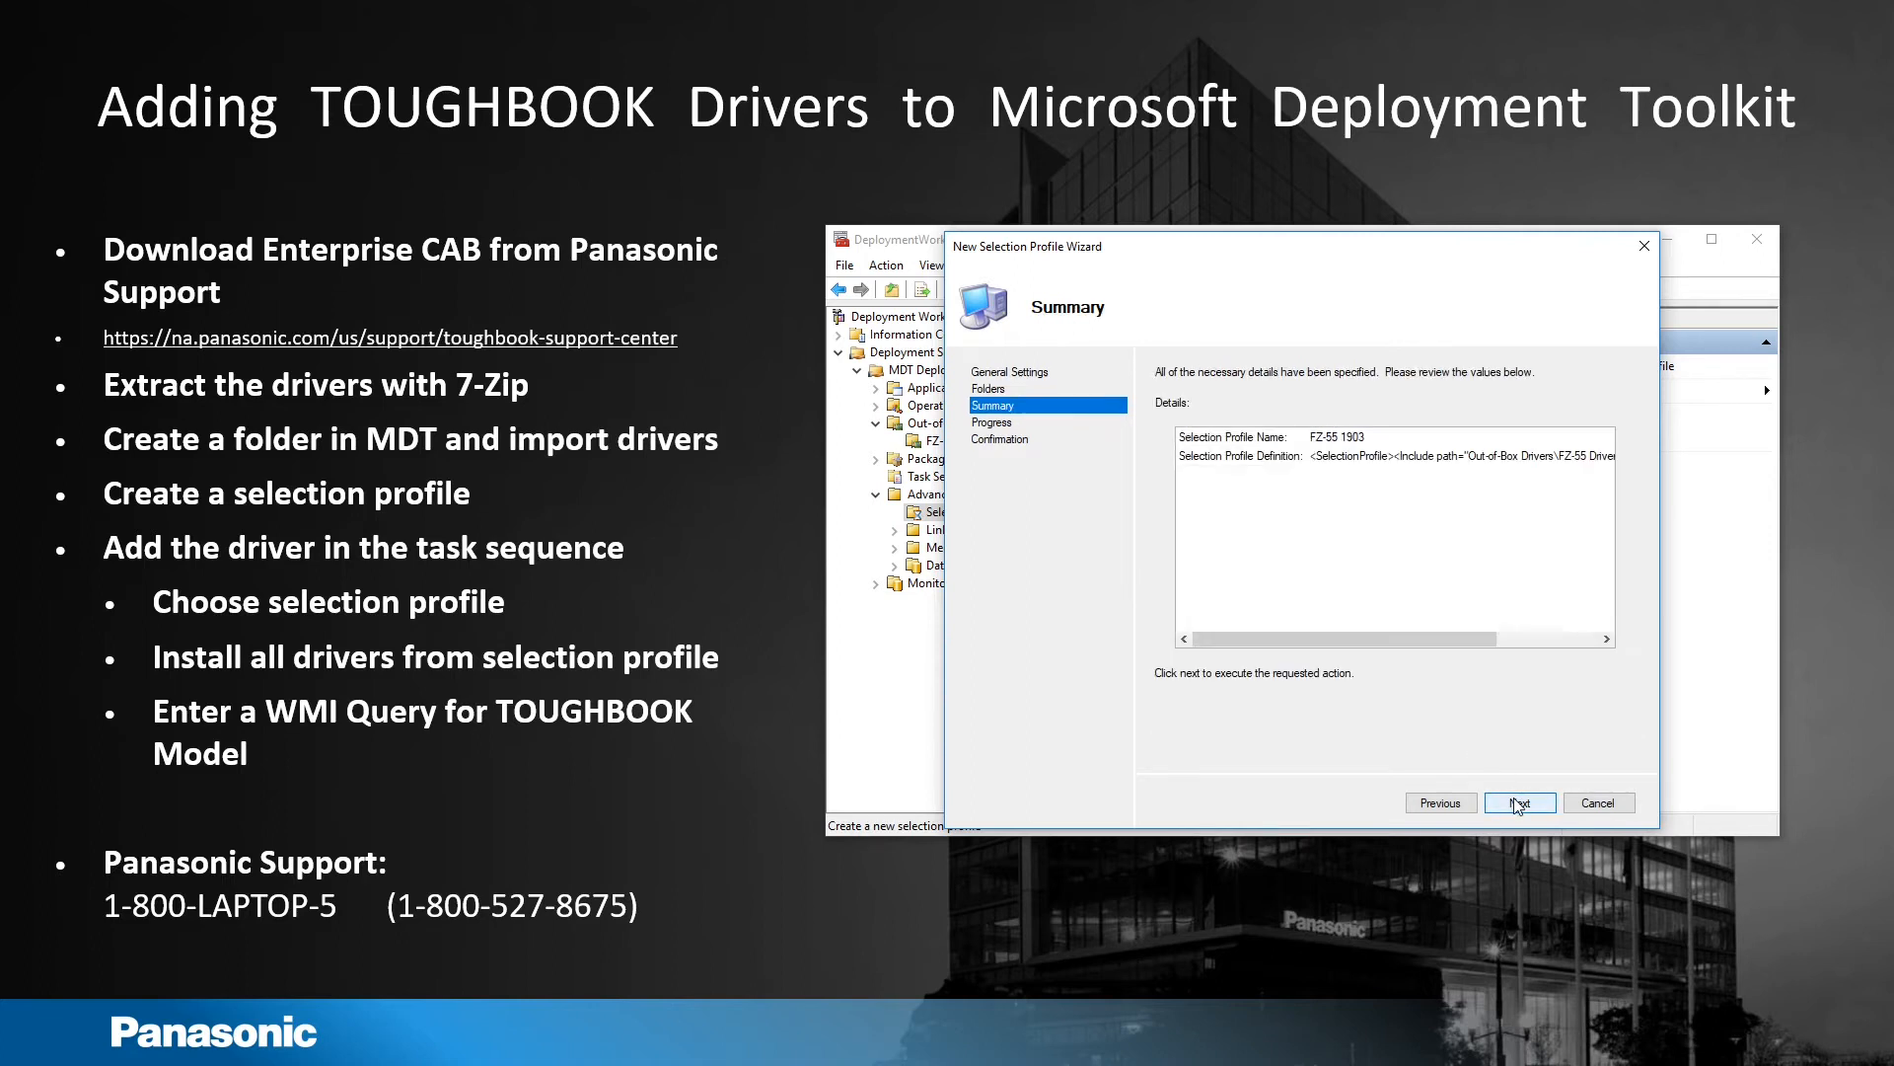
pyautogui.click(1518, 802)
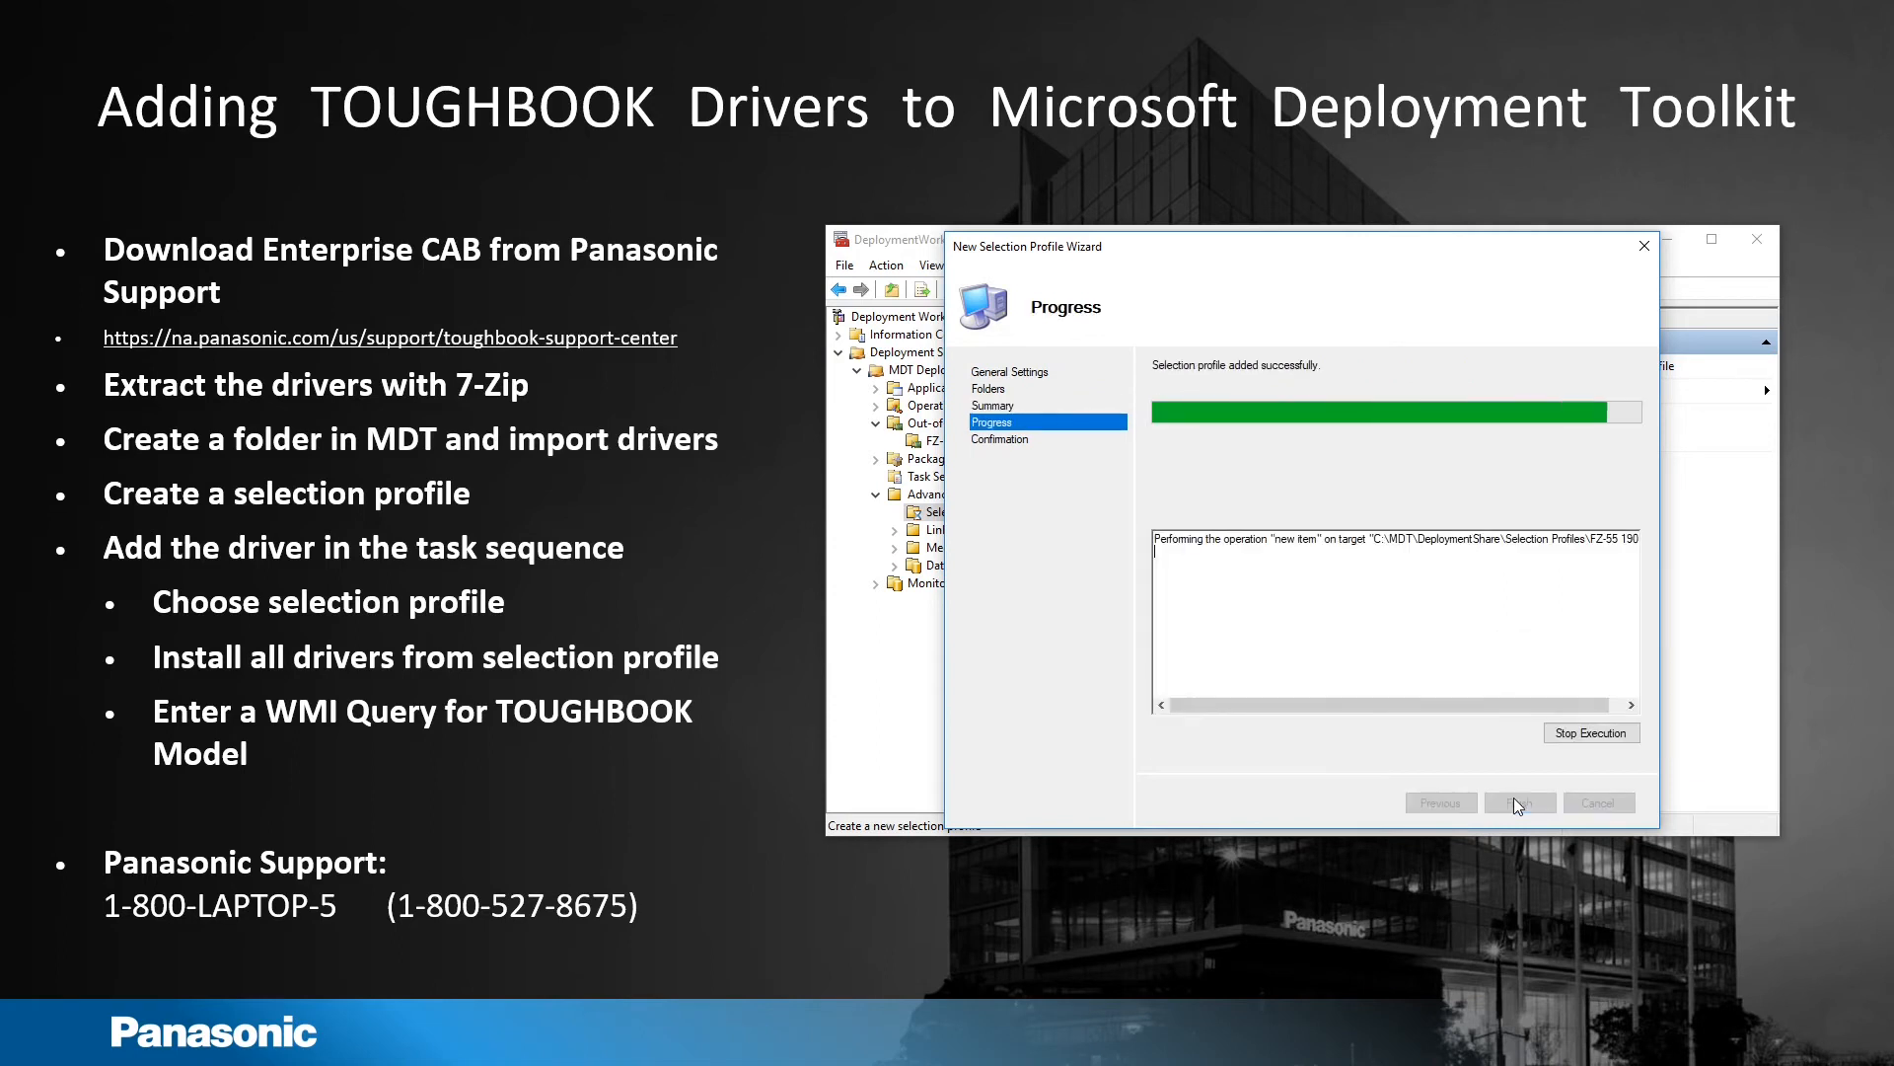
pyautogui.click(1519, 802)
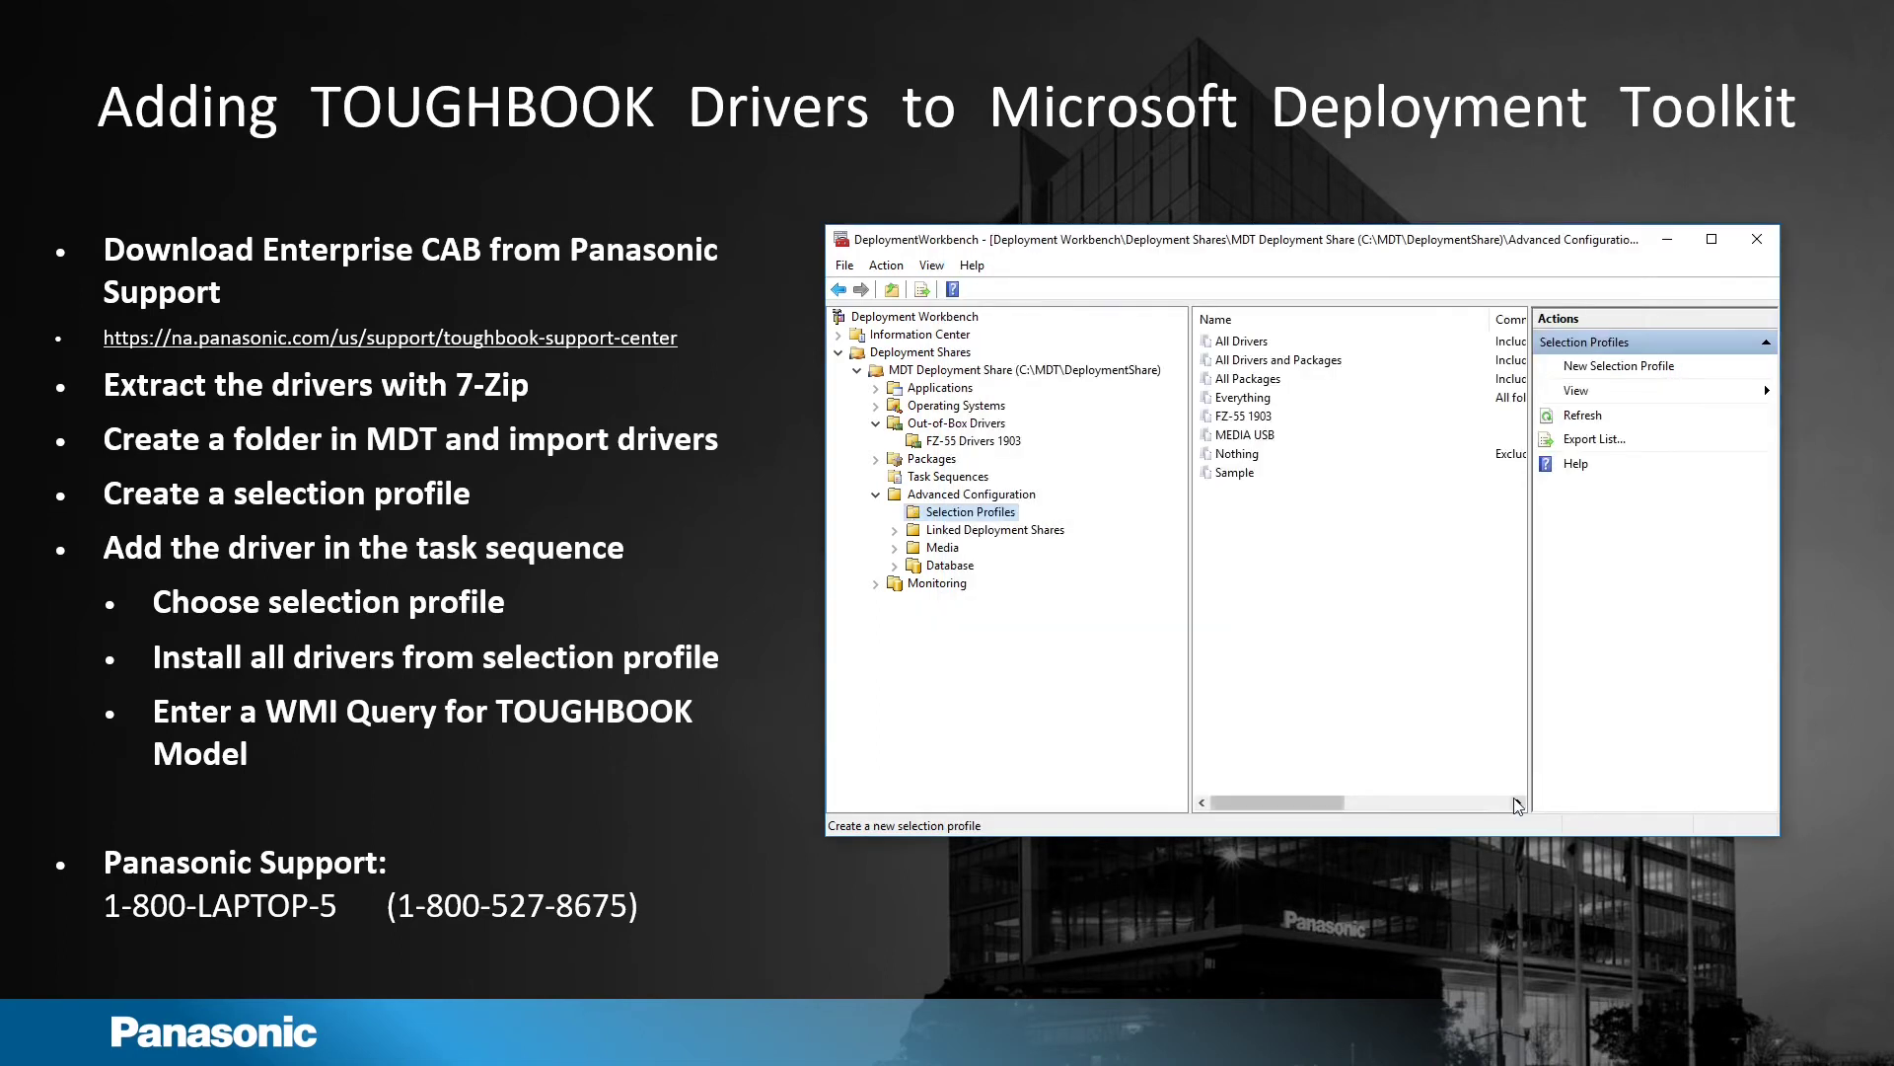
pyautogui.moveTo(1513, 795)
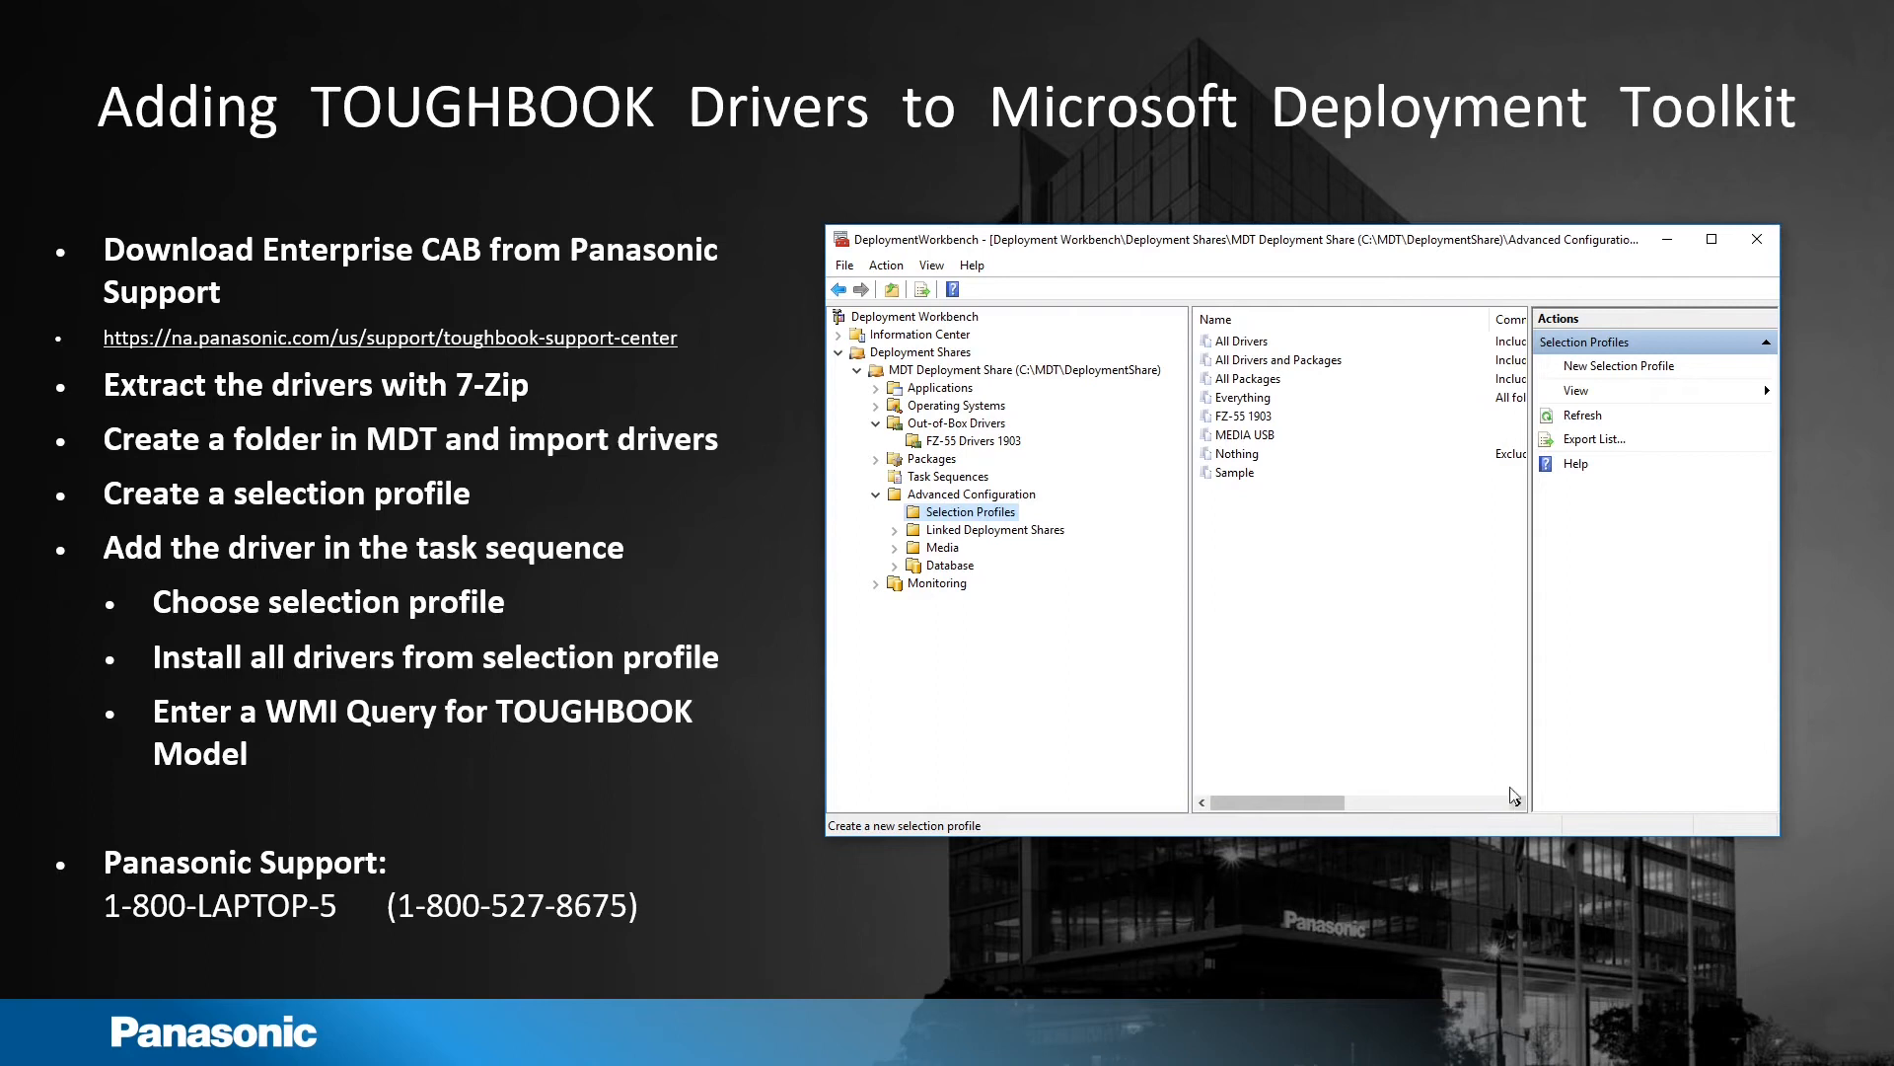
pyautogui.click(1240, 415)
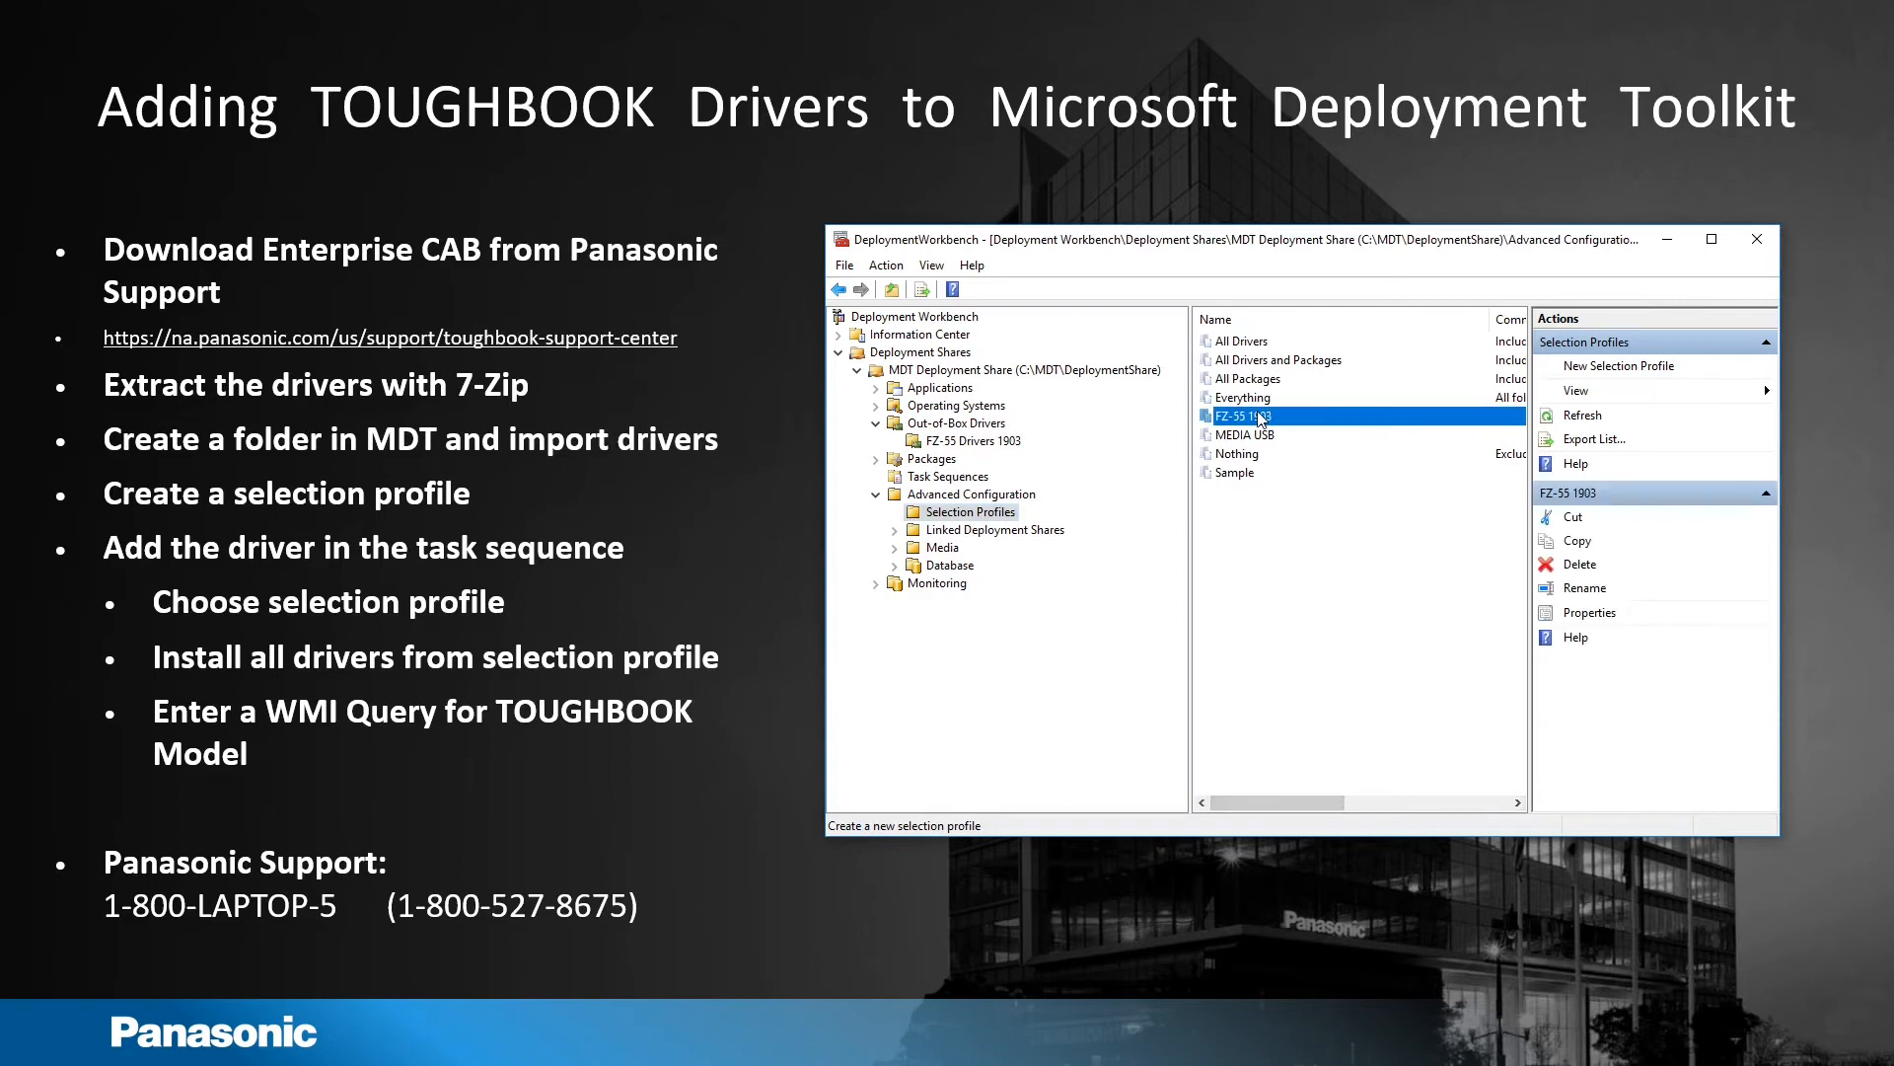
# Step: Show the Deploy Win 10 task sequence steps in its properties
pyautogui.click(946, 475)
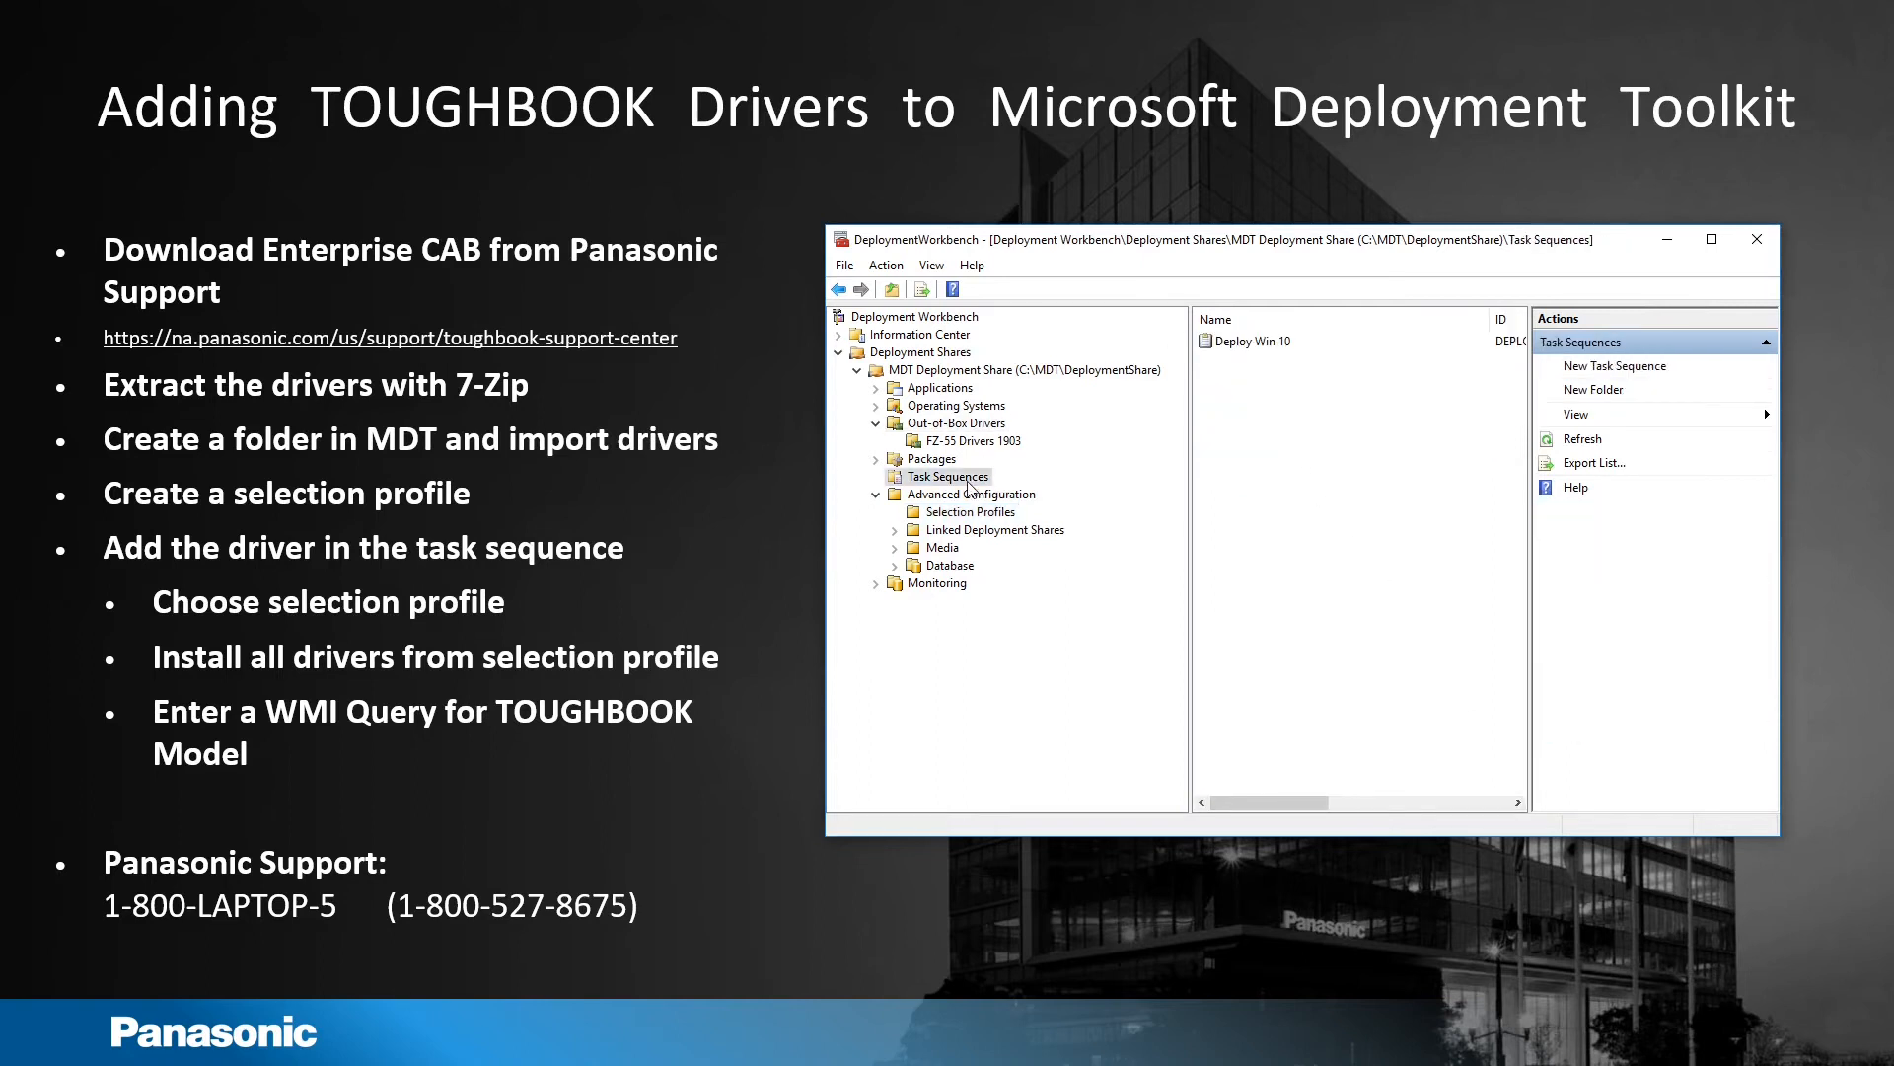
pyautogui.click(1257, 341)
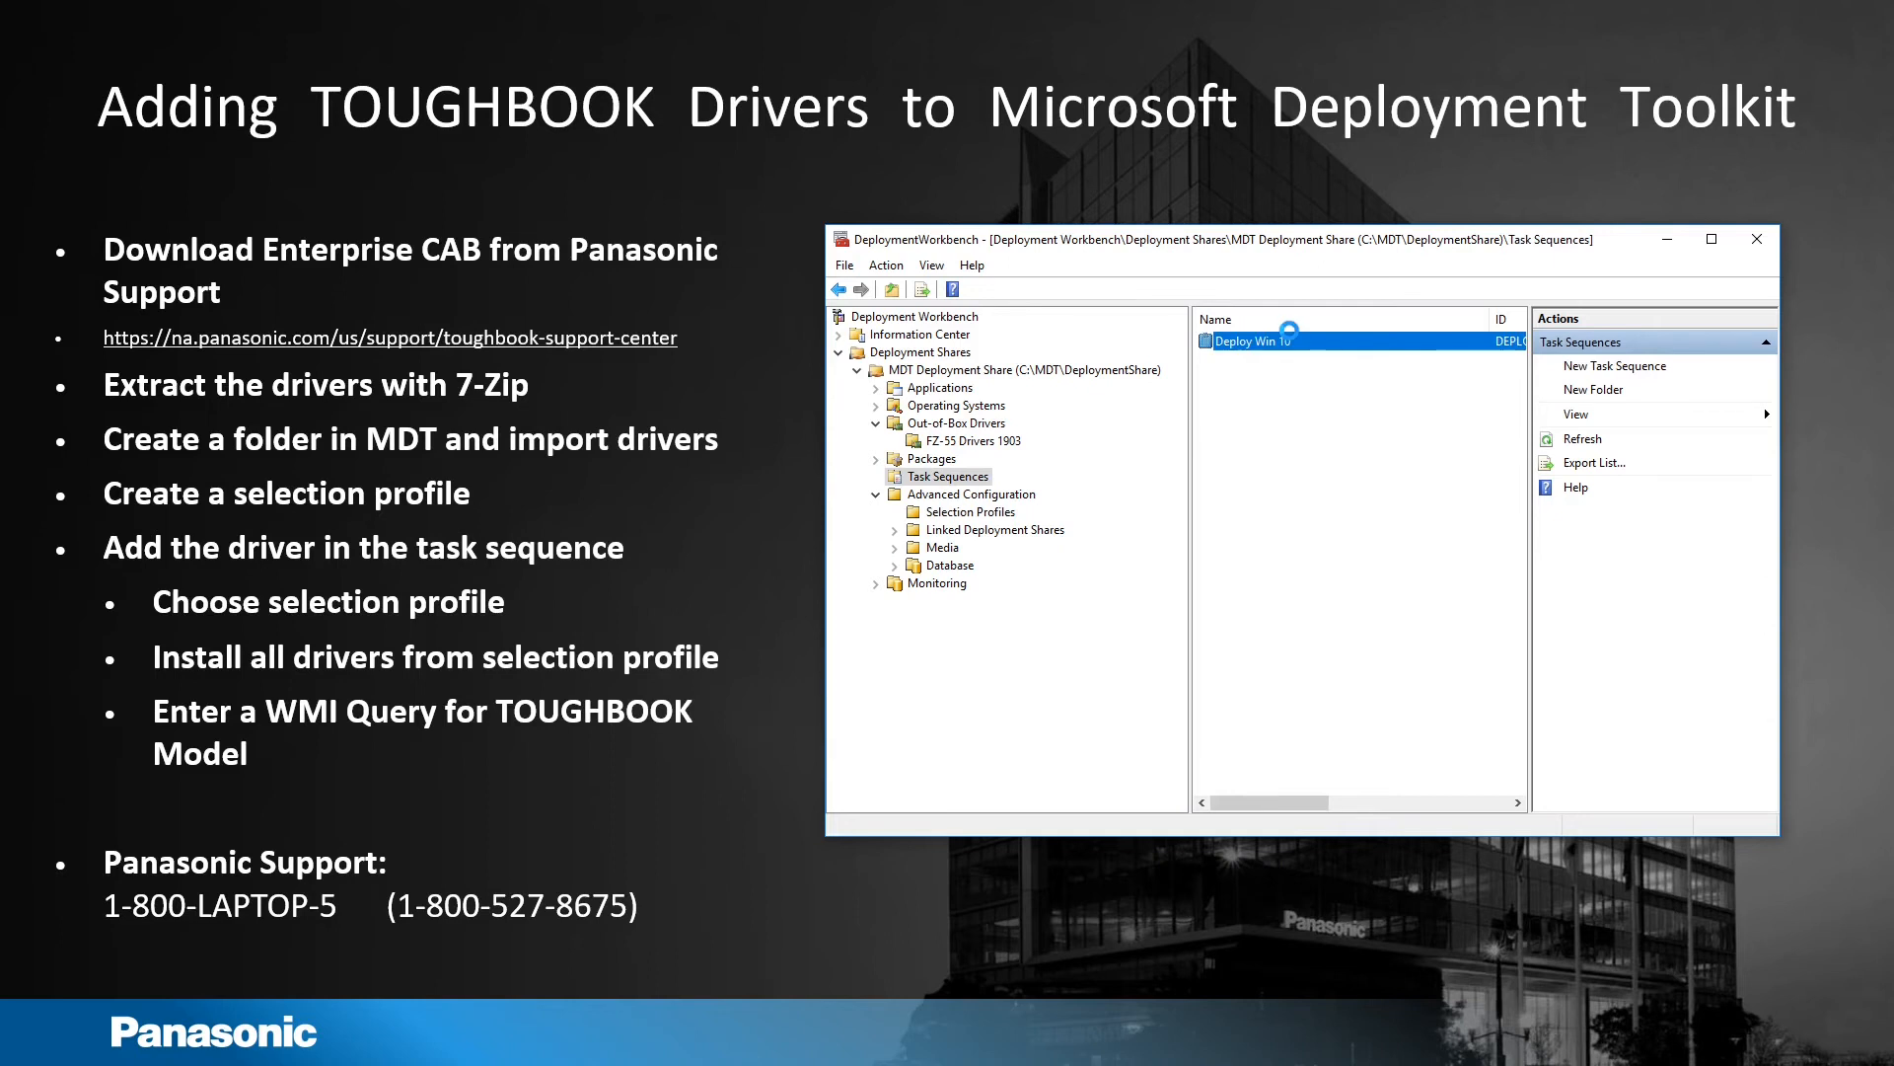
pyautogui.doubleClick(1248, 340)
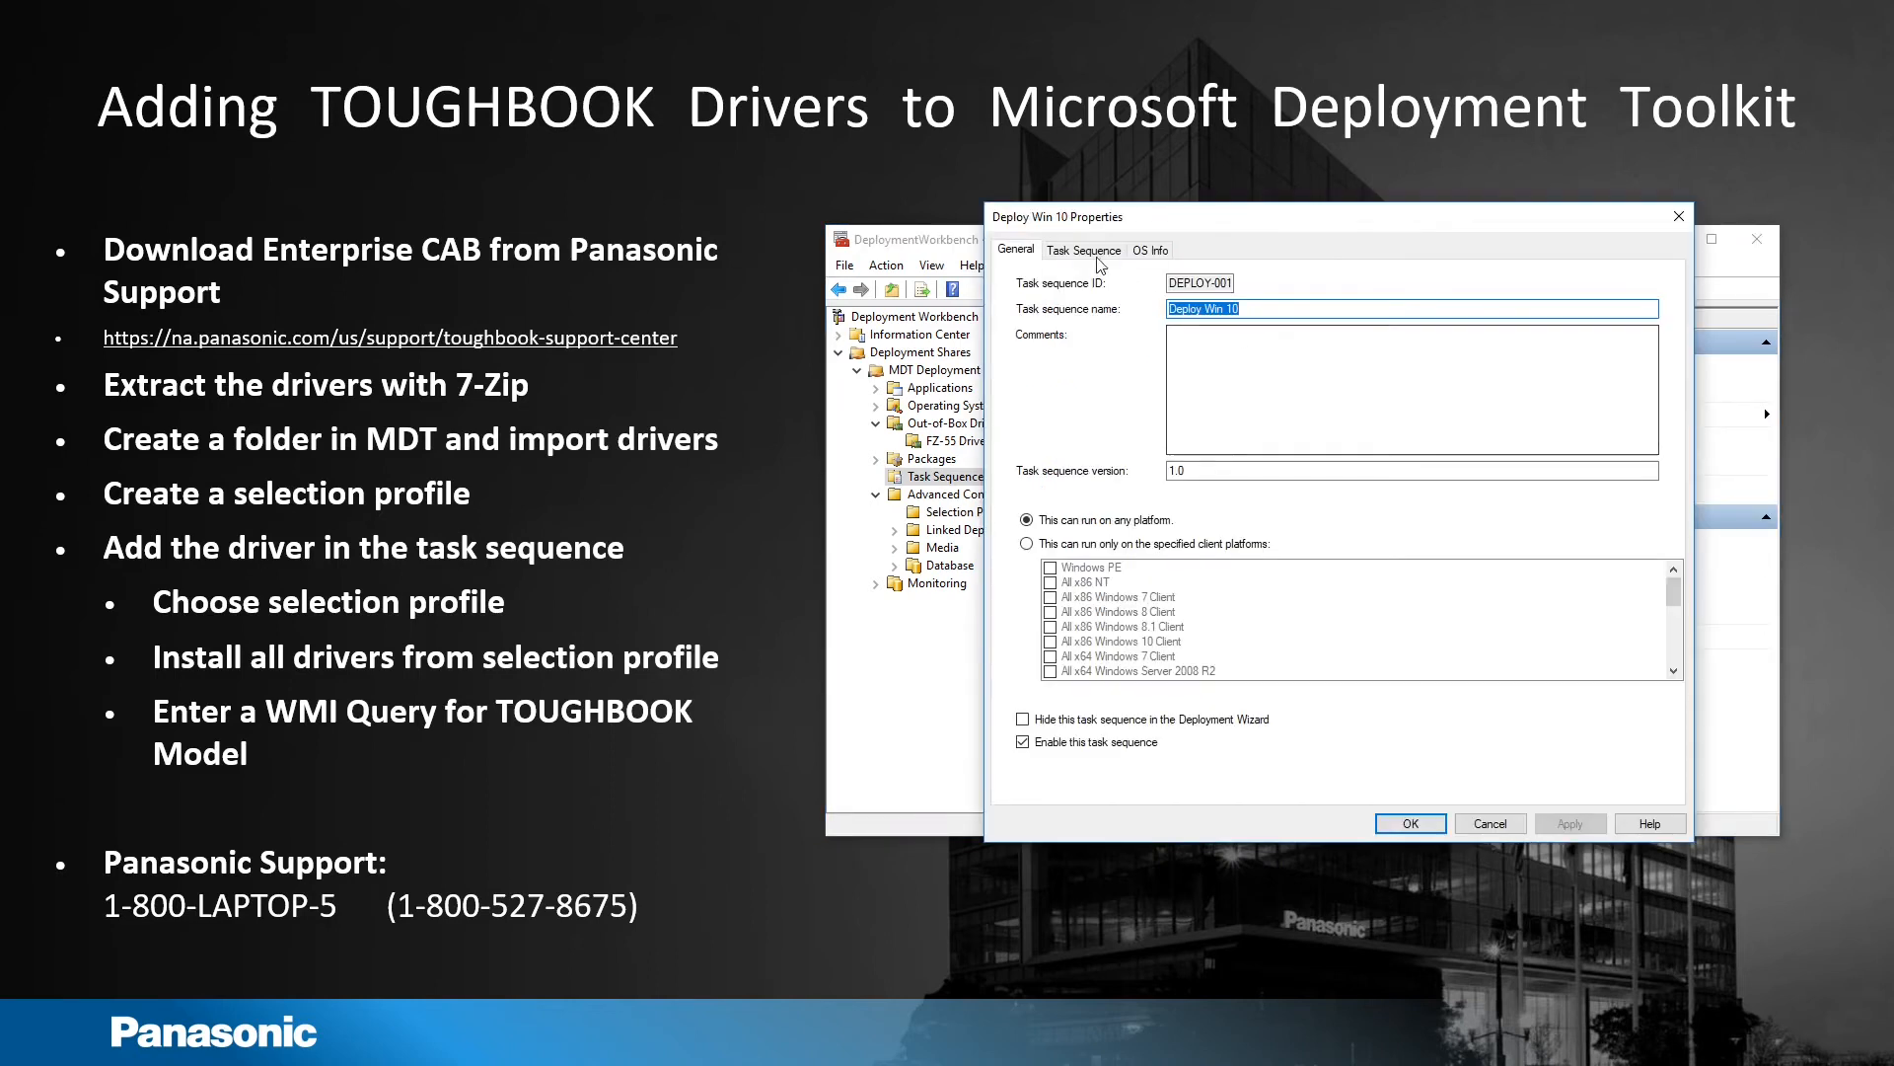
pyautogui.click(1083, 250)
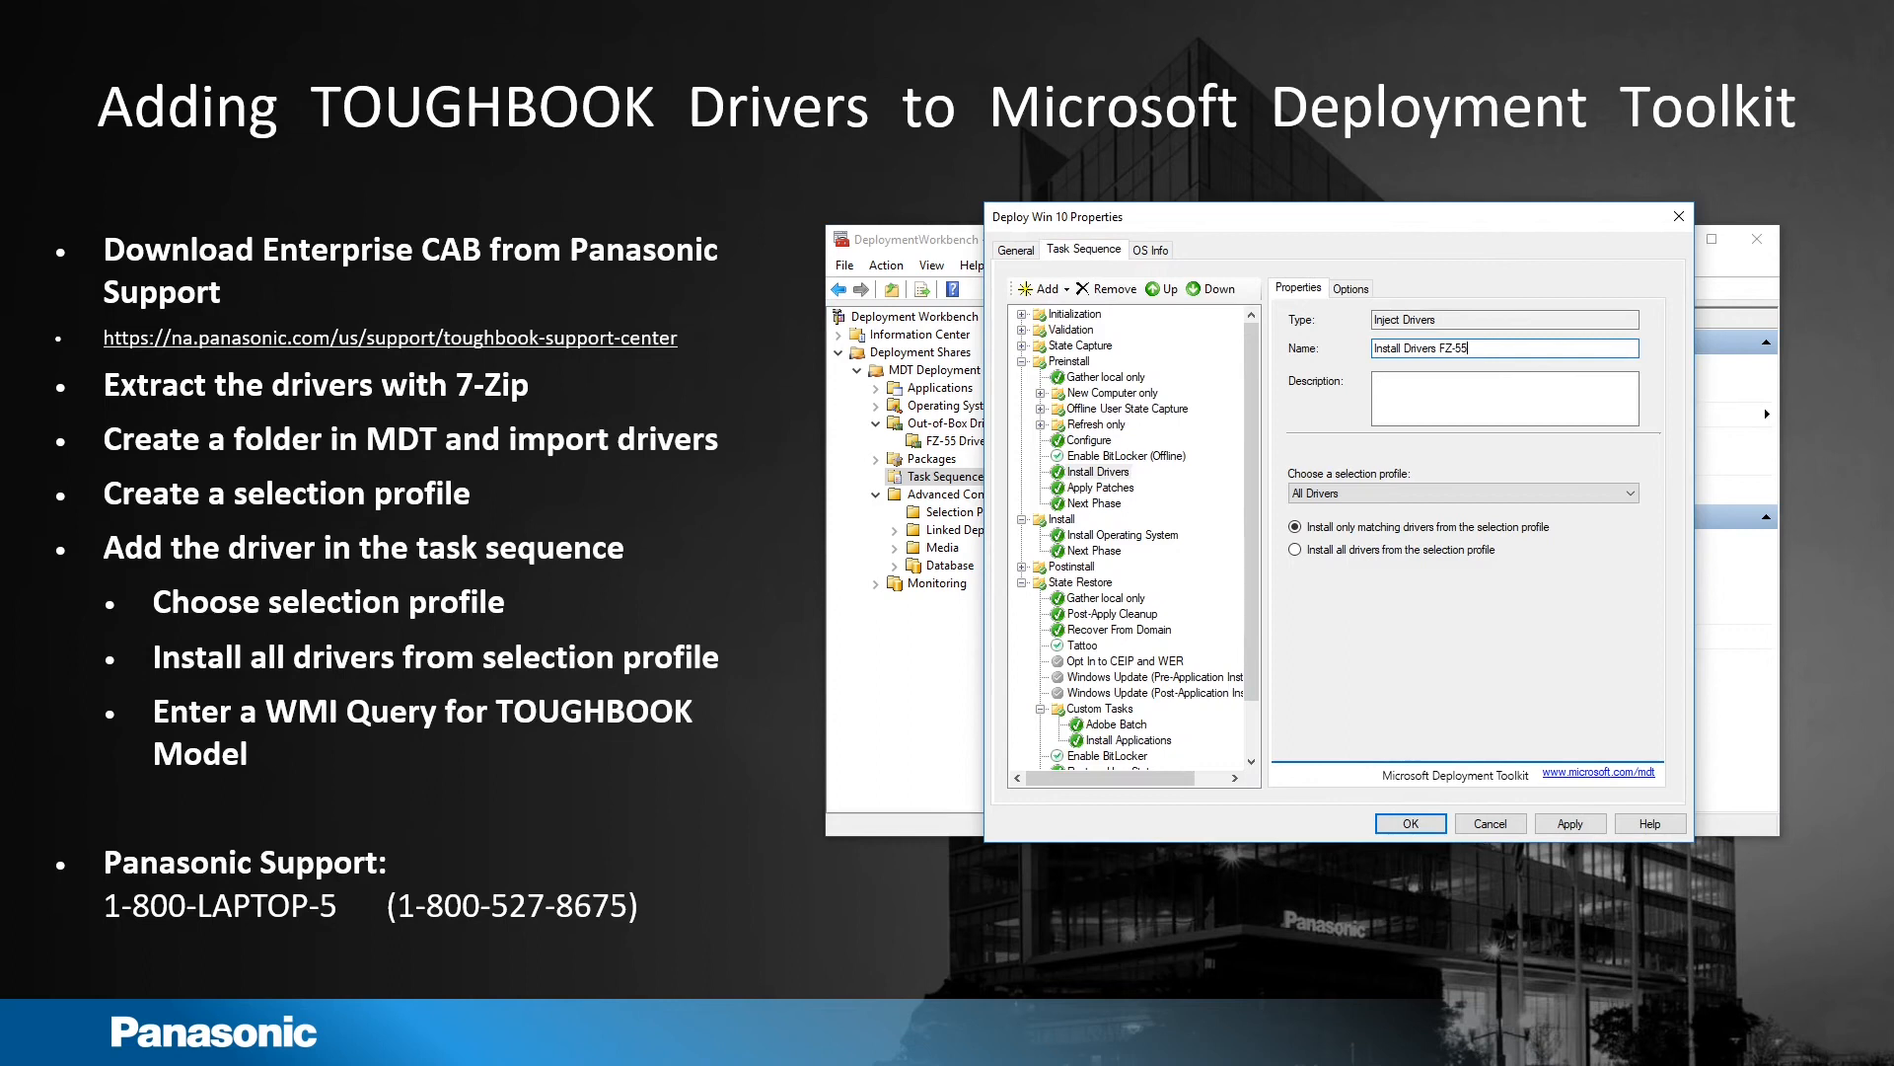
# Step: Set the Install Drivers step to profile FZ-55 1903 with Install all drivers, and apply
pyautogui.click(1629, 493)
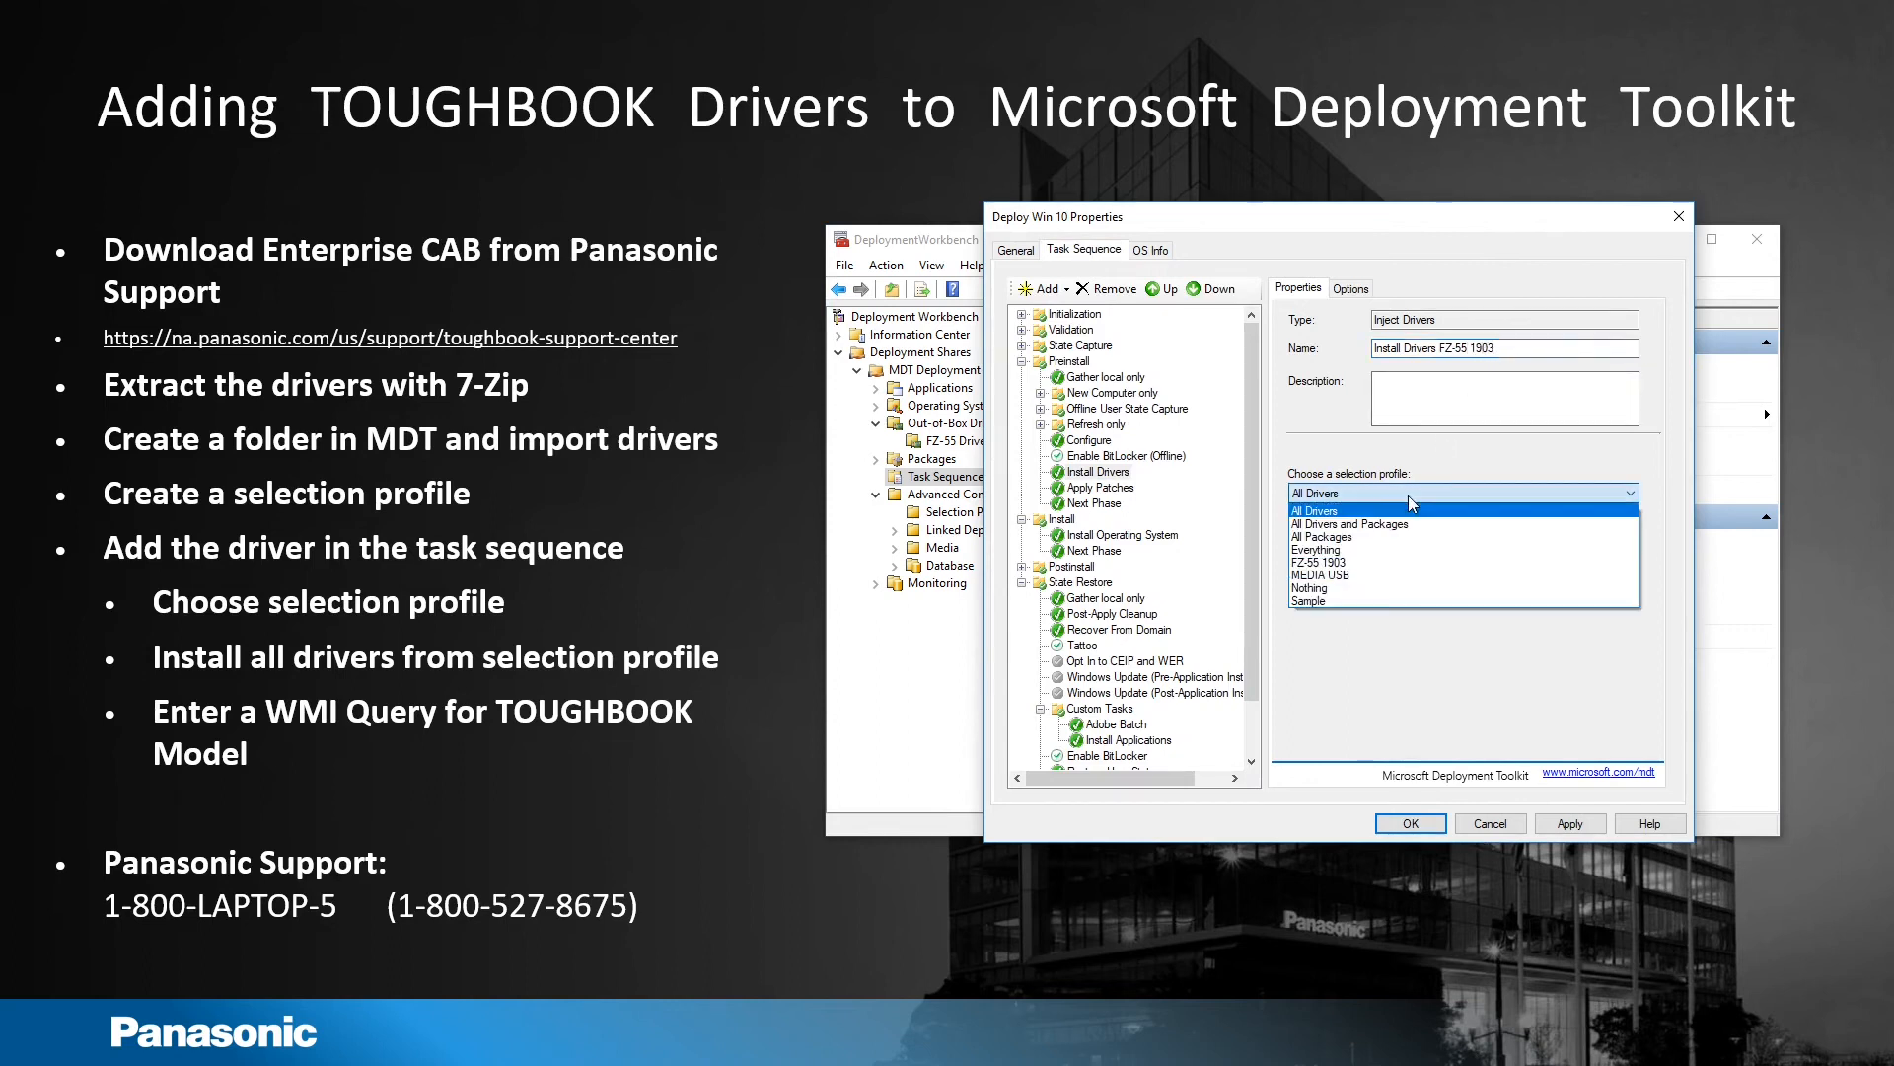
pyautogui.click(1310, 560)
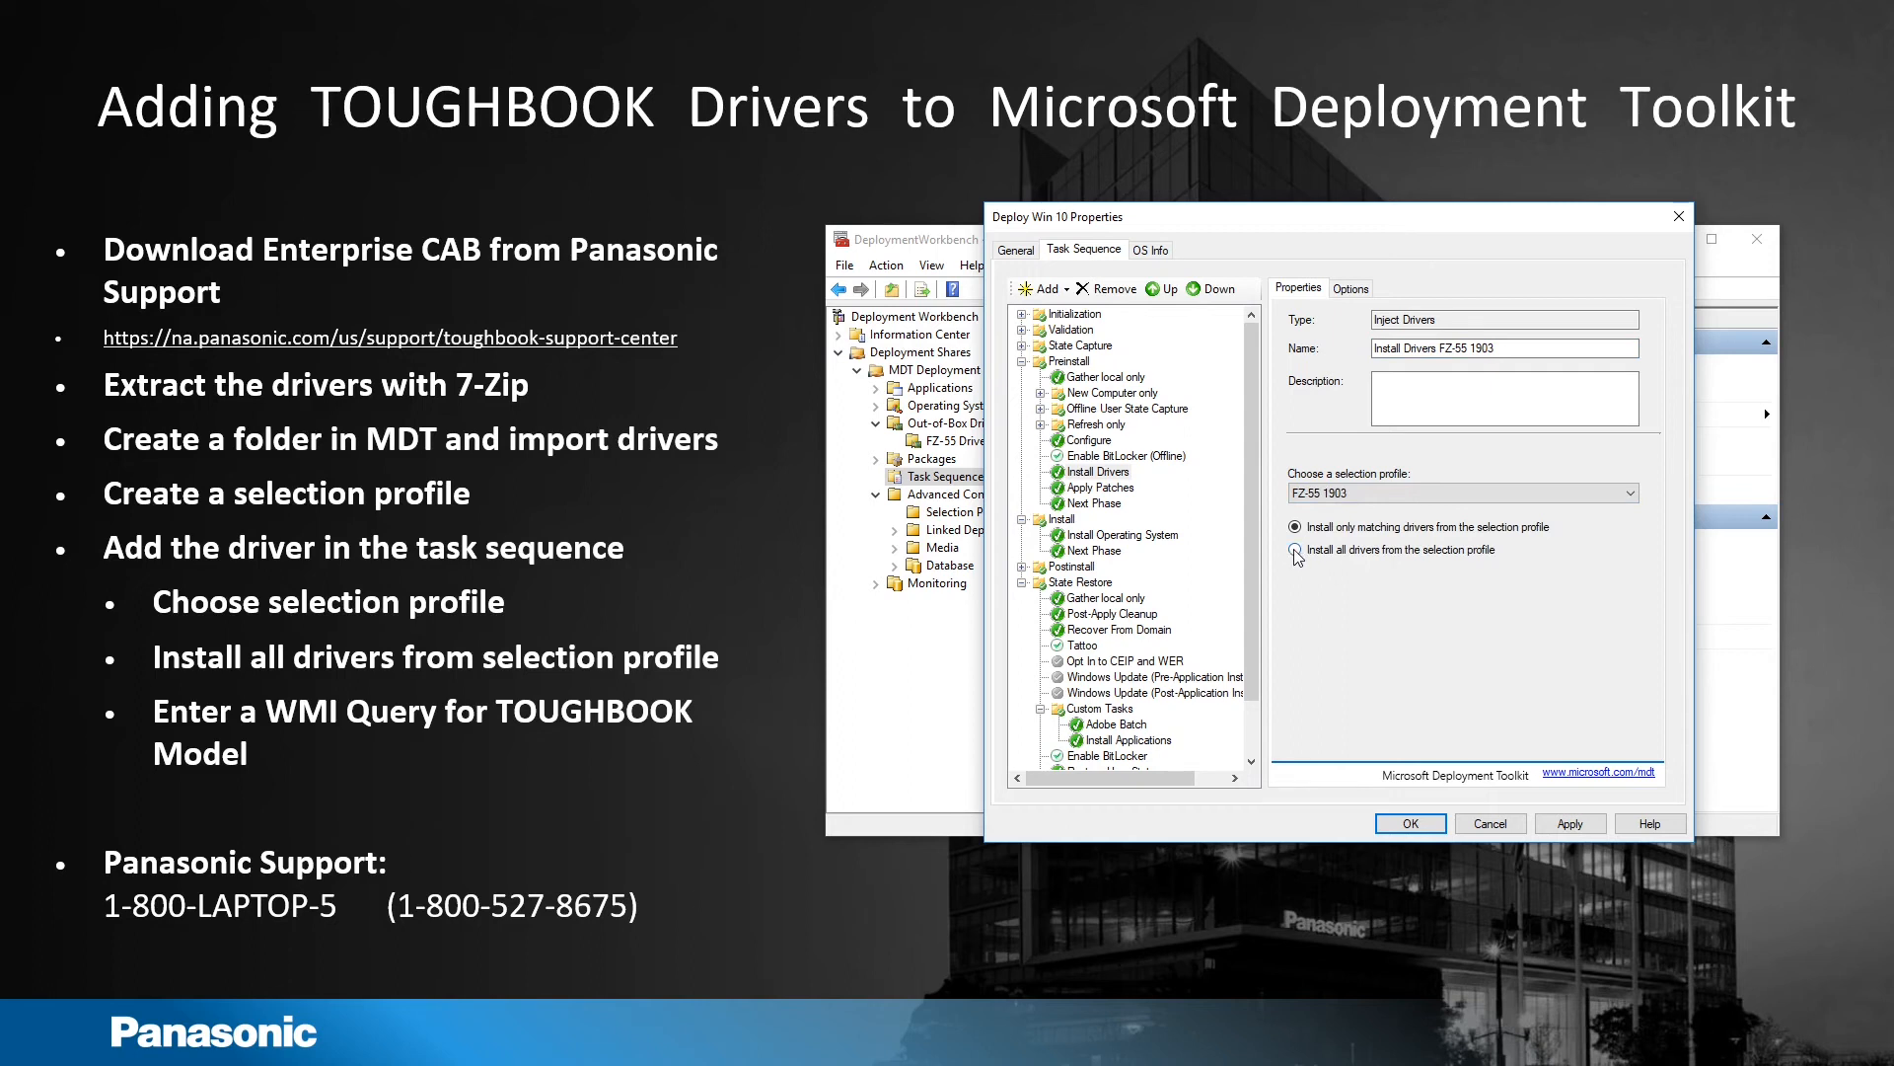
pyautogui.click(1294, 549)
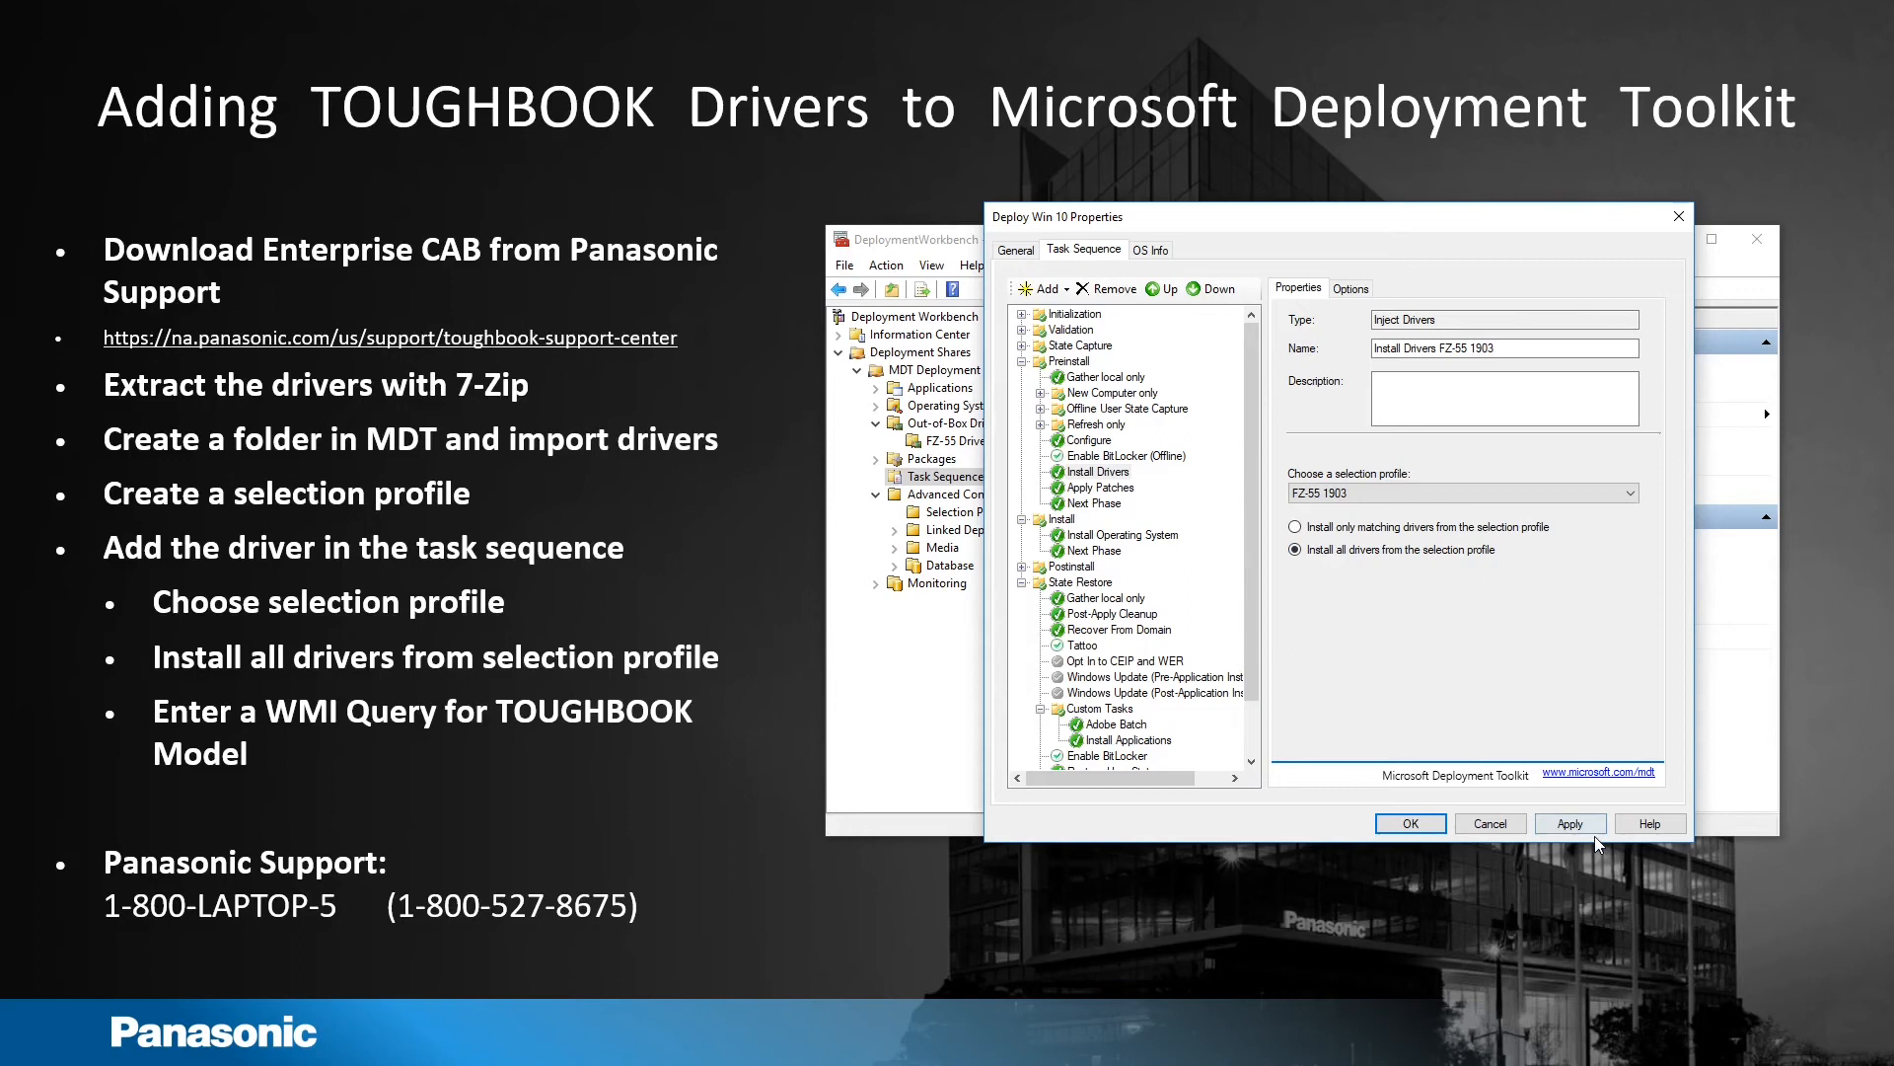
pyautogui.click(1097, 486)
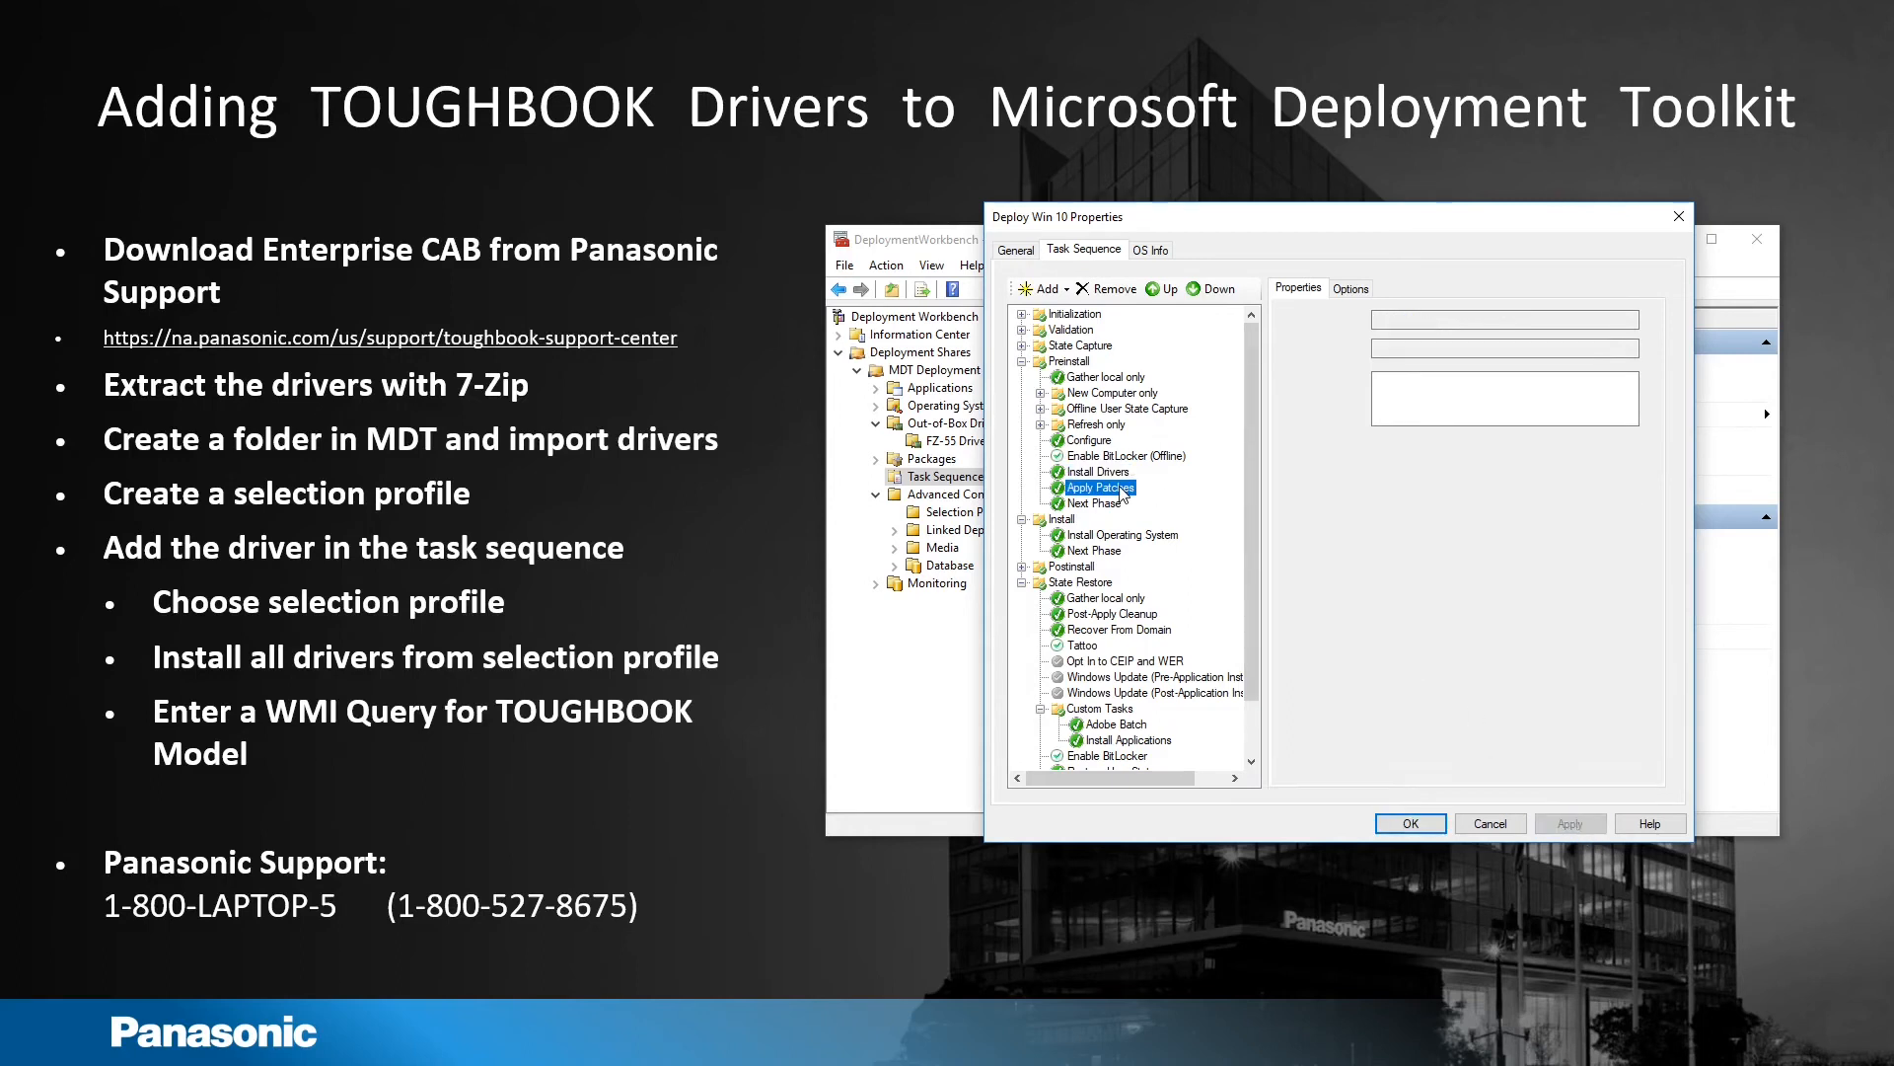
# Step: Add a WMI query condition: Select * FROM Win32_ComputerSystem WHERE Model LIKE "%FZ55%"
pyautogui.click(1123, 471)
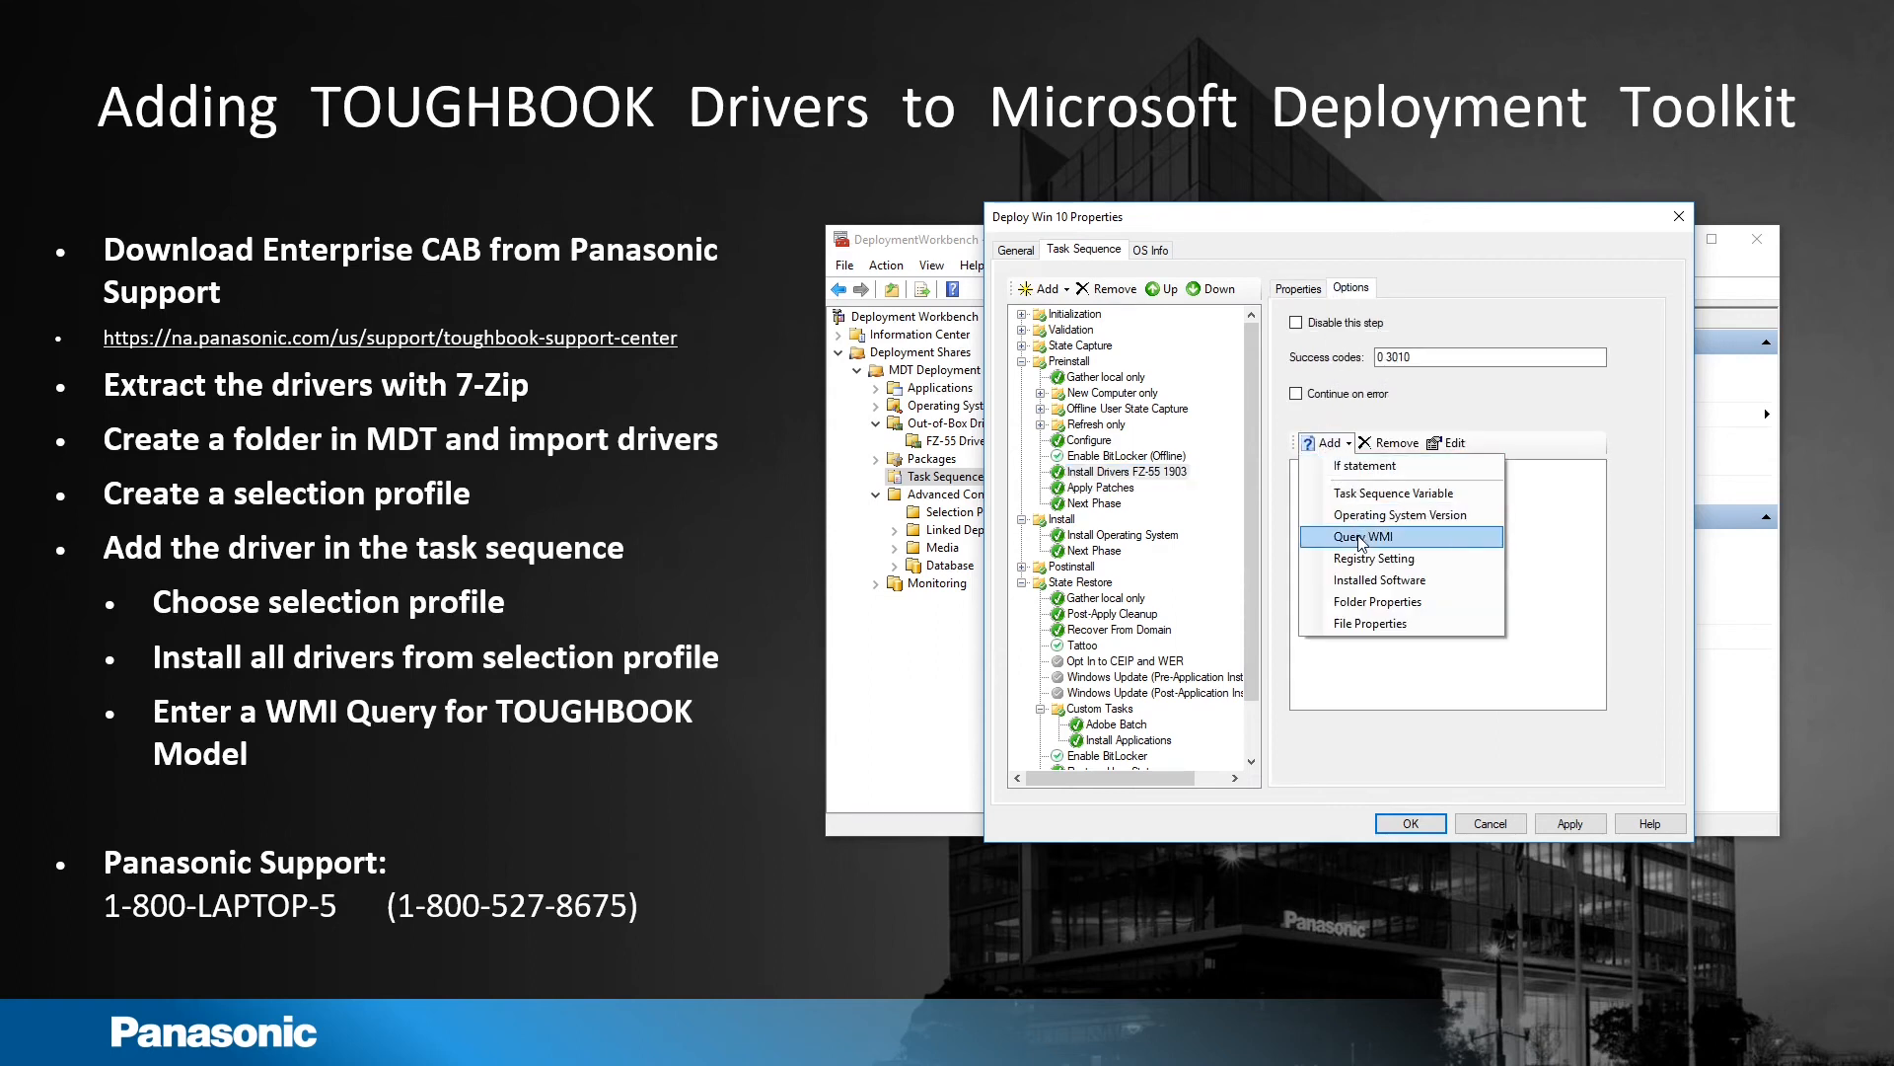
pyautogui.click(1364, 535)
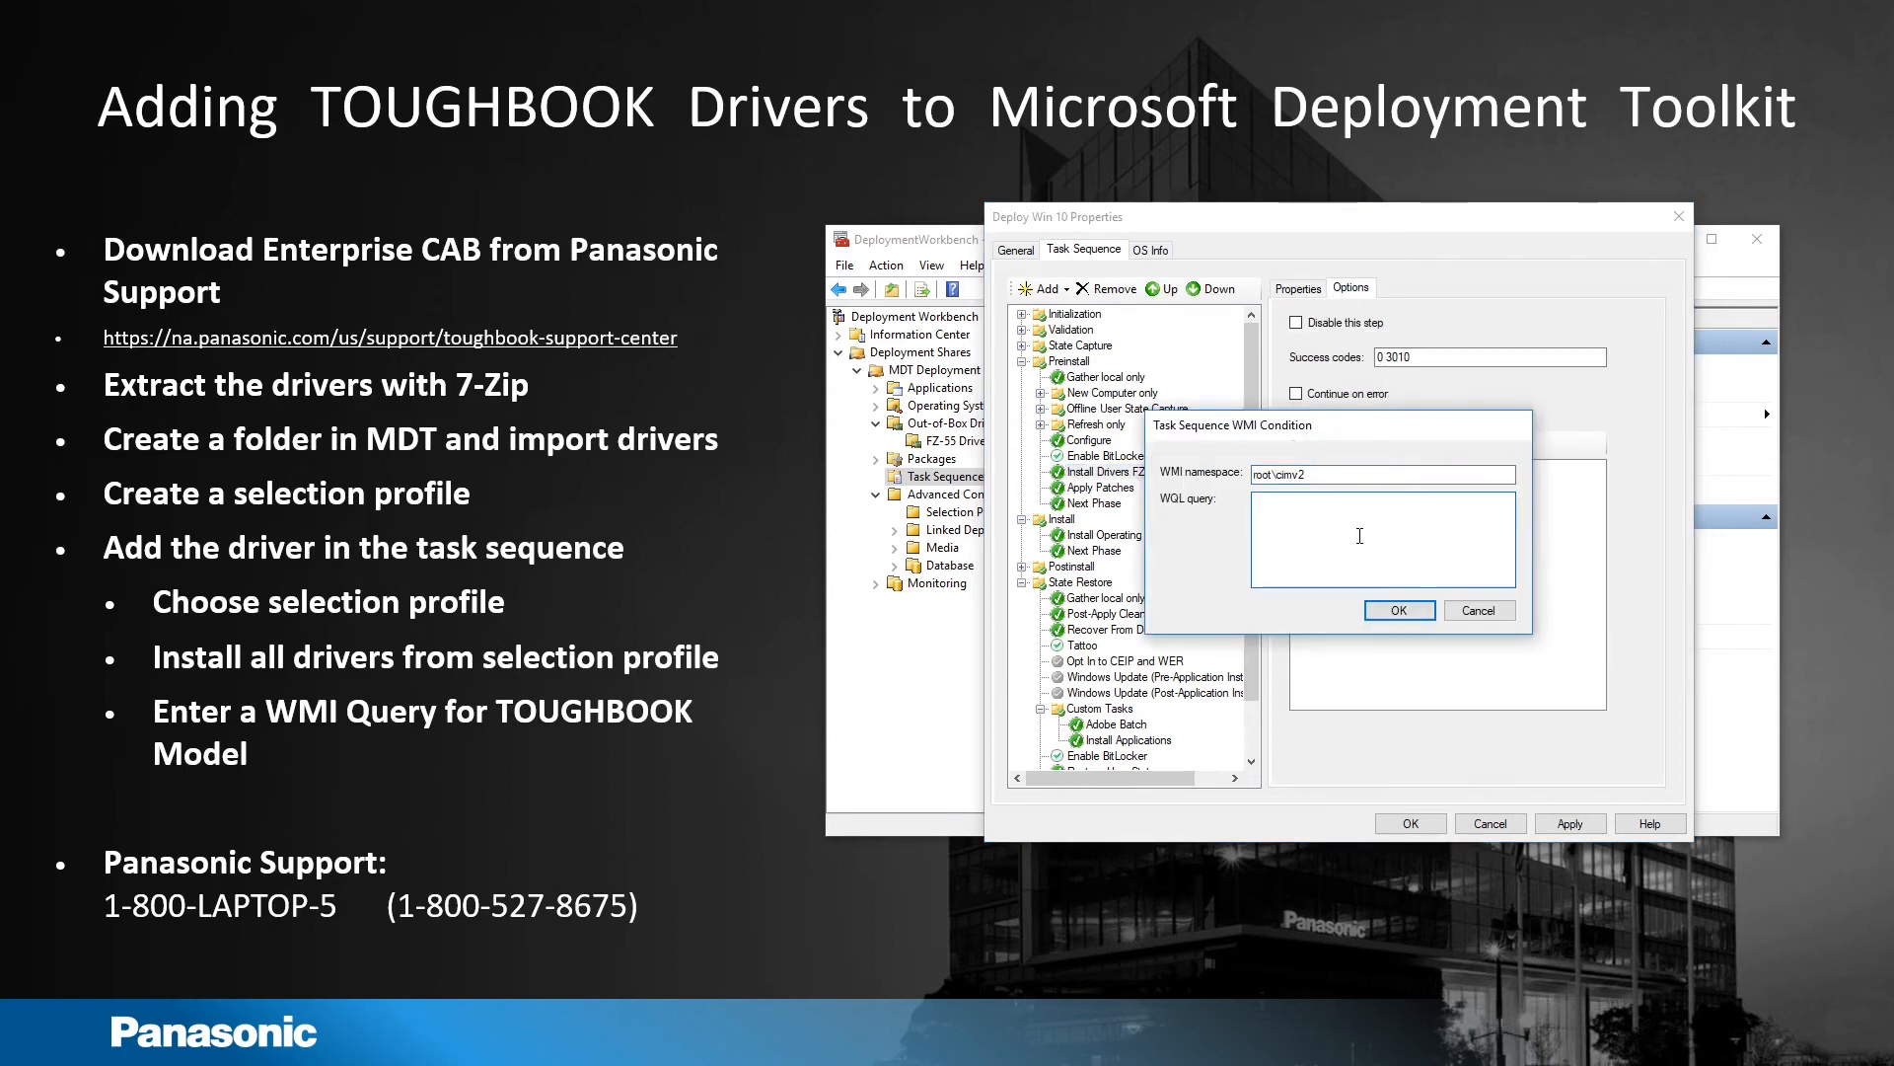
pyautogui.write('Select * FROM Win32_ComputerSystem WHERE Model LIKE "%FZ55%"')
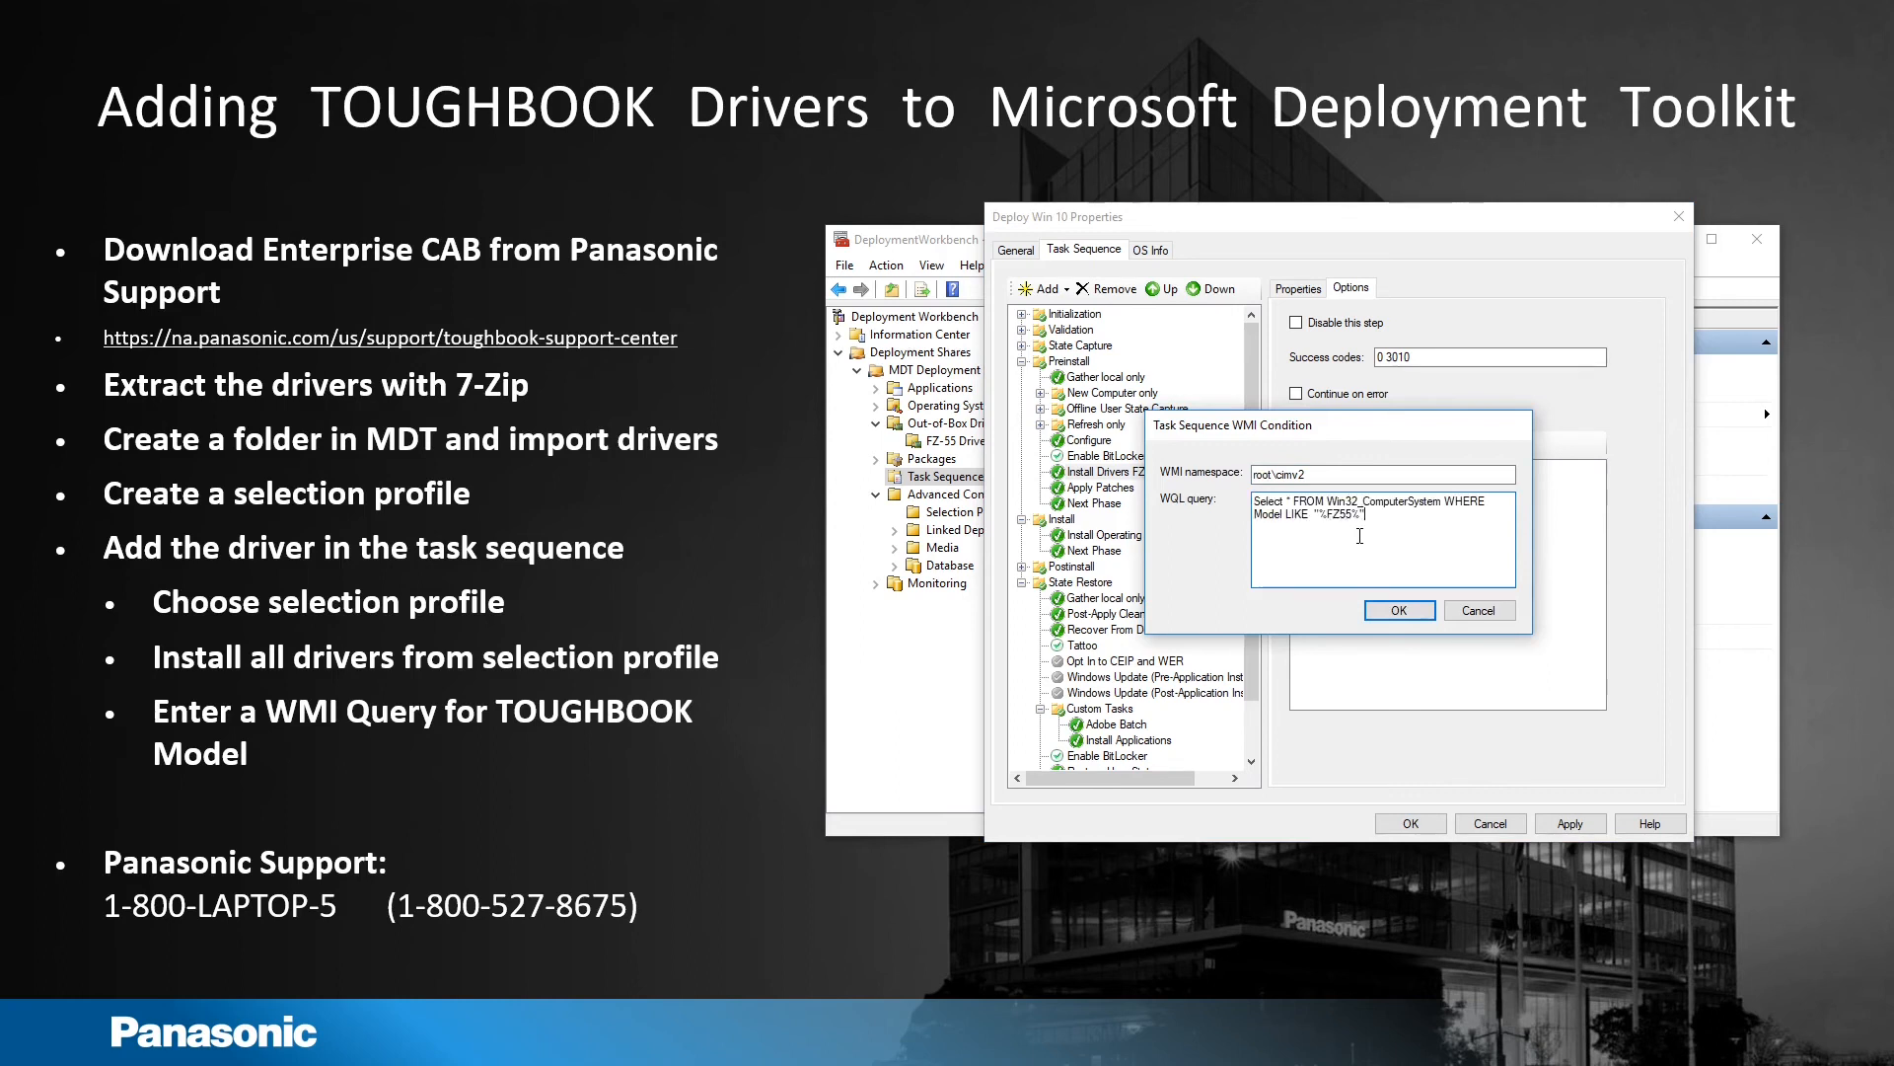